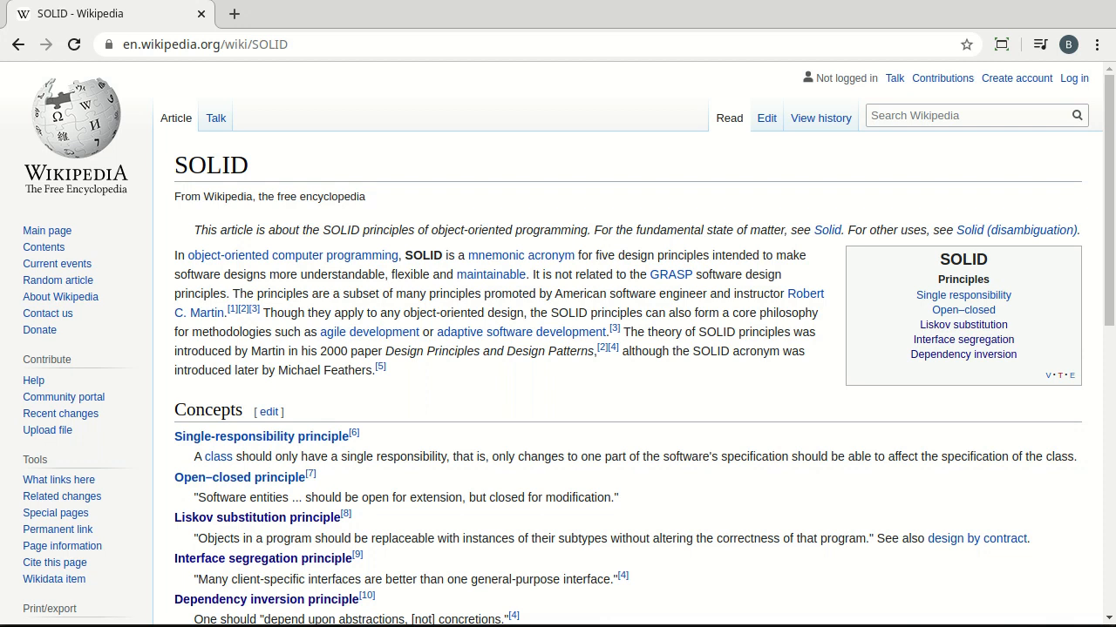
{"action": "mouse_move", "coordinate": [752, 568]}
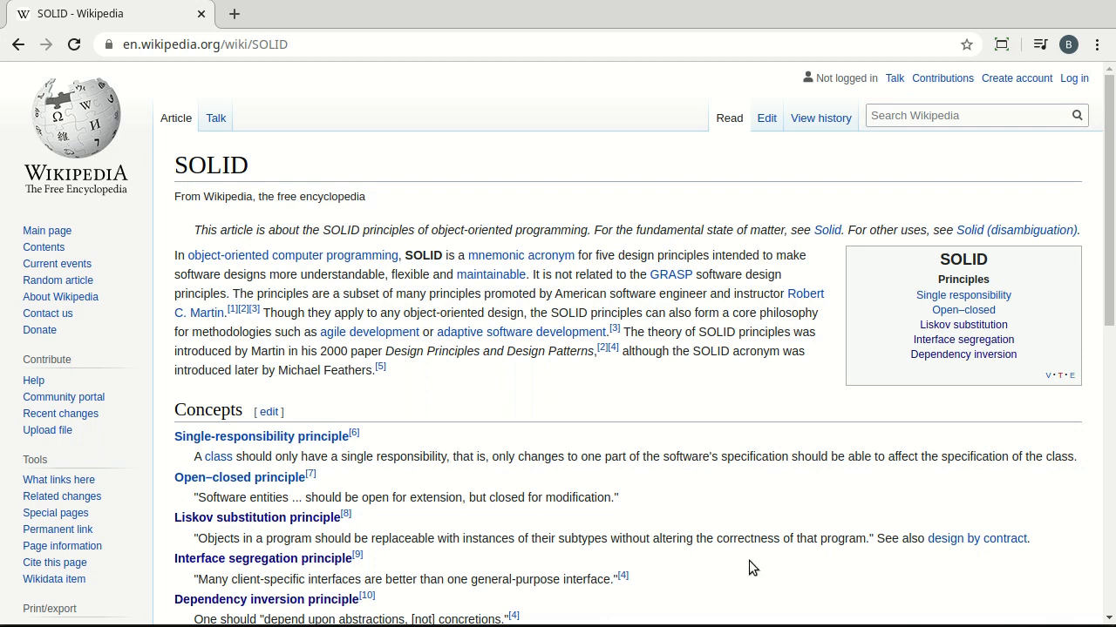
Create a new Qt console application project named qt5dp-2-1 through the New Project wizard
{"action": "scroll", "scroll_direction": "down", "scroll_amount": 3}
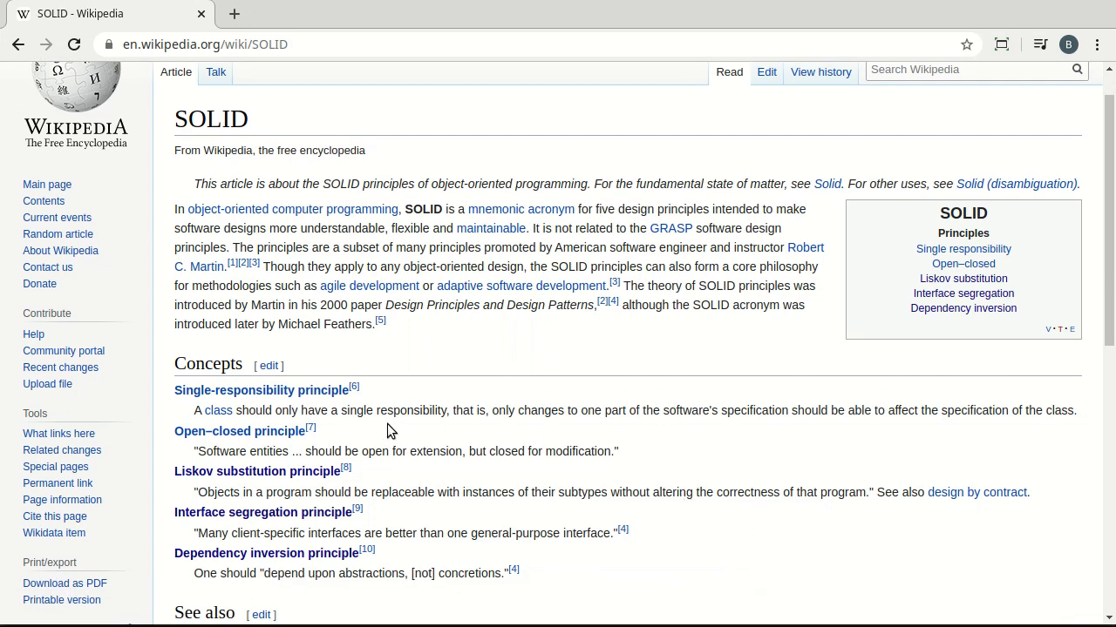
{"action": "mouse_move", "coordinate": [218, 411]}
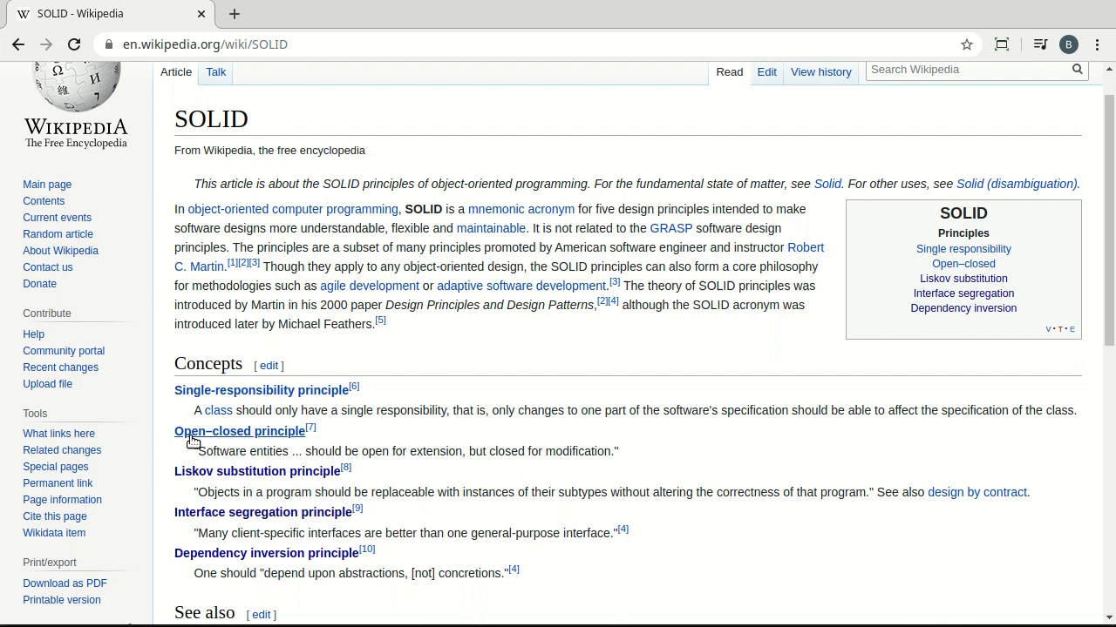
{"action": "mouse_move", "coordinate": [184, 496]}
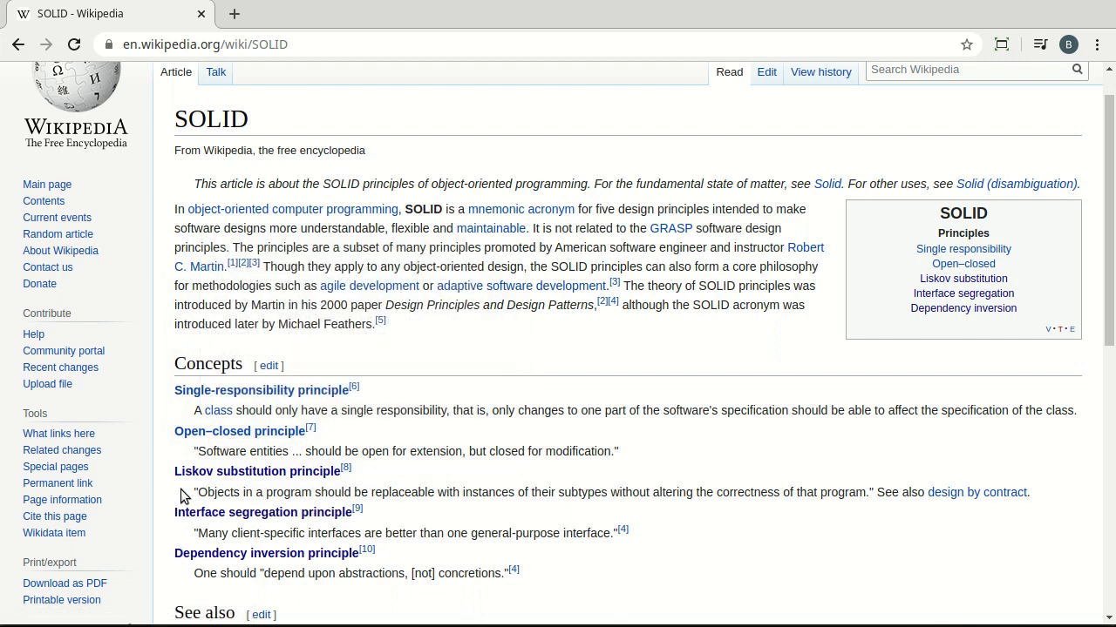
{"action": "mouse_move", "coordinate": [489, 487]}
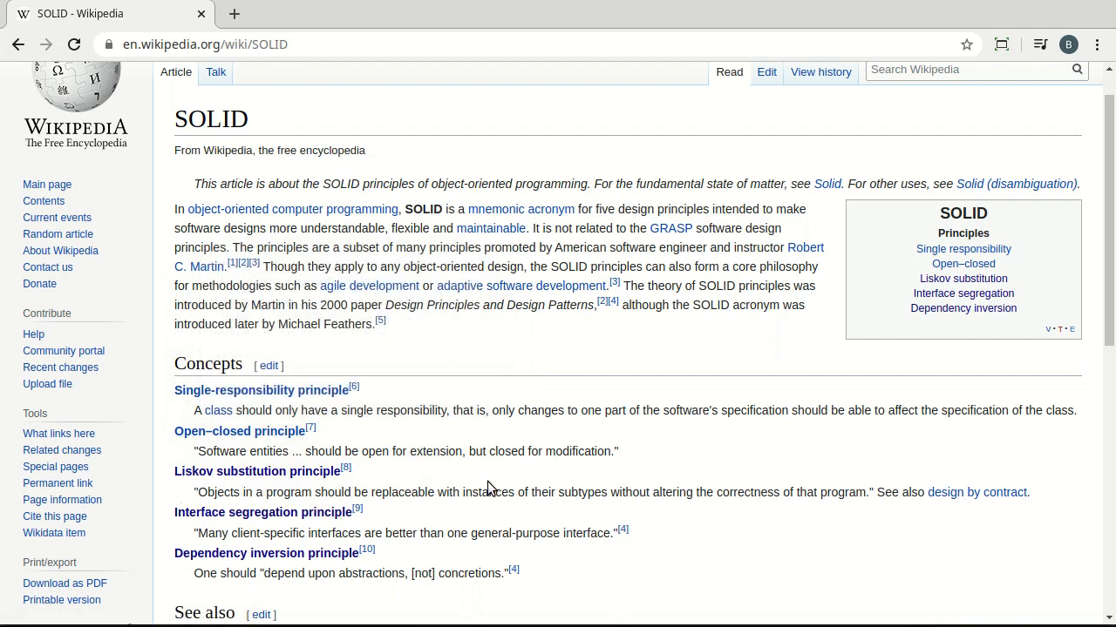
{"action": "mouse_move", "coordinate": [266, 529]}
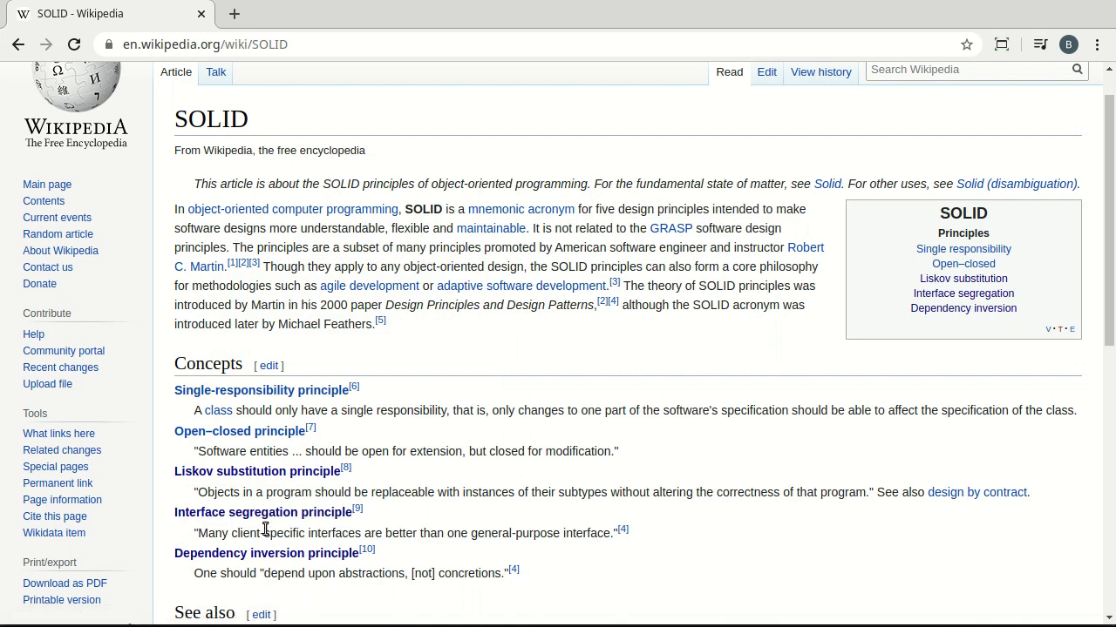
{"action": "mouse_move", "coordinate": [209, 570]}
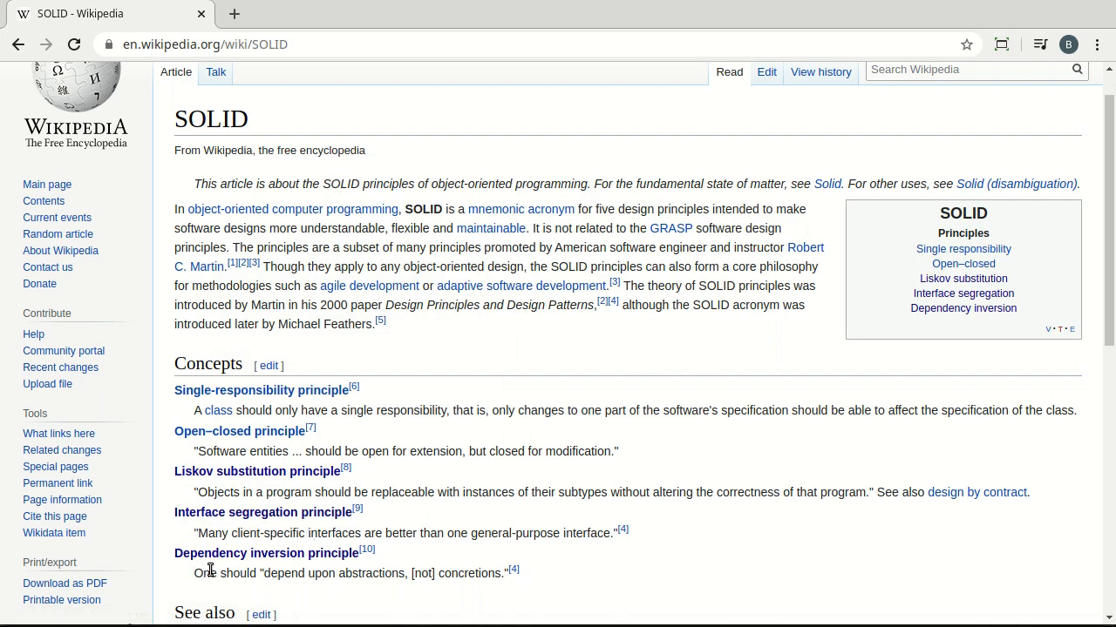
{"action": "mouse_move", "coordinate": [661, 562]}
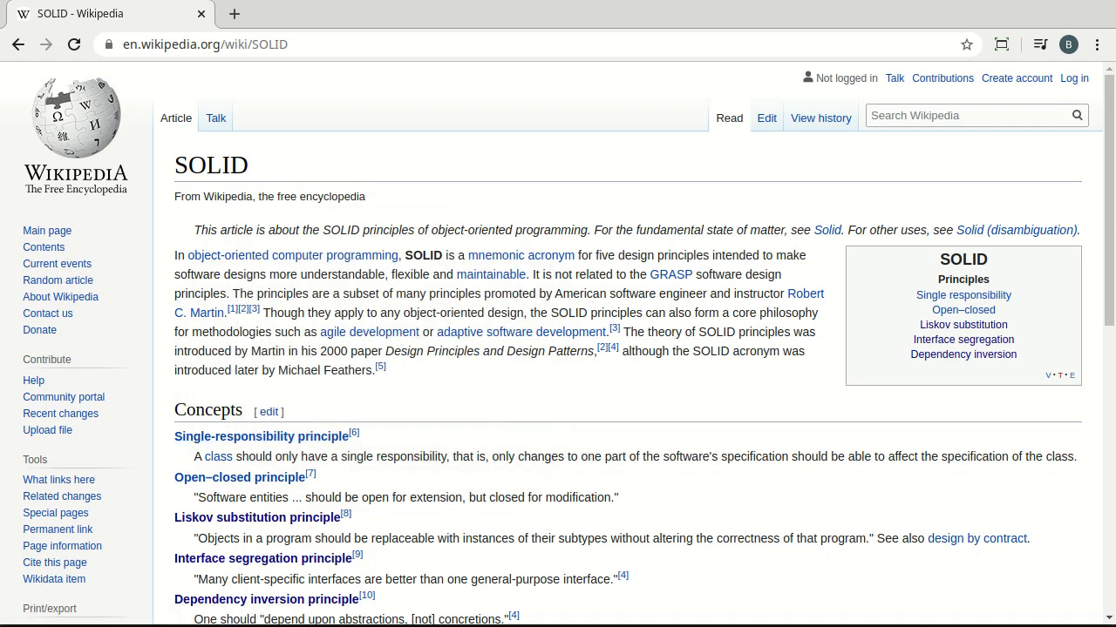
{"action": "key", "text": "alt+tab"}
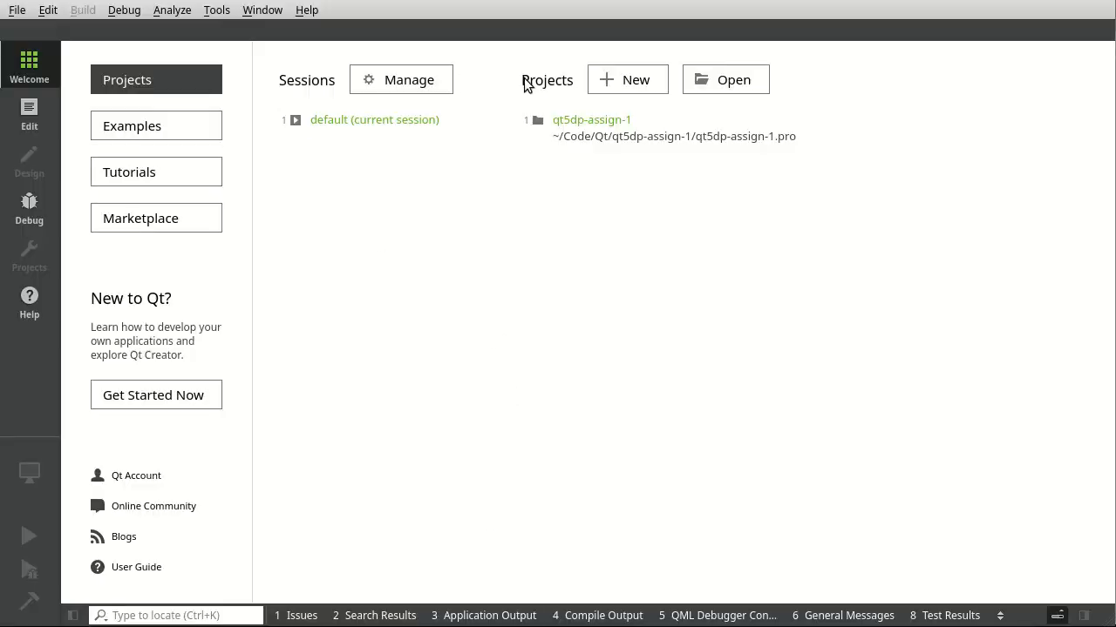
{"action": "left_click", "coordinate": [627, 79]}
{"action": "type", "text": "q"}
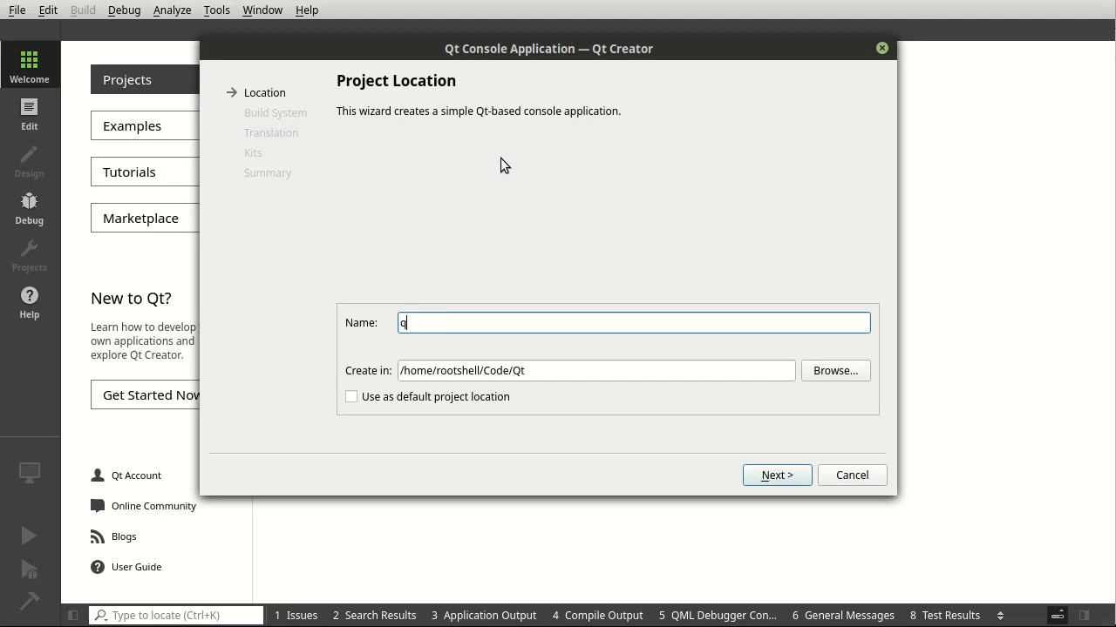
{"action": "type", "text": "t5dp-"}
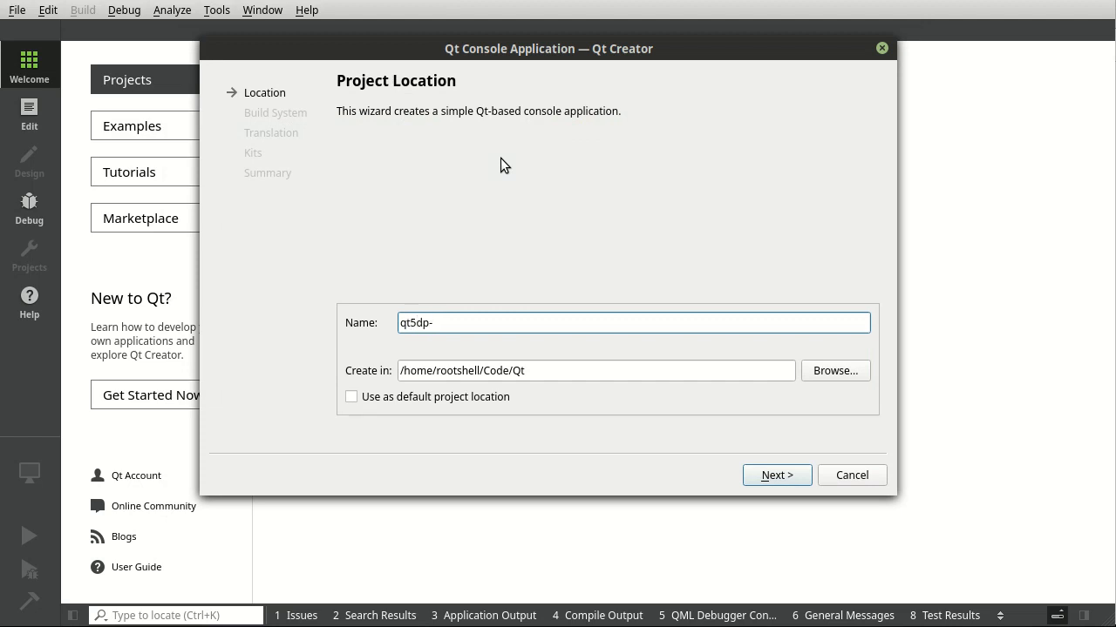
{"action": "type", "text": "2-1"}
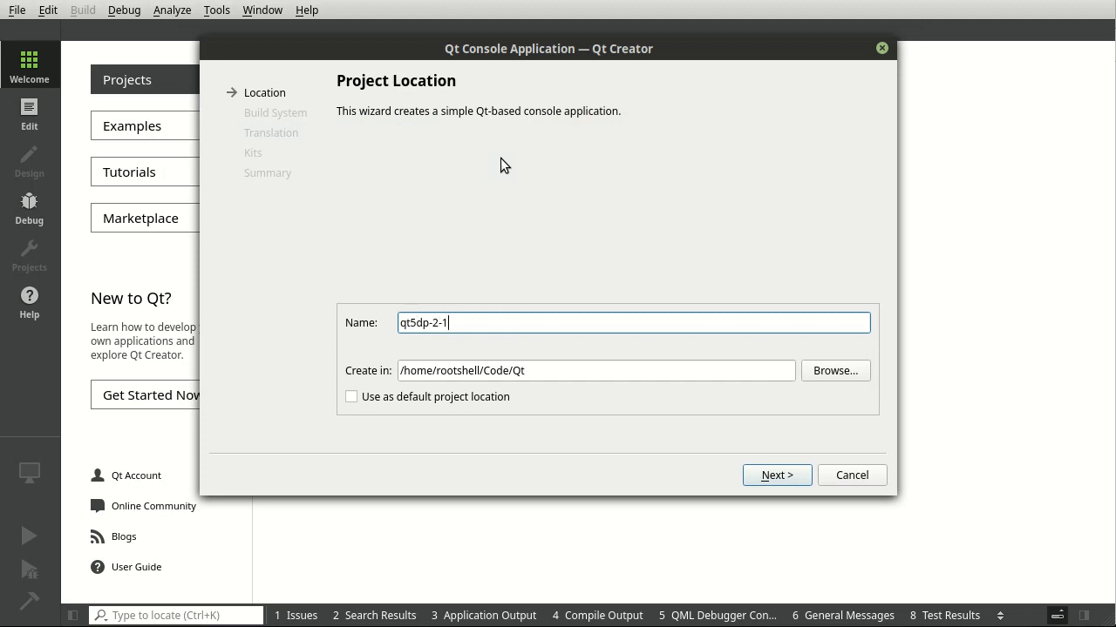
{"action": "left_click", "coordinate": [775, 475]}
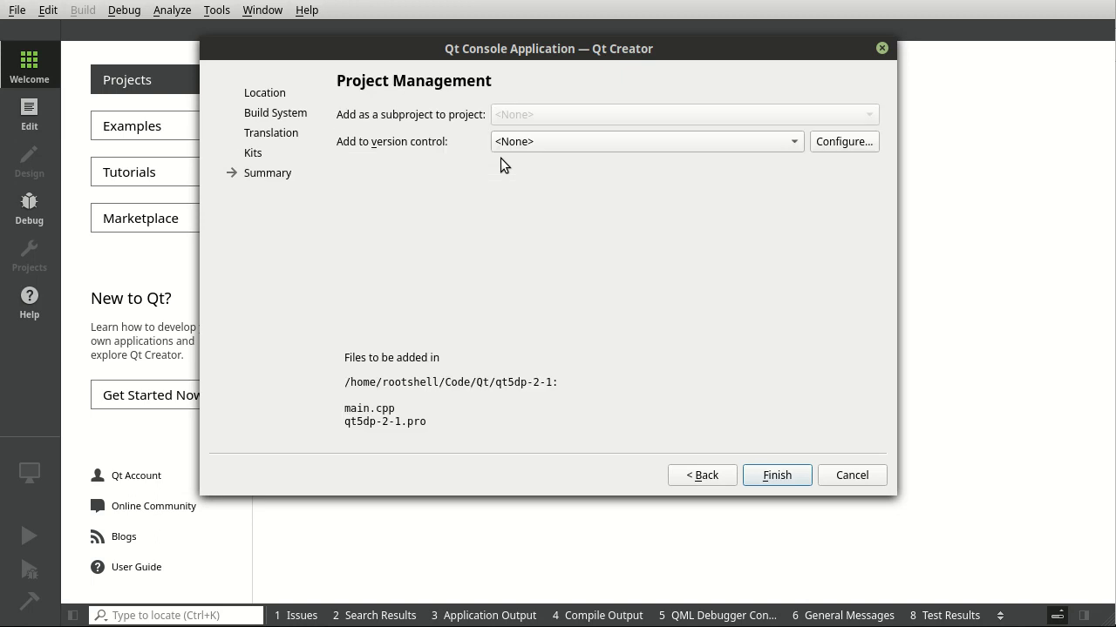
{"action": "left_click", "coordinate": [776, 475]}
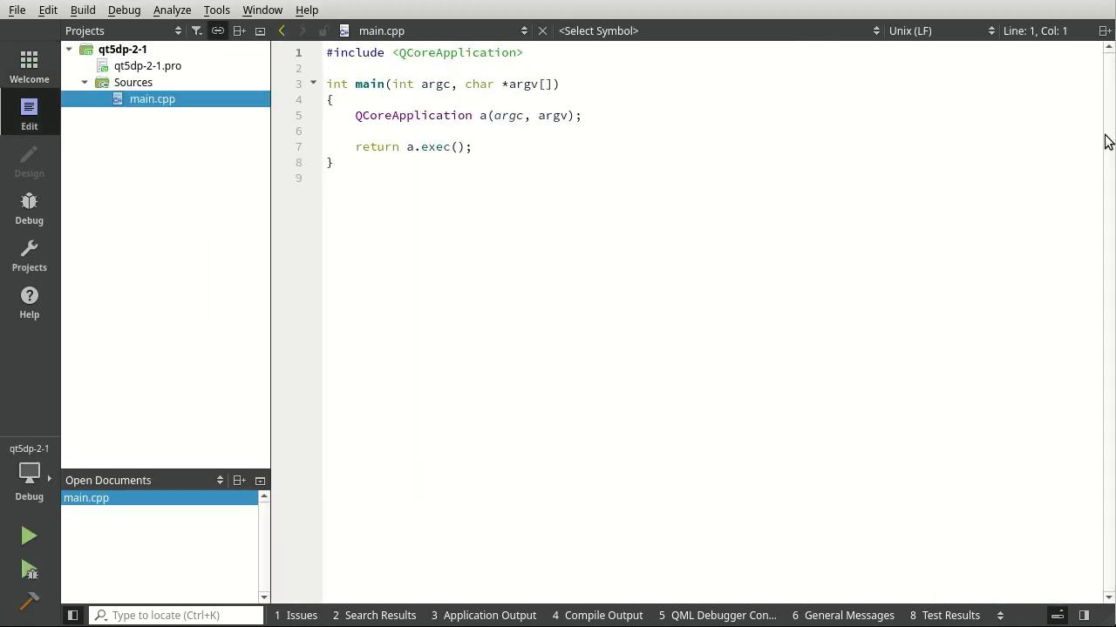
Paste the SOLID / Single Responsibility notes comment above main() and save main.cpp
{"action": "left_click", "coordinate": [399, 68]}
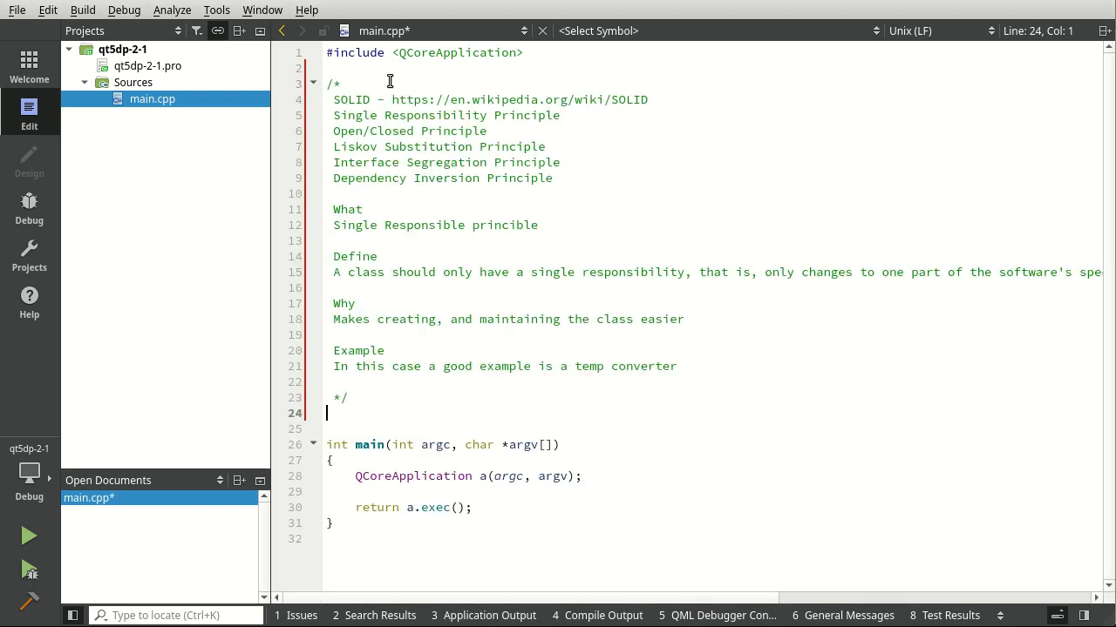
{"action": "key", "text": "ctrl+s"}
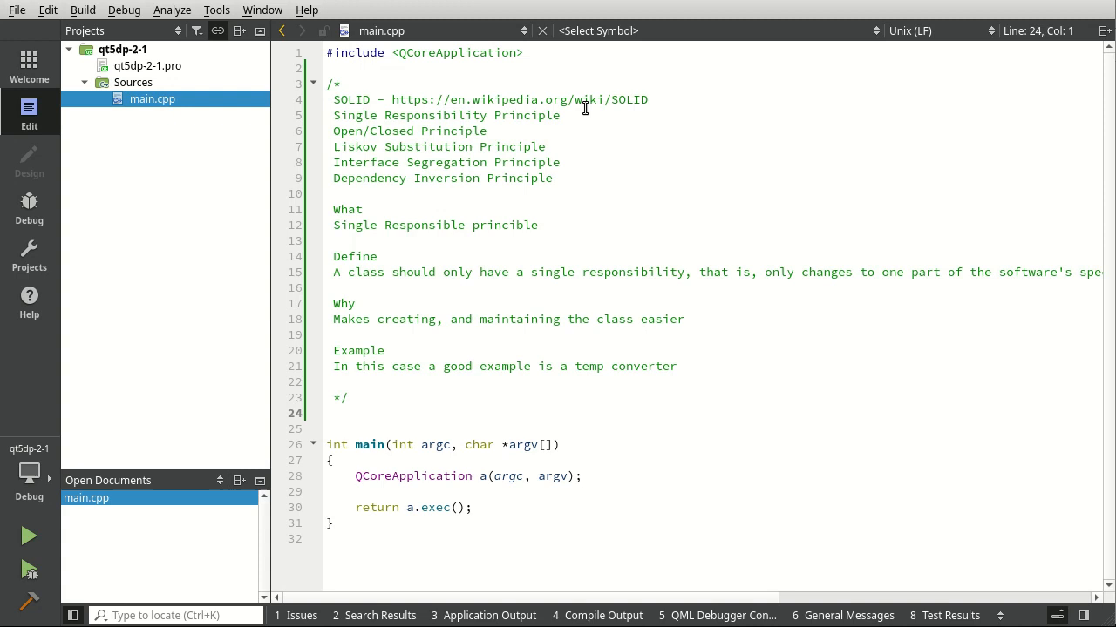
{"action": "triple_click", "coordinate": [446, 116]}
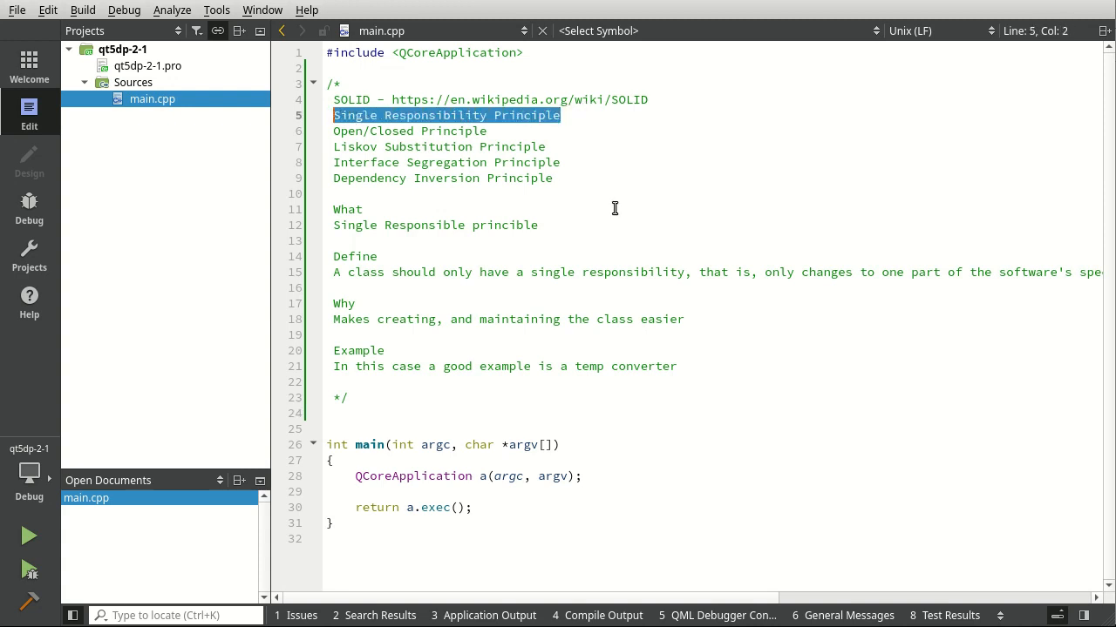
{"action": "left_click", "coordinate": [362, 209]}
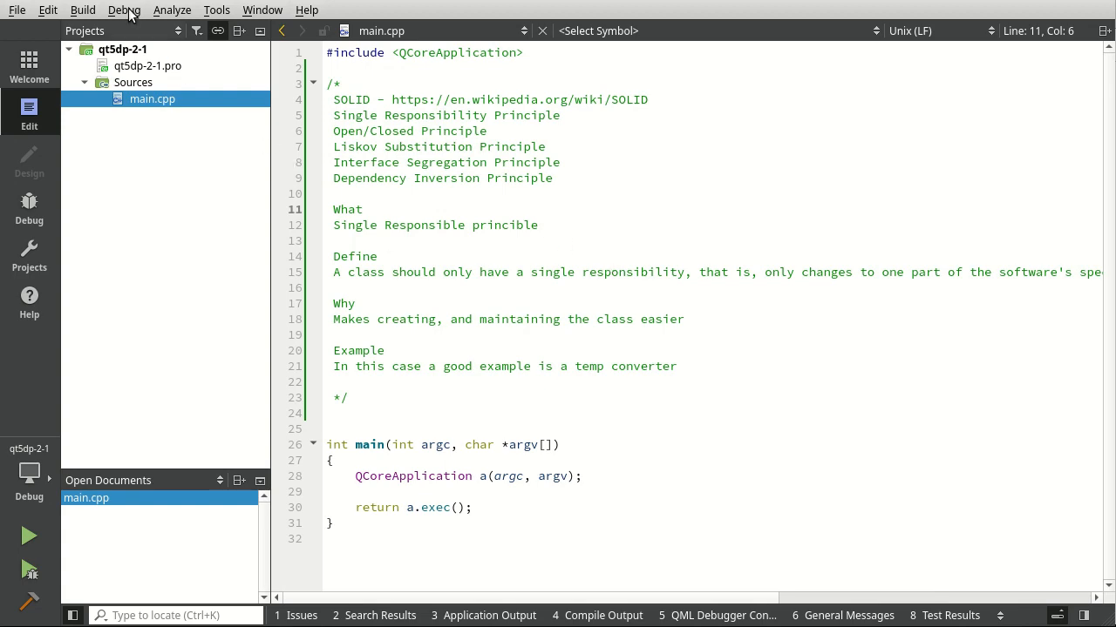
Add a C++ class TempConverter with base class QObject to the qt5dp-2-1 project
{"action": "right_click", "coordinate": [122, 49]}
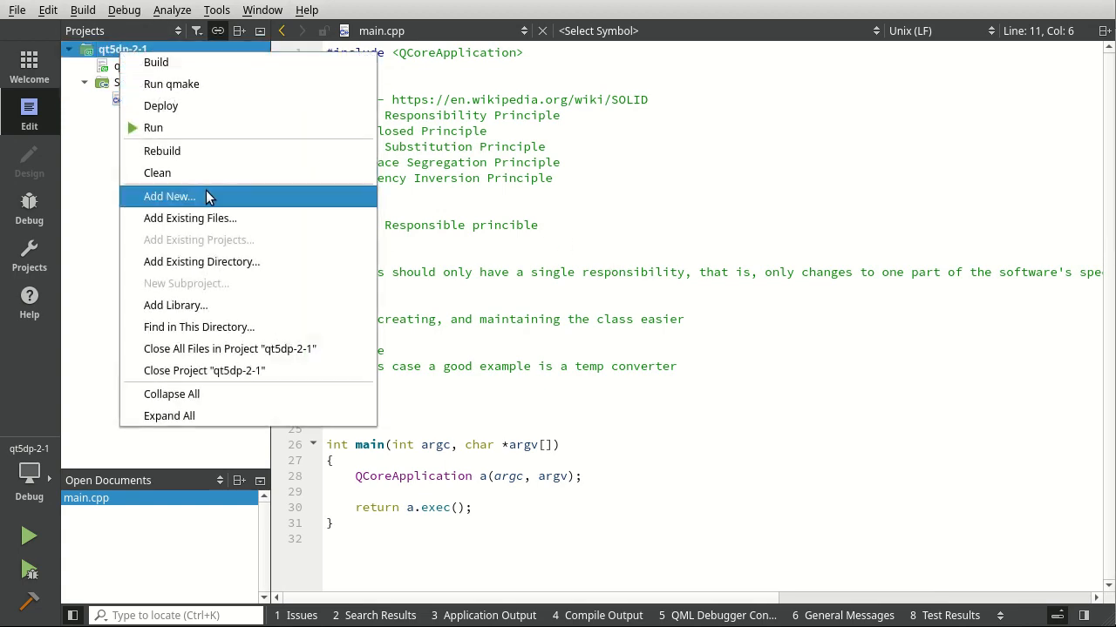
{"action": "left_click", "coordinate": [169, 196]}
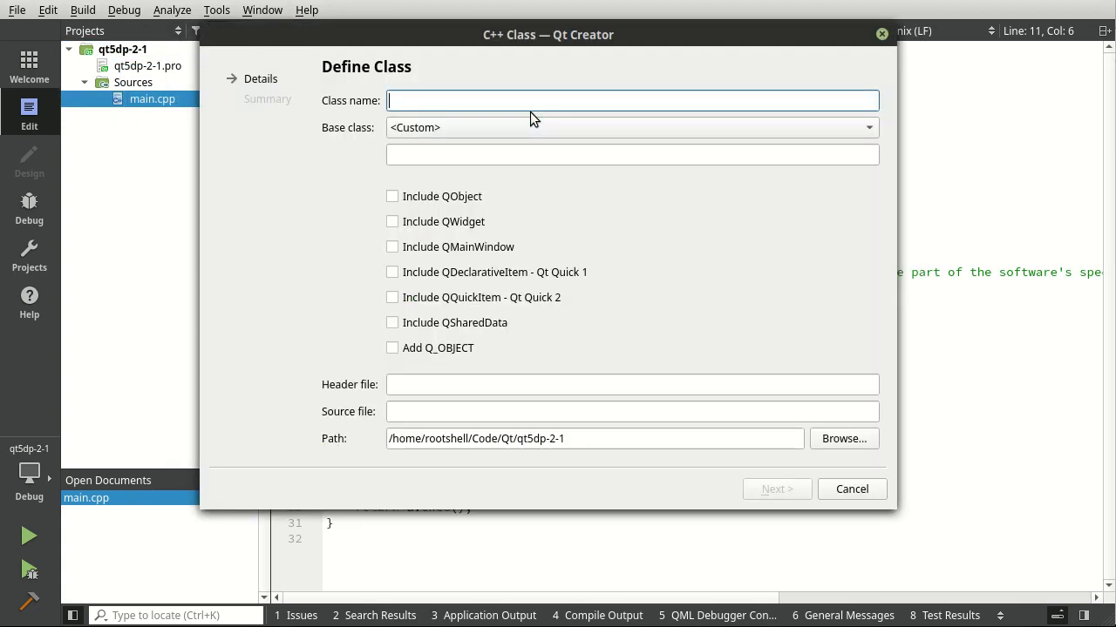
{"action": "type", "text": "T"}
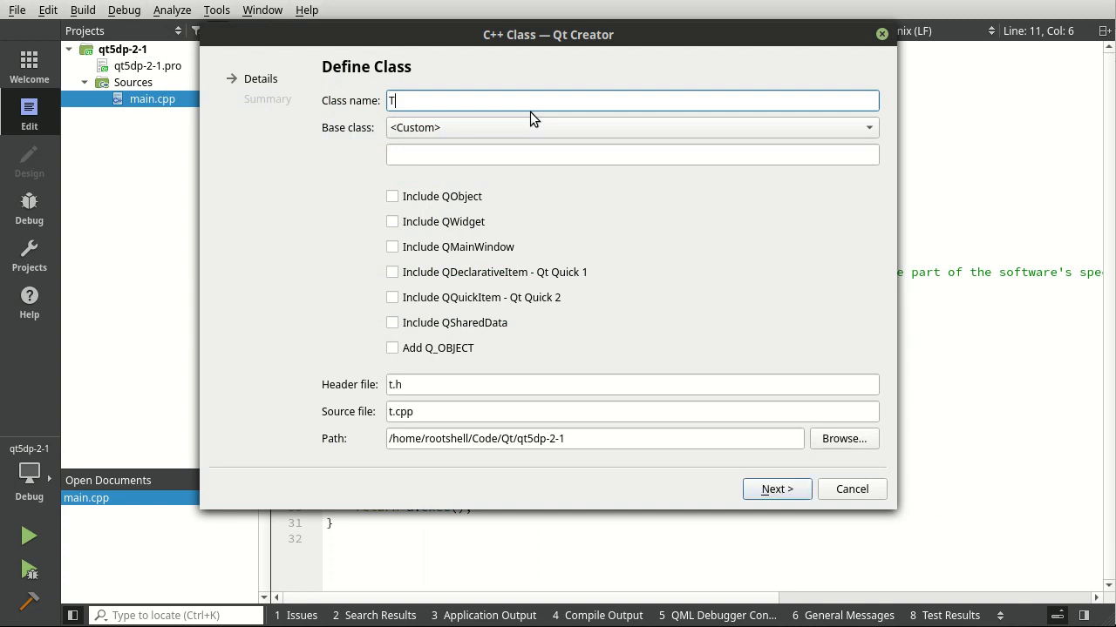
{"action": "type", "text": "empConverter"}
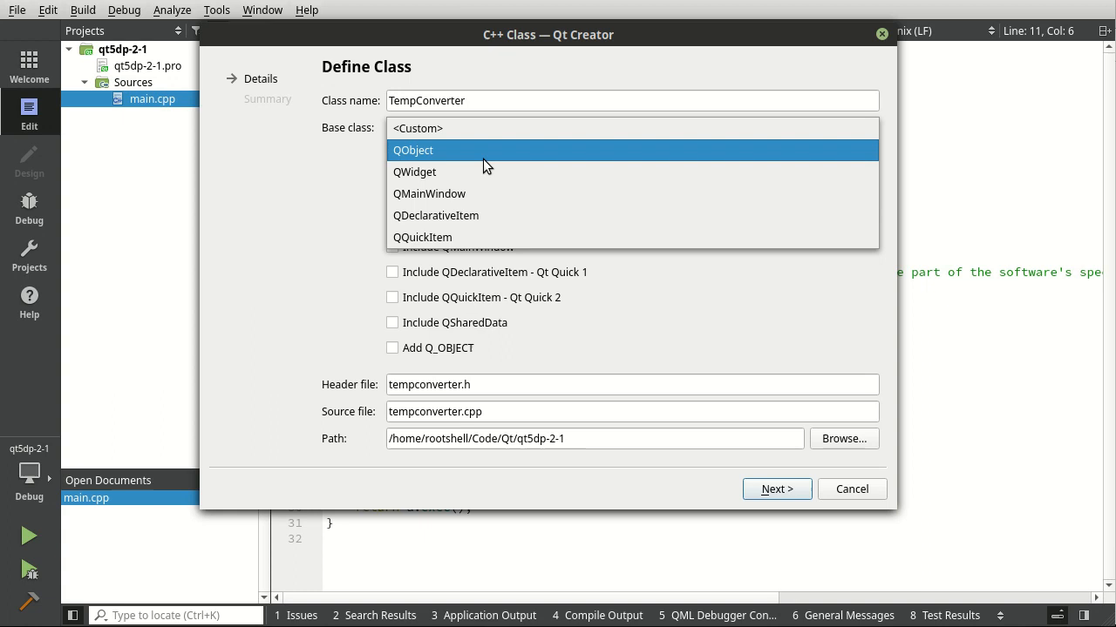
{"action": "left_click", "coordinate": [774, 489]}
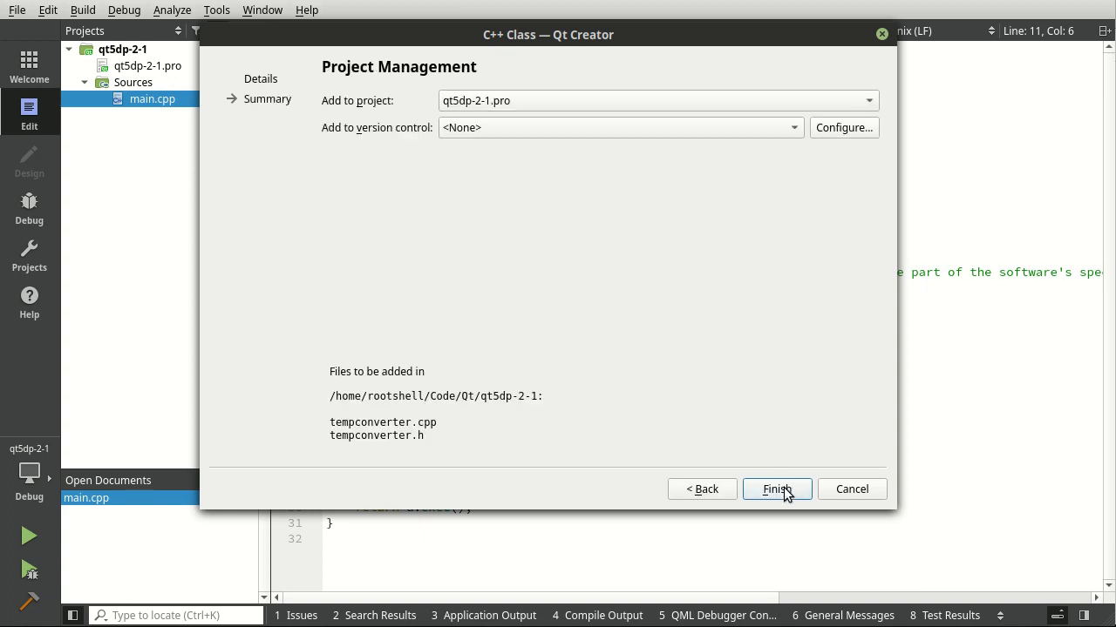
{"action": "left_click", "coordinate": [775, 489]}
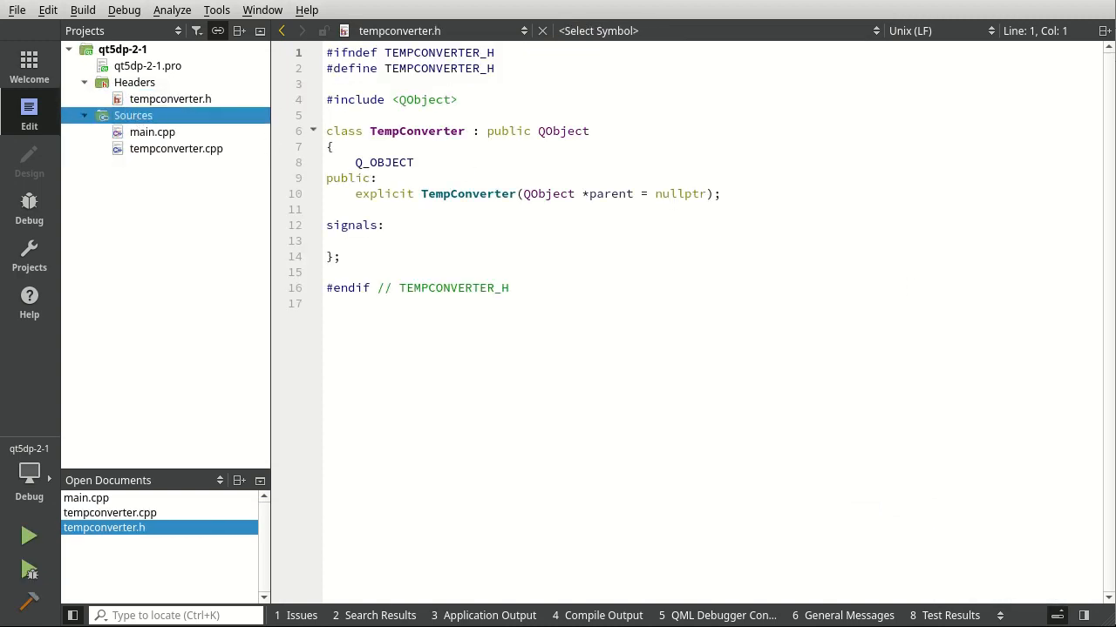
Declare int celsiusToFahrenheit(int value) and int fahrenheitToCelsius(int value) in tempconverter.h's public section
{"action": "left_click", "coordinate": [170, 99]}
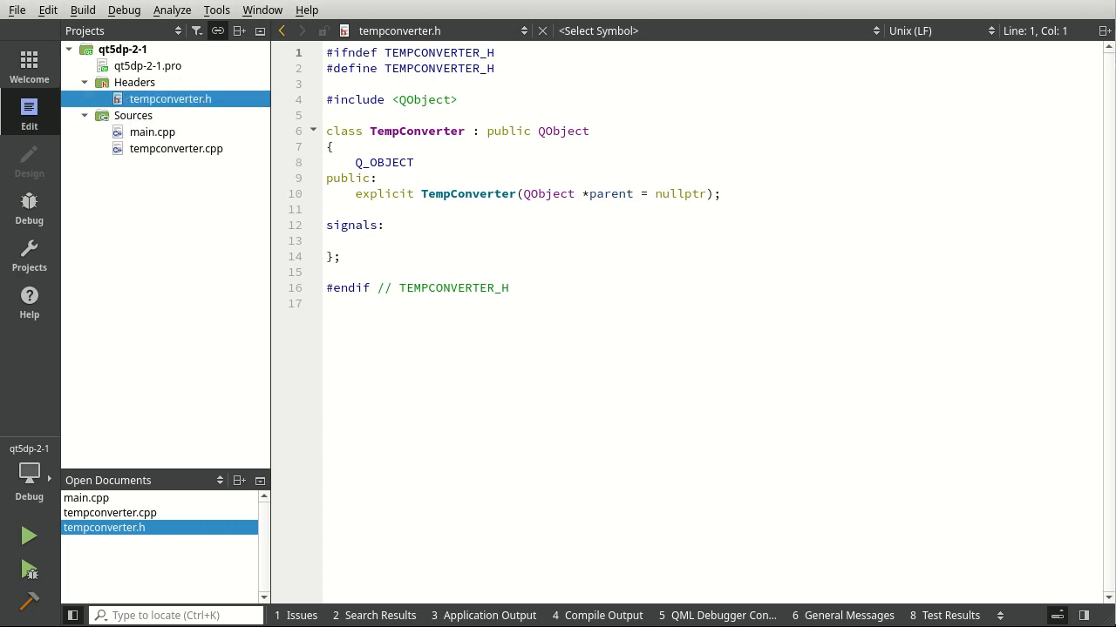
{"action": "mouse_move", "coordinate": [532, 267]}
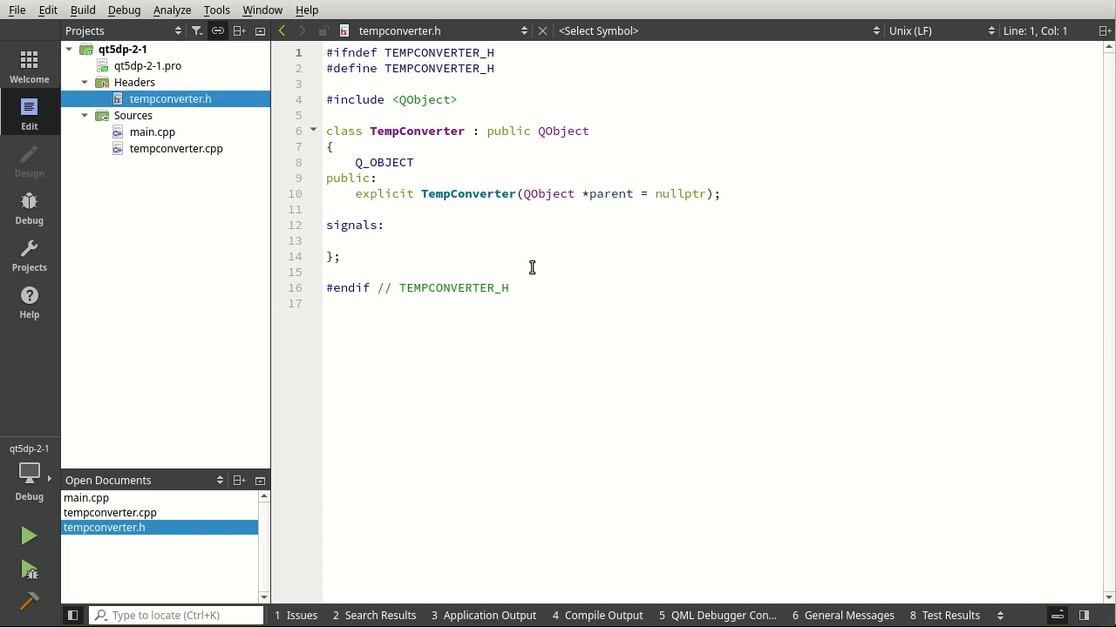
{"action": "left_click", "coordinate": [401, 209]}
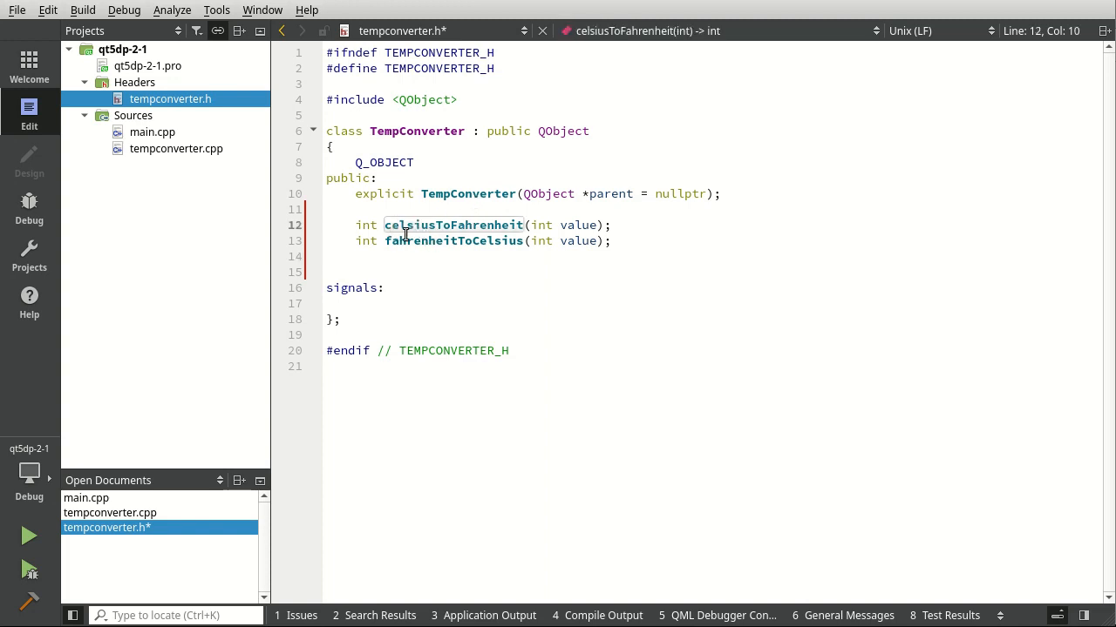
{"action": "left_click", "coordinate": [431, 224]}
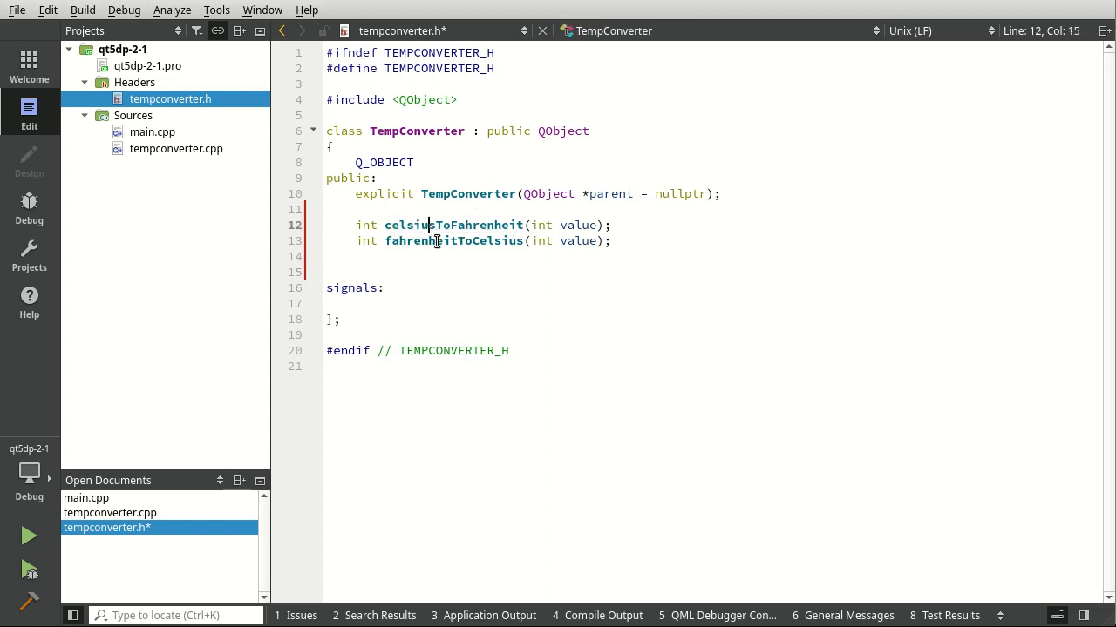
{"action": "left_click", "coordinate": [458, 225]}
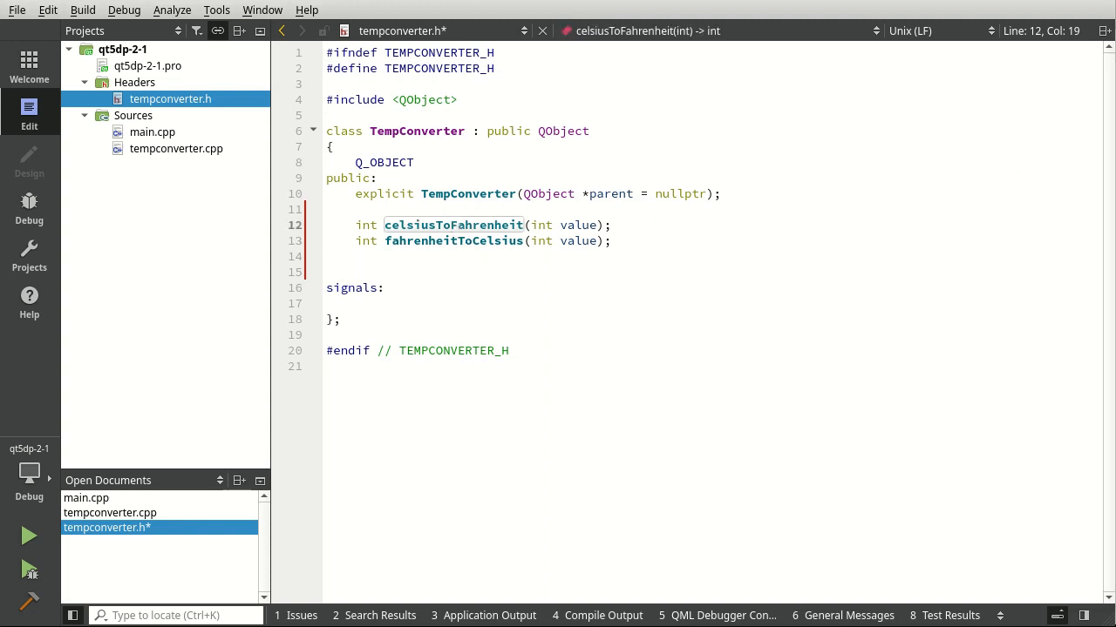
Write scratch comments ('//To add a lot more that', 'void toIn') below the declarations, then delete them
{"action": "left_click", "coordinate": [496, 256]}
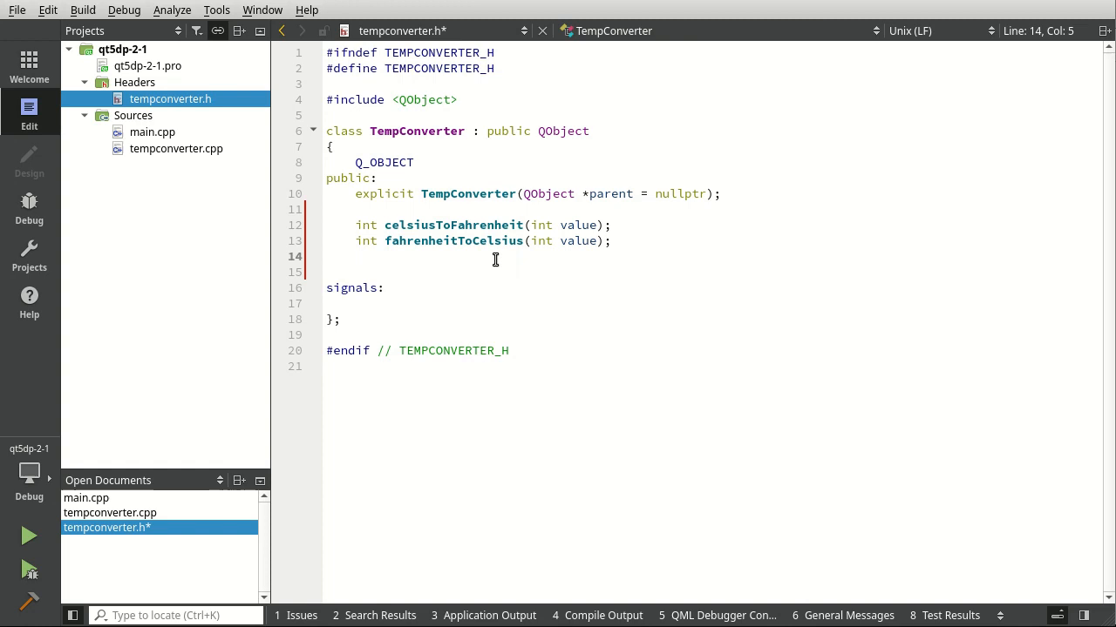
{"action": "type", "text": "//To add"}
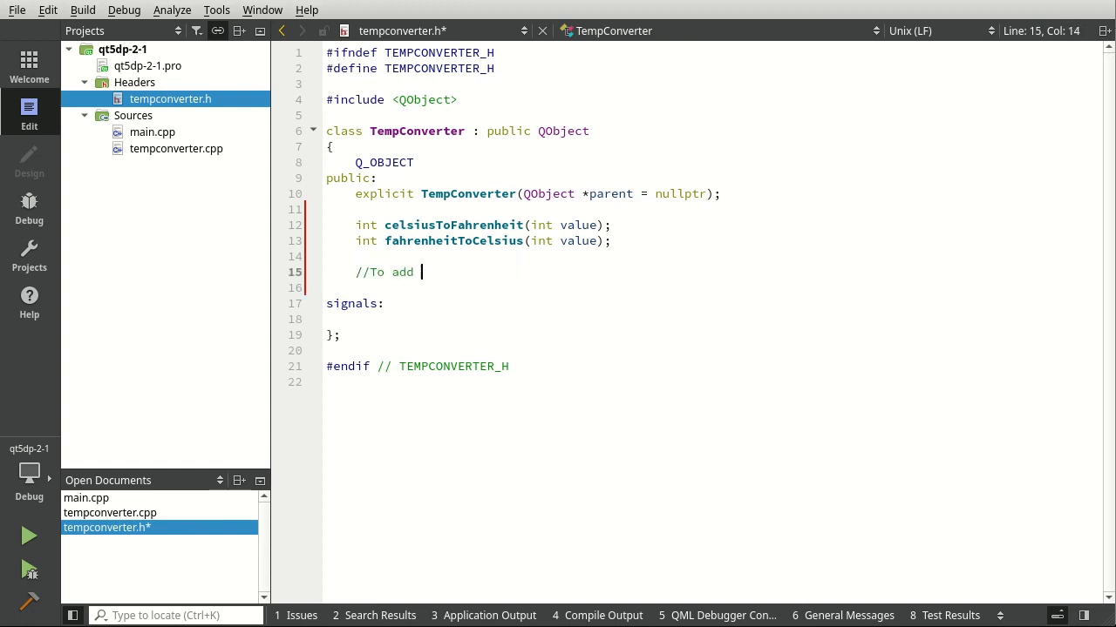
{"action": "type", "text": "a lot more that we don't need"}
{"action": "left_click", "coordinate": [714, 287]}
{"action": "type", "text": "//"}
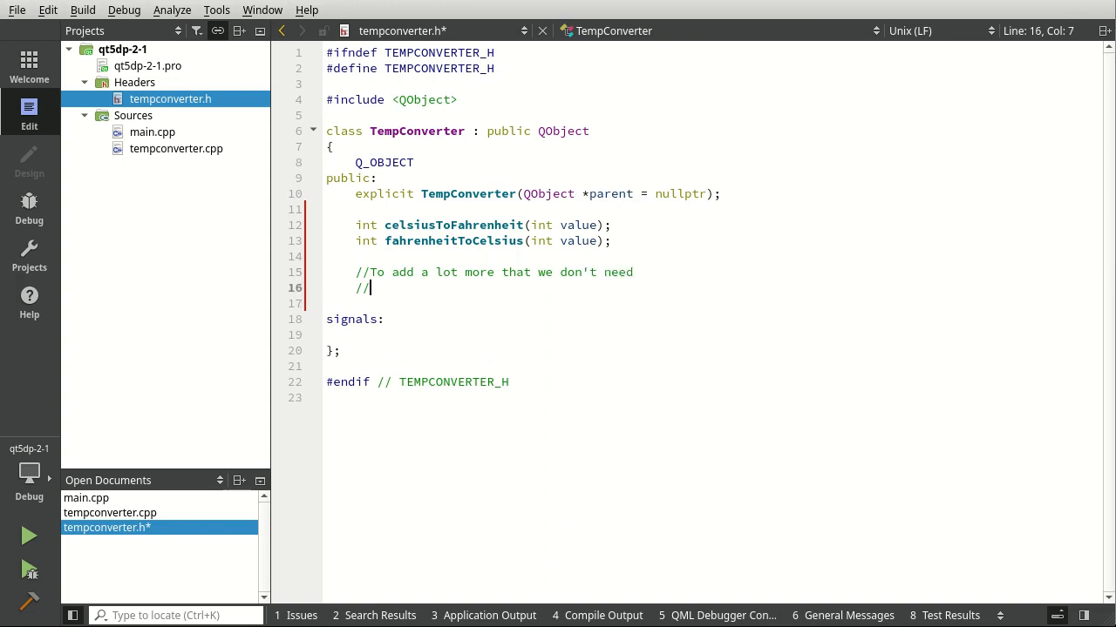
{"action": "type", "text": "void"}
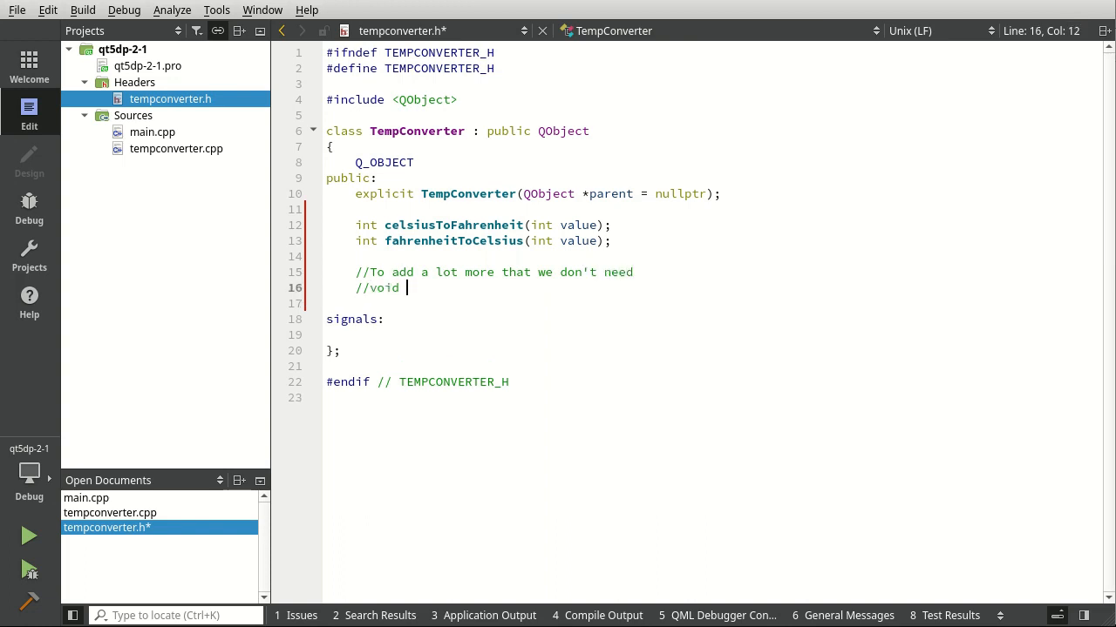
{"action": "type", "text": "toInt"}
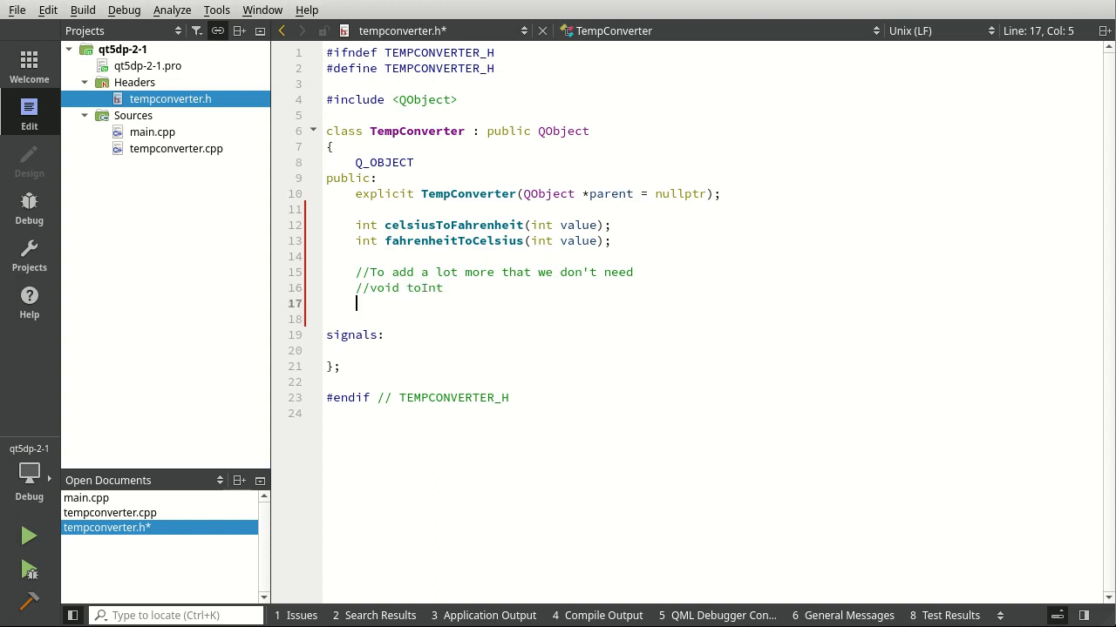
{"action": "type", "text": "//"}
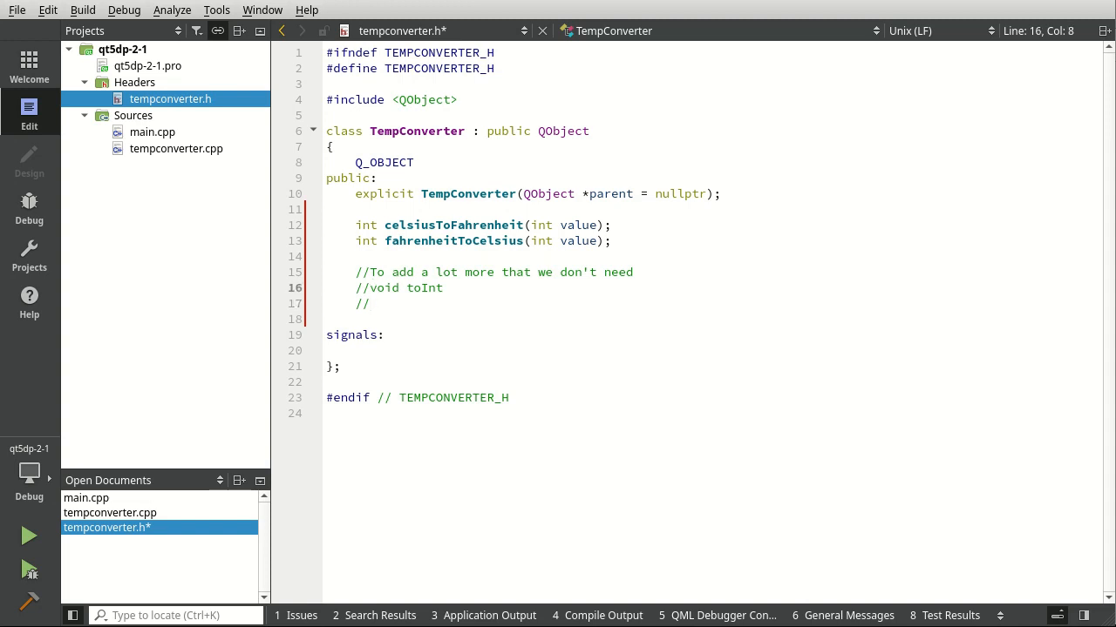
{"action": "left_click", "coordinate": [384, 287]}
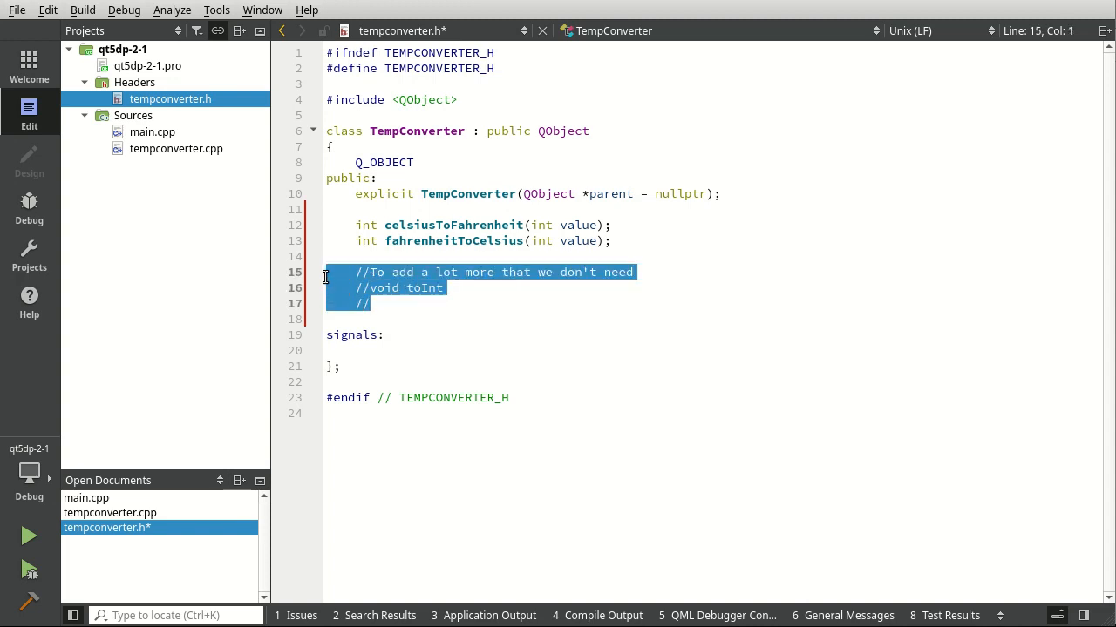
{"action": "key", "text": "Delete"}
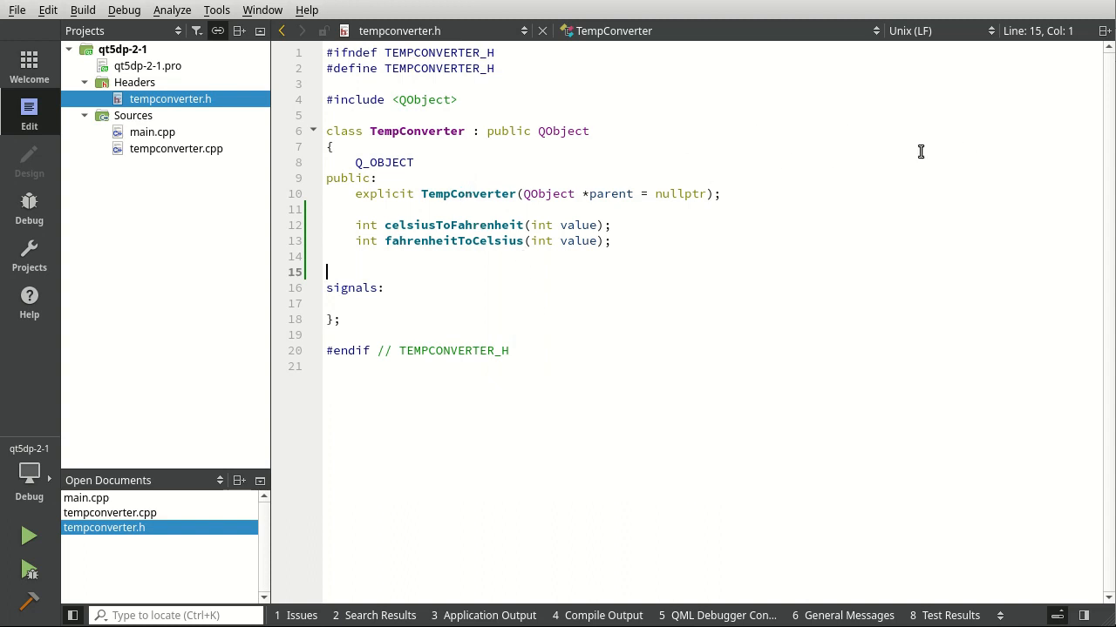
{"action": "mouse_move", "coordinate": [458, 193]}
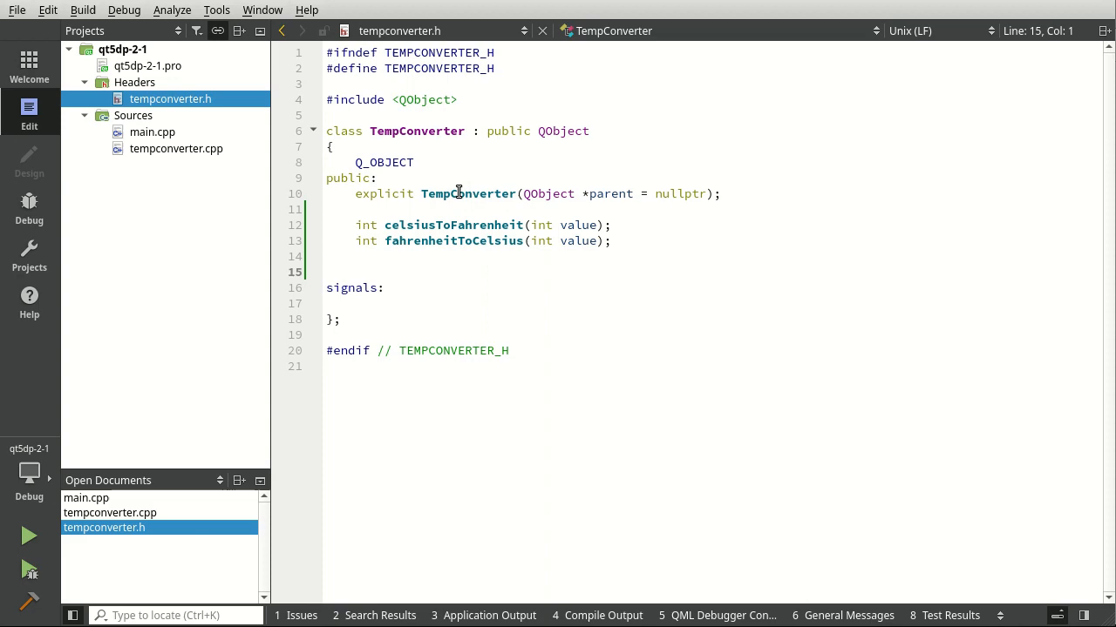
Generate empty definitions of celsiusToFahrenheit and fahrenheitToCelsius in tempconverter.cpp via Refactor > Add Definition
{"action": "right_click", "coordinate": [418, 224]}
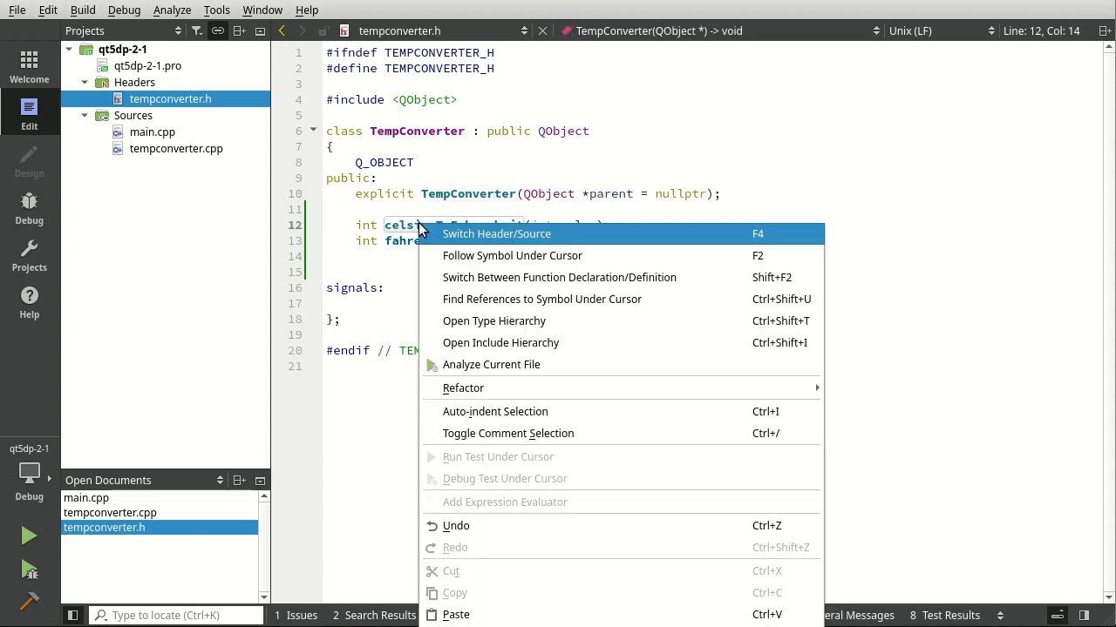
{"action": "left_click", "coordinate": [496, 234]}
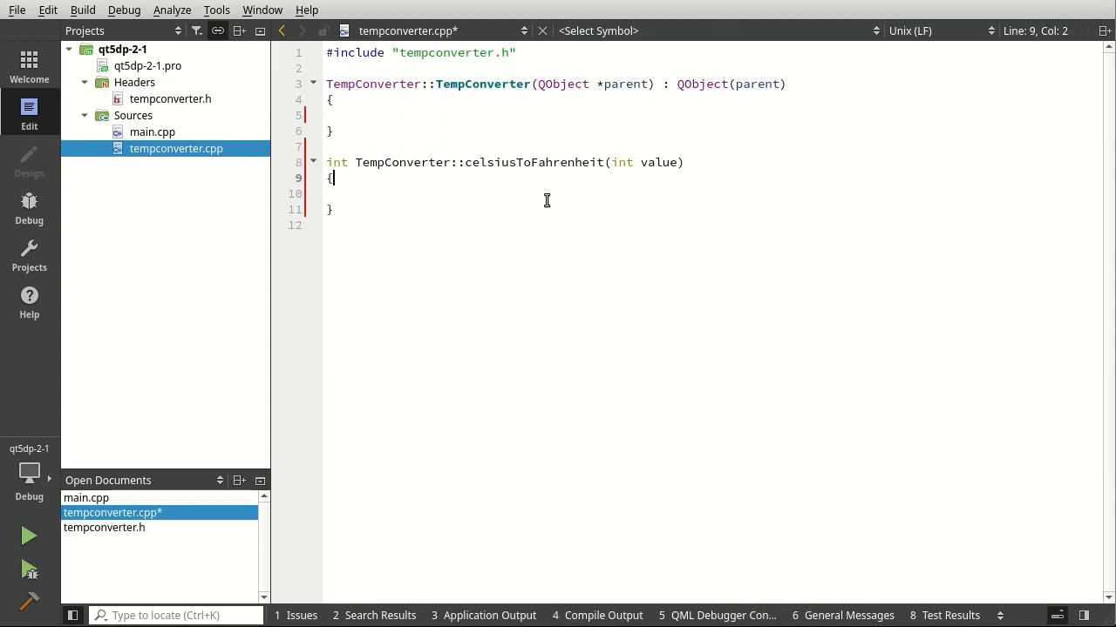
{"action": "left_click", "coordinate": [104, 528]}
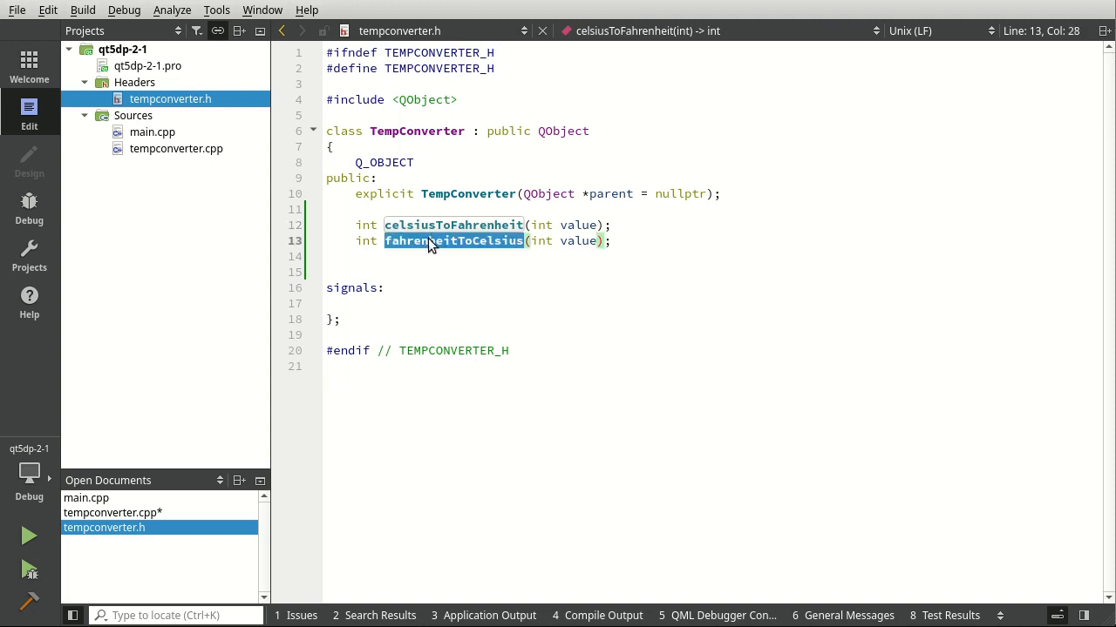
{"action": "right_click", "coordinate": [453, 240]}
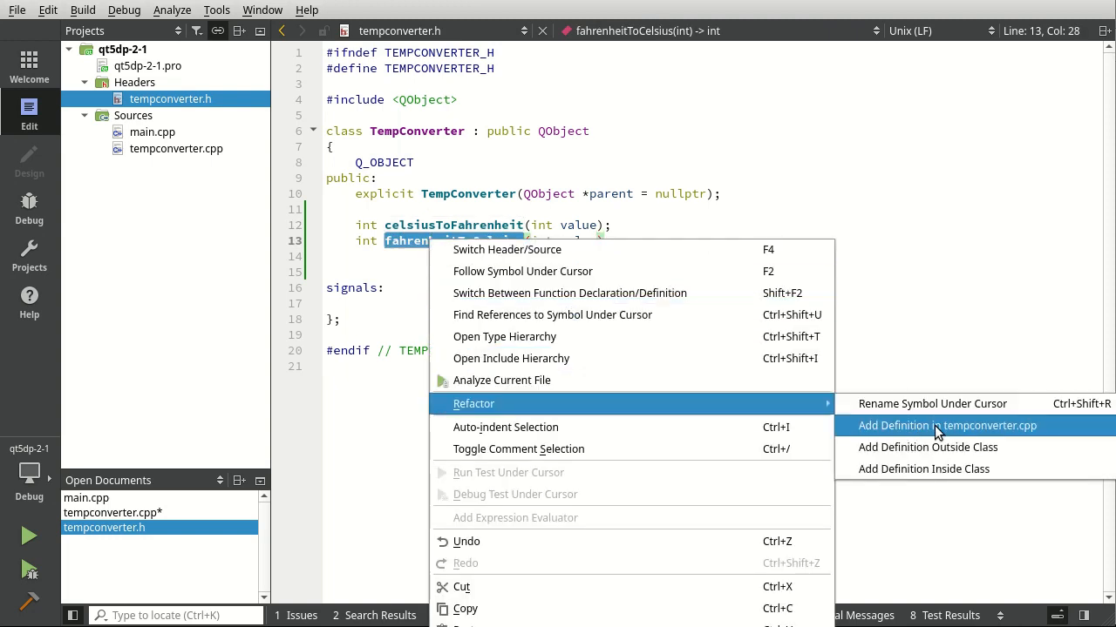
{"action": "left_click", "coordinate": [947, 426]}
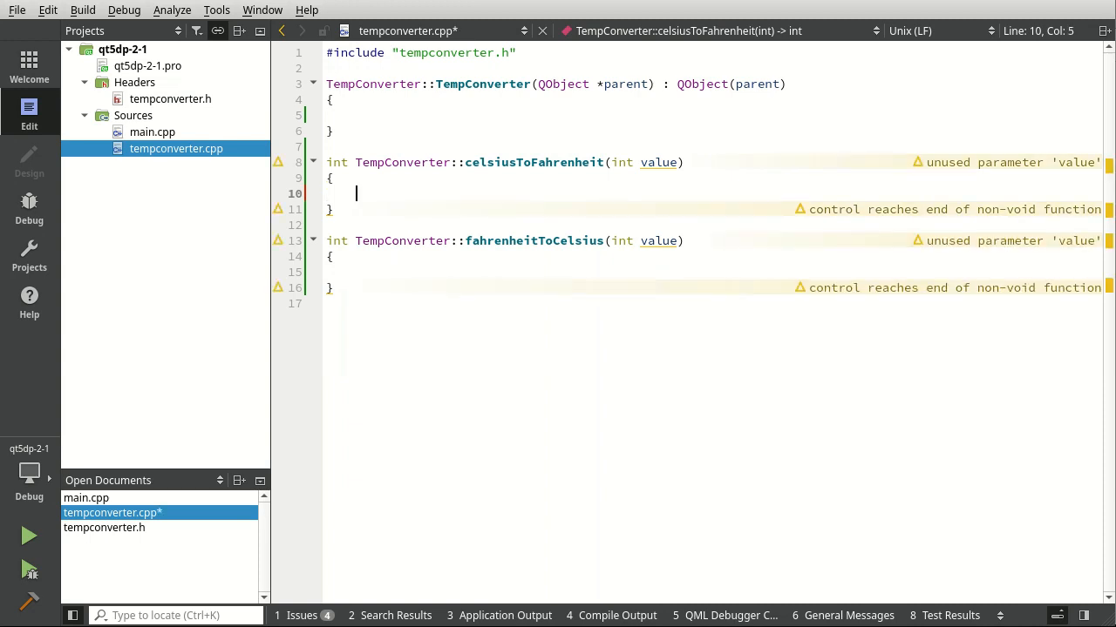
Implement celsiusToFahrenheit as 'auto o = (value * 9.0) / 5.0 + 32;' followed by 'return o;'
{"action": "type", "text": "auto"}
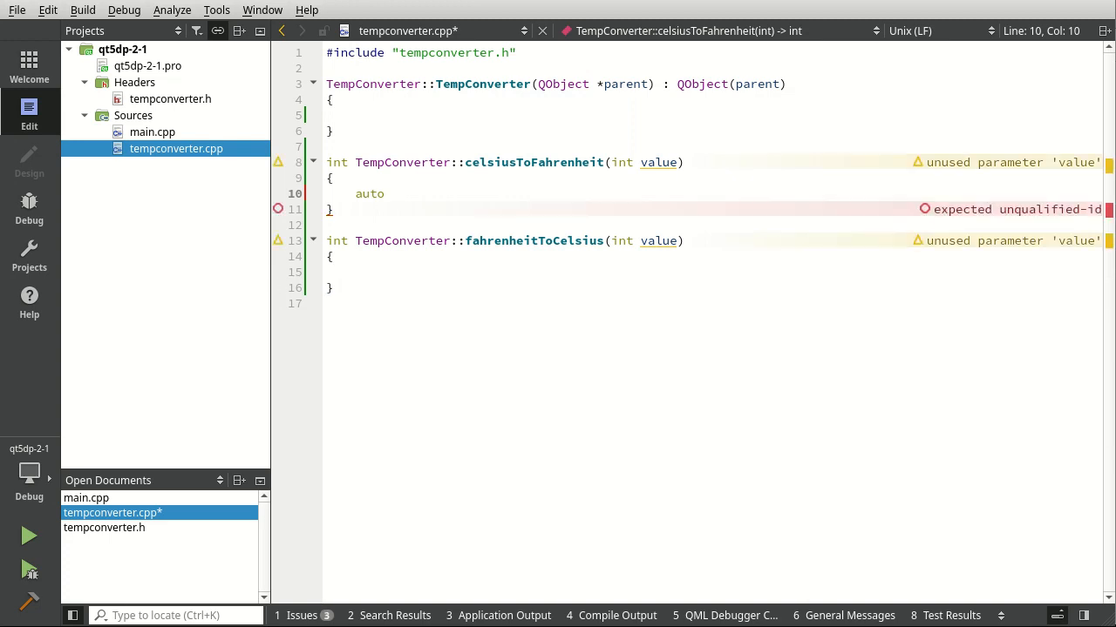
{"action": "type", "text": "o ="}
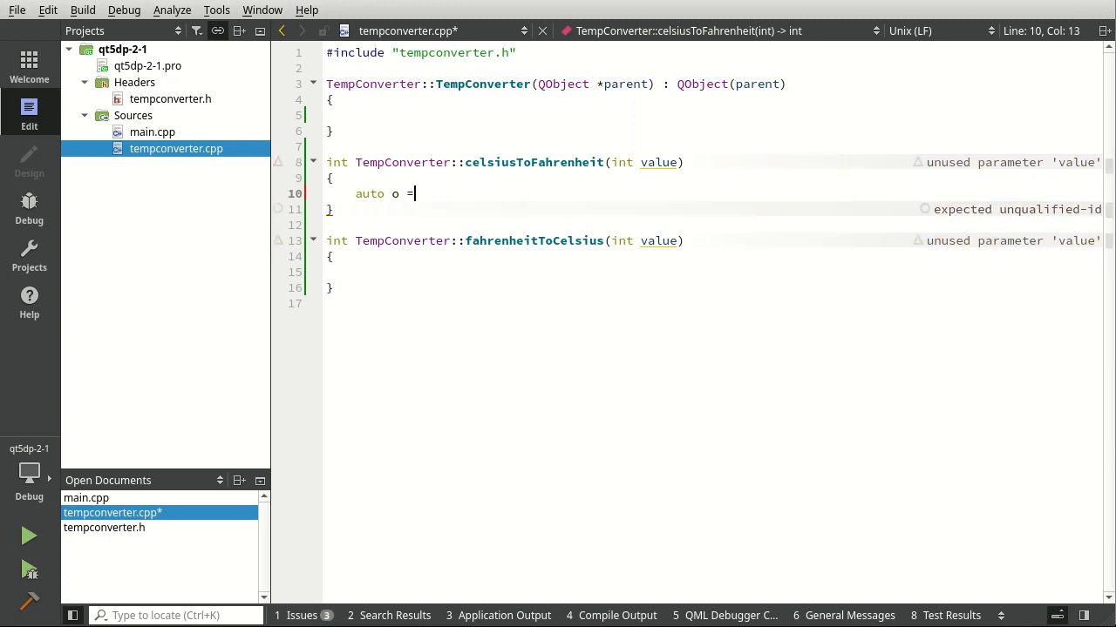
{"action": "type", "text": "("}
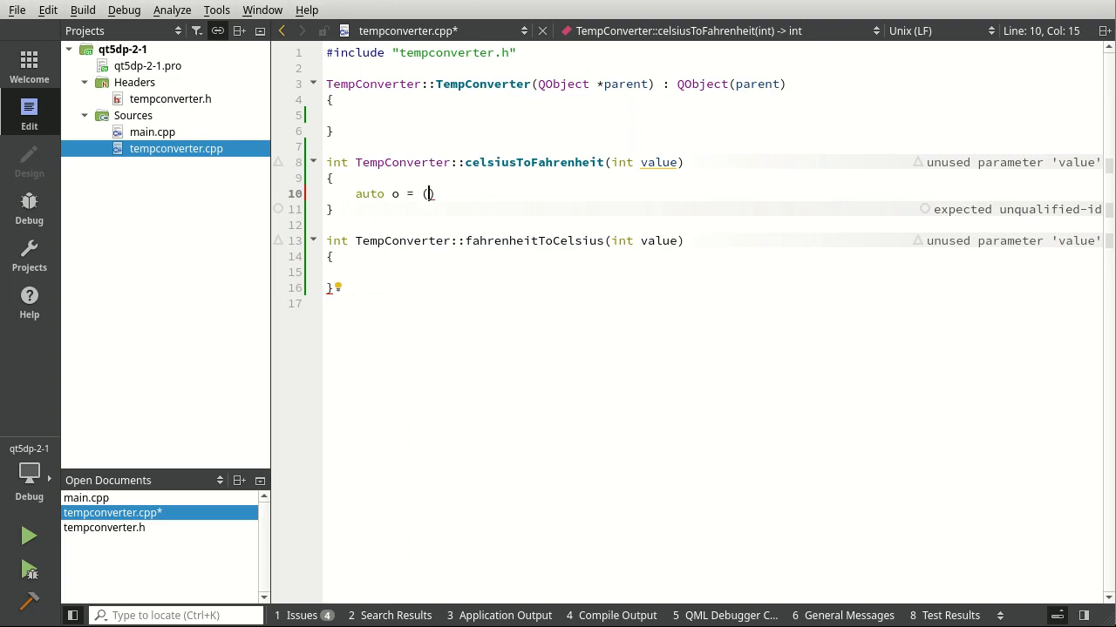
{"action": "type", "text": "value"}
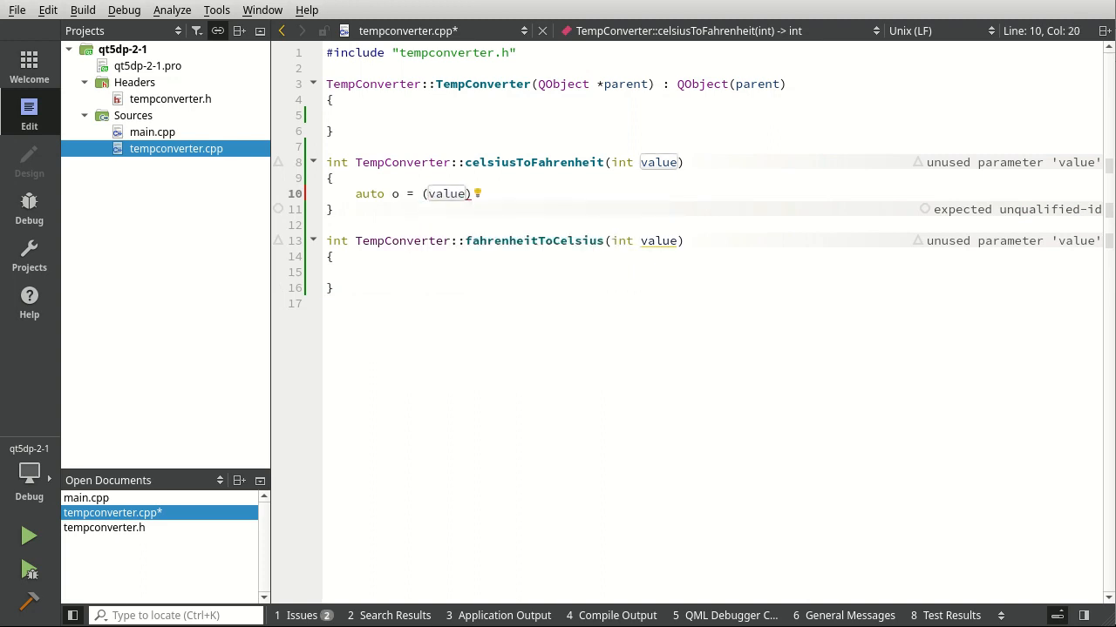
{"action": "type", "text": "*"}
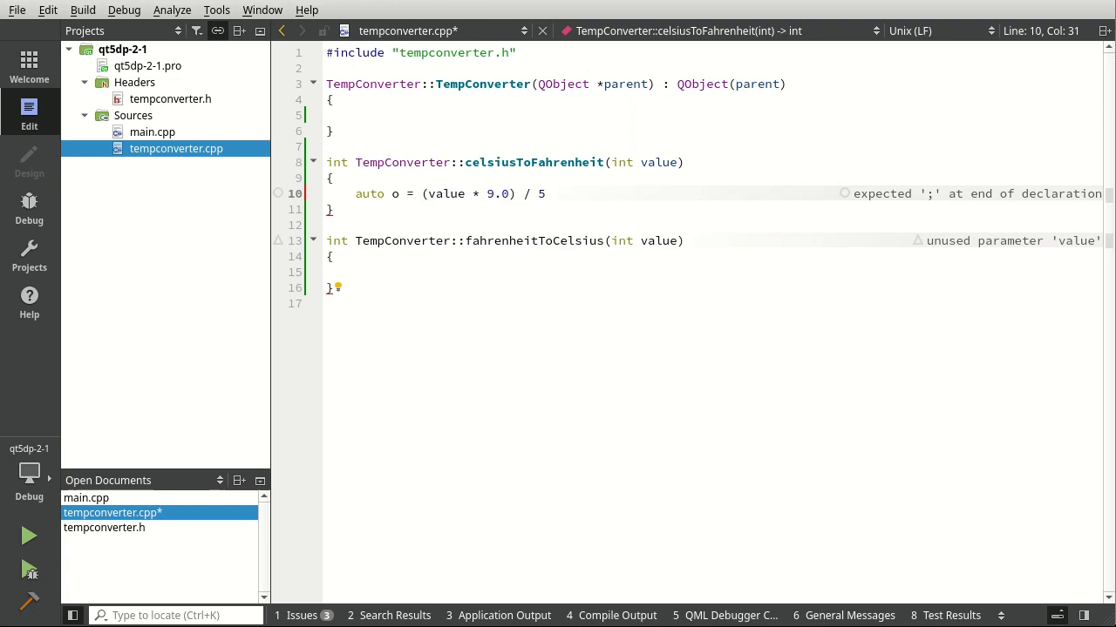
{"action": "type", "text": ".0"}
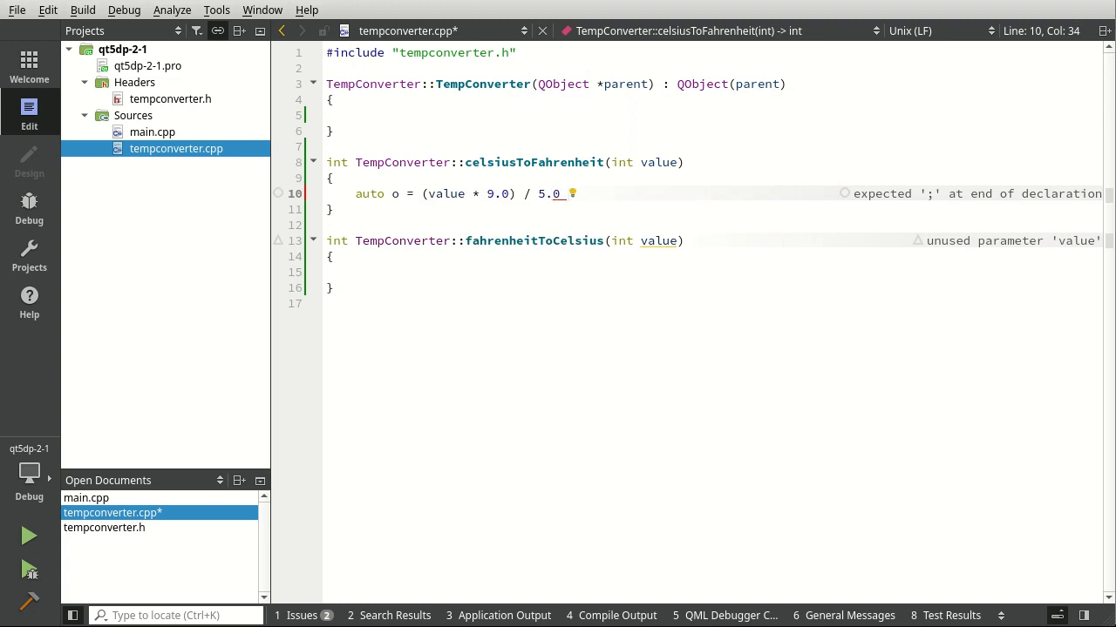
{"action": "type", "text": "+ 32'"}
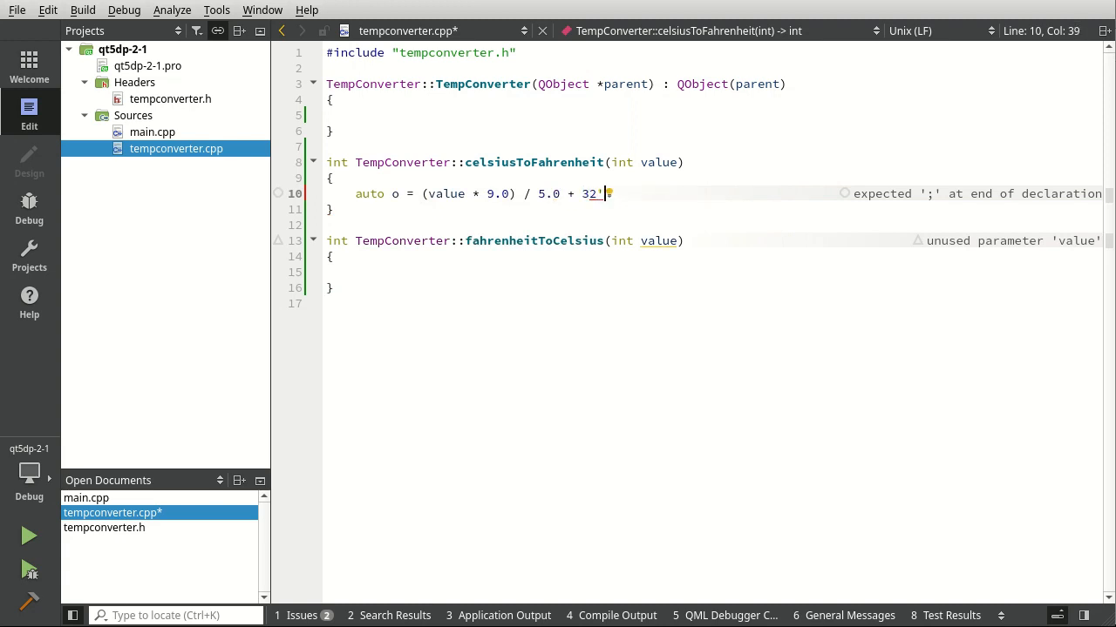
{"action": "type", "text": ";"}
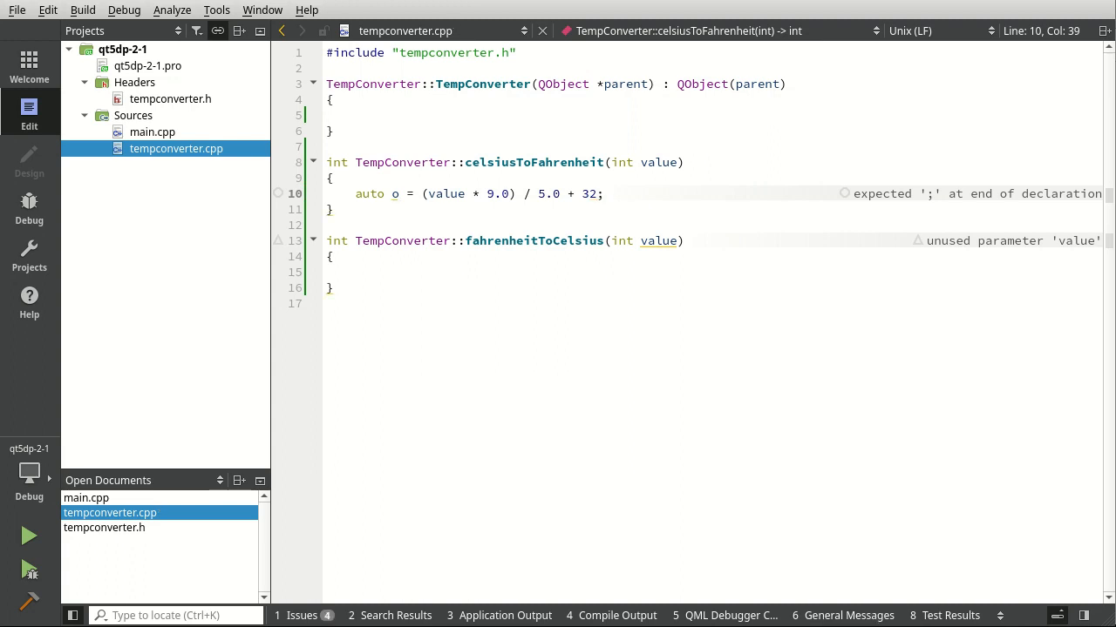
{"action": "type", "text": ";"}
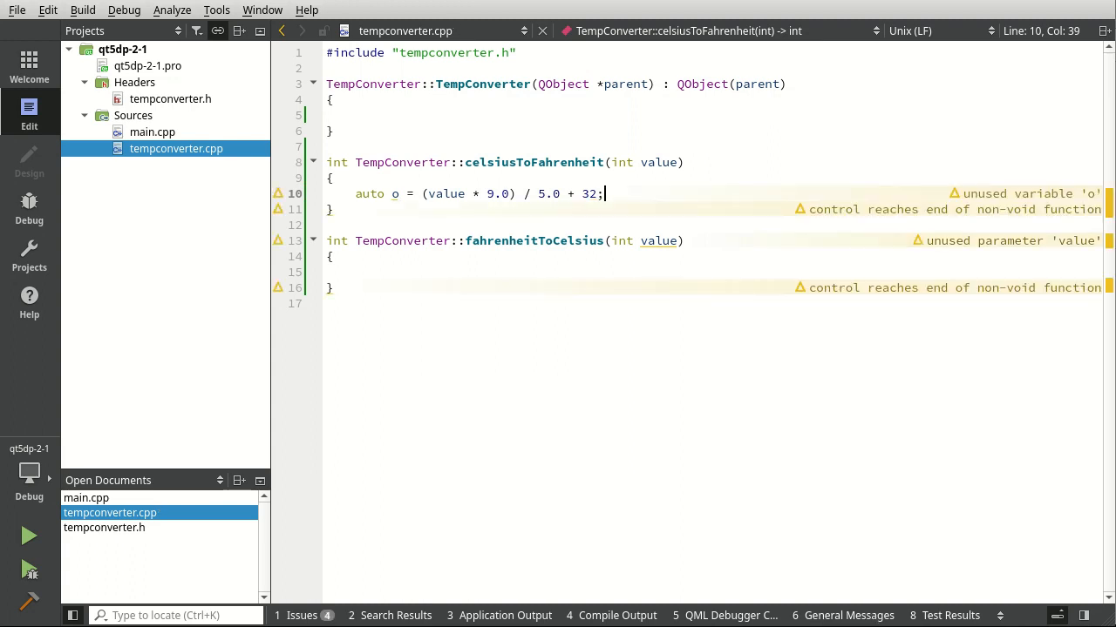
{"action": "type", "text": "re"}
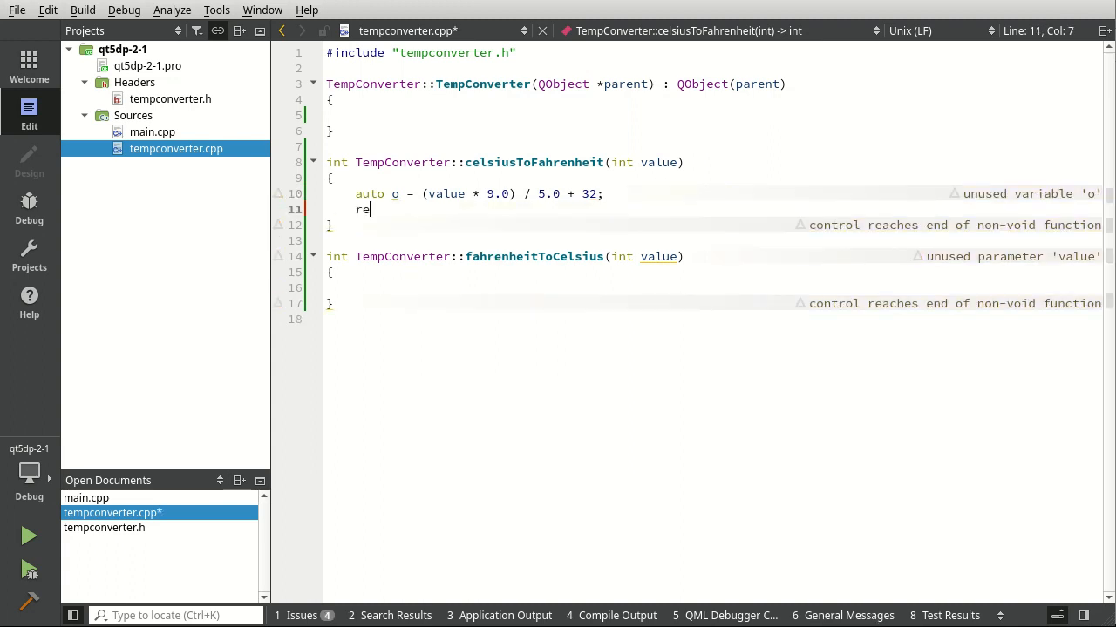
{"action": "type", "text": "turn o;"}
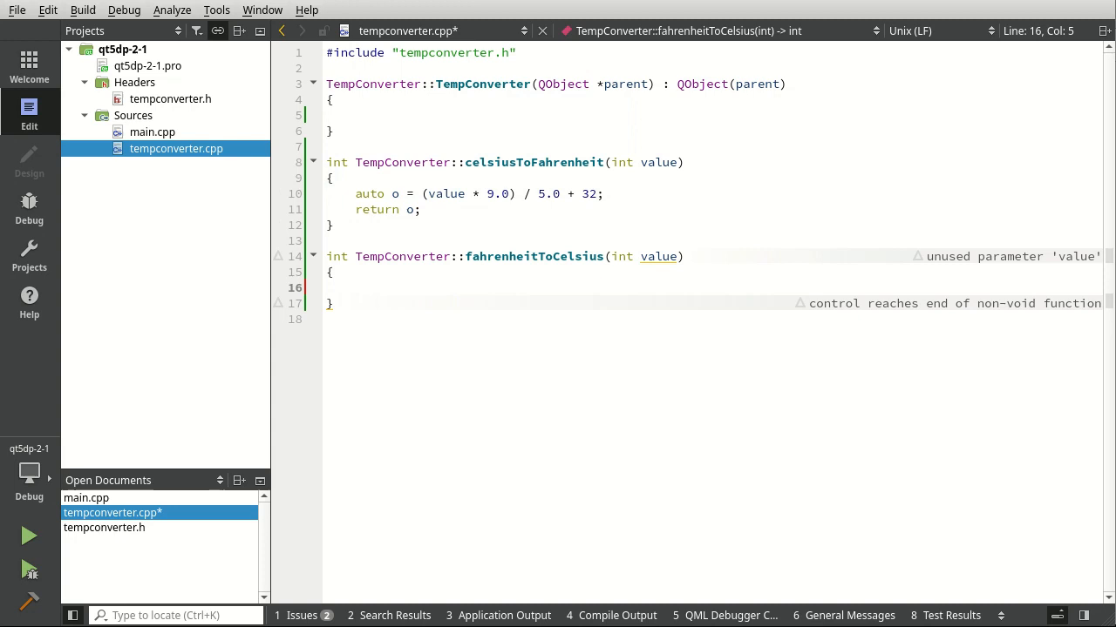
Implement fahrenheitToCelsius as 'auto o = (value - 32) * 5.0 / 9.0;'
{"action": "type", "text": "auto"}
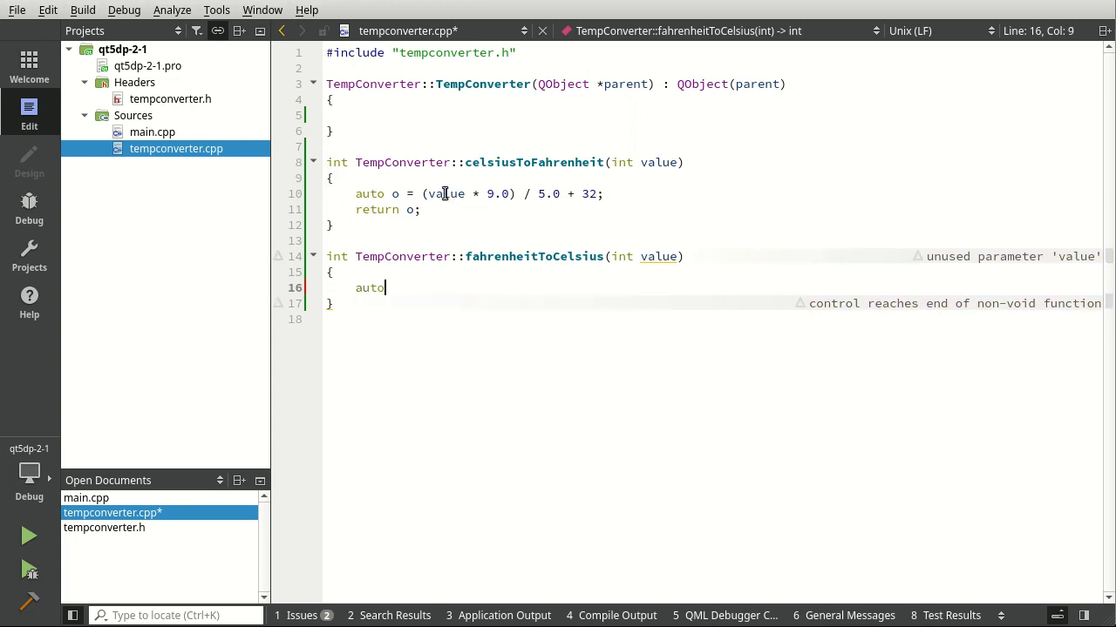
{"action": "type", "text": "o ="}
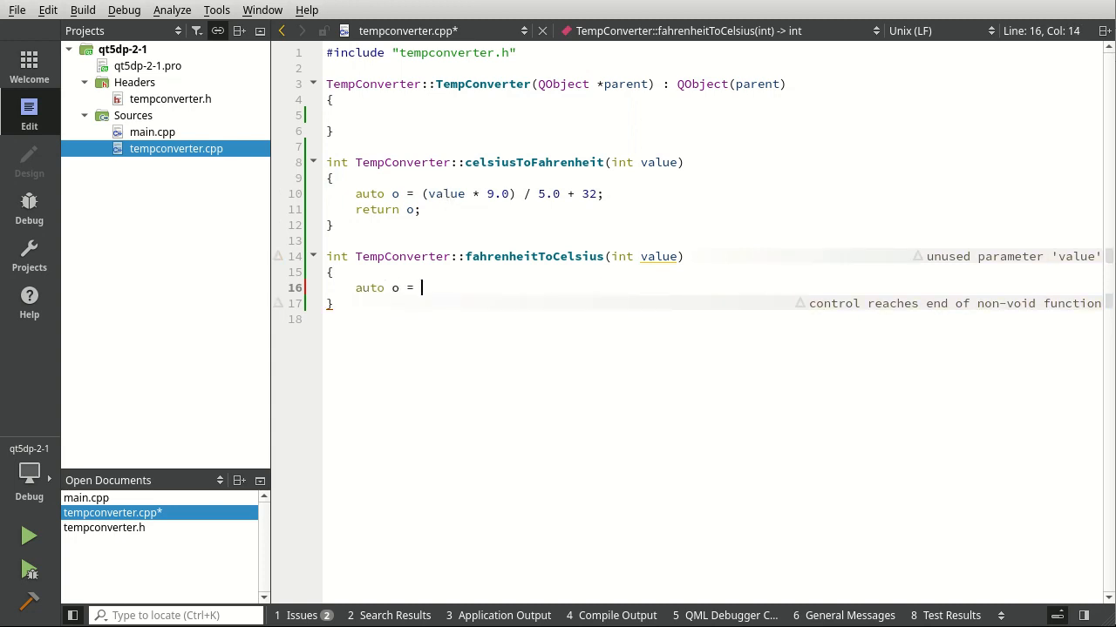
{"action": "type", "text": "("}
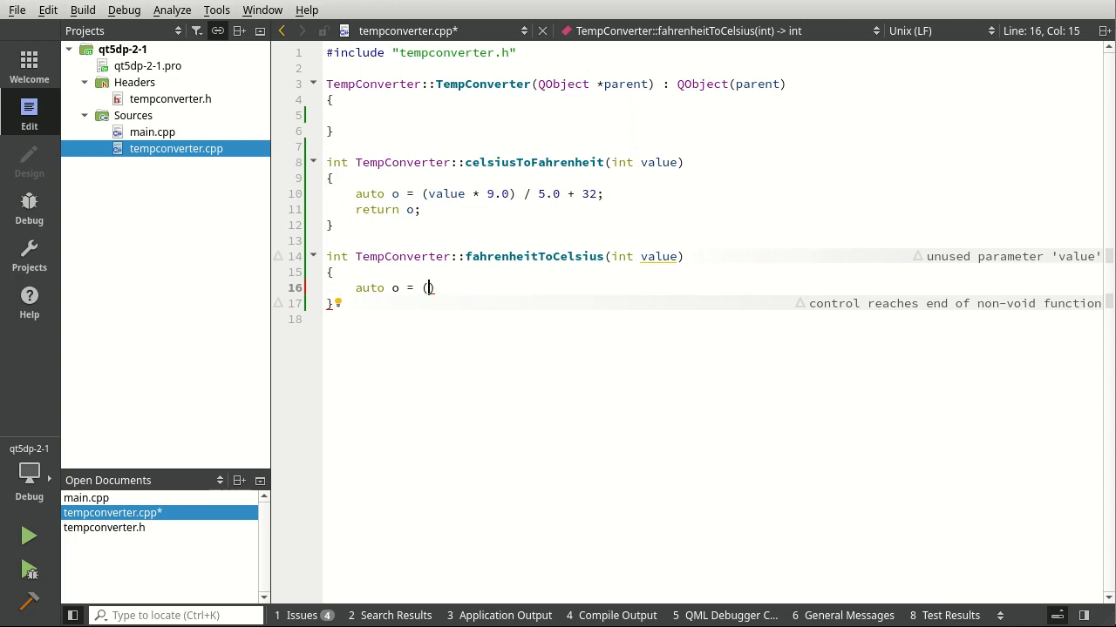
{"action": "type", "text": "vaou"}
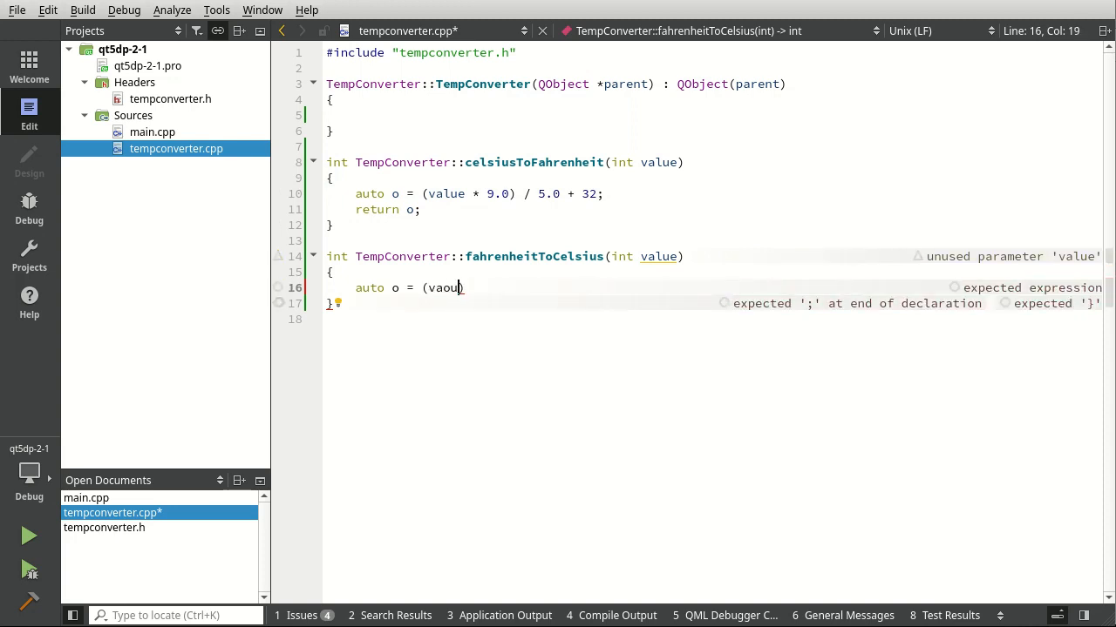
{"action": "type", "text": "value)"}
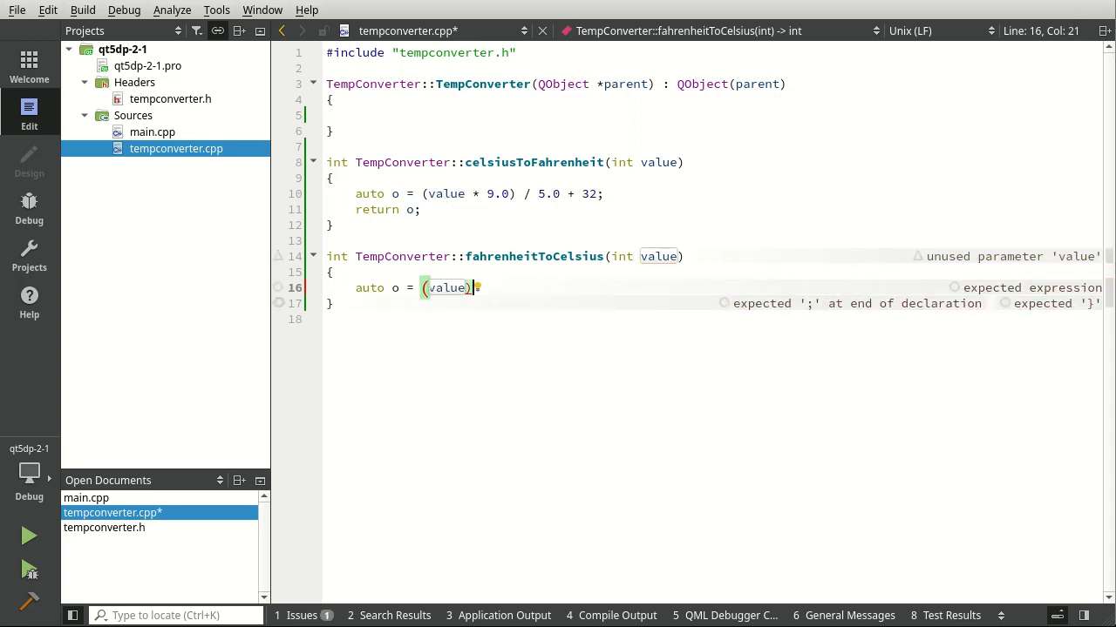
{"action": "type", "text": "- 32"}
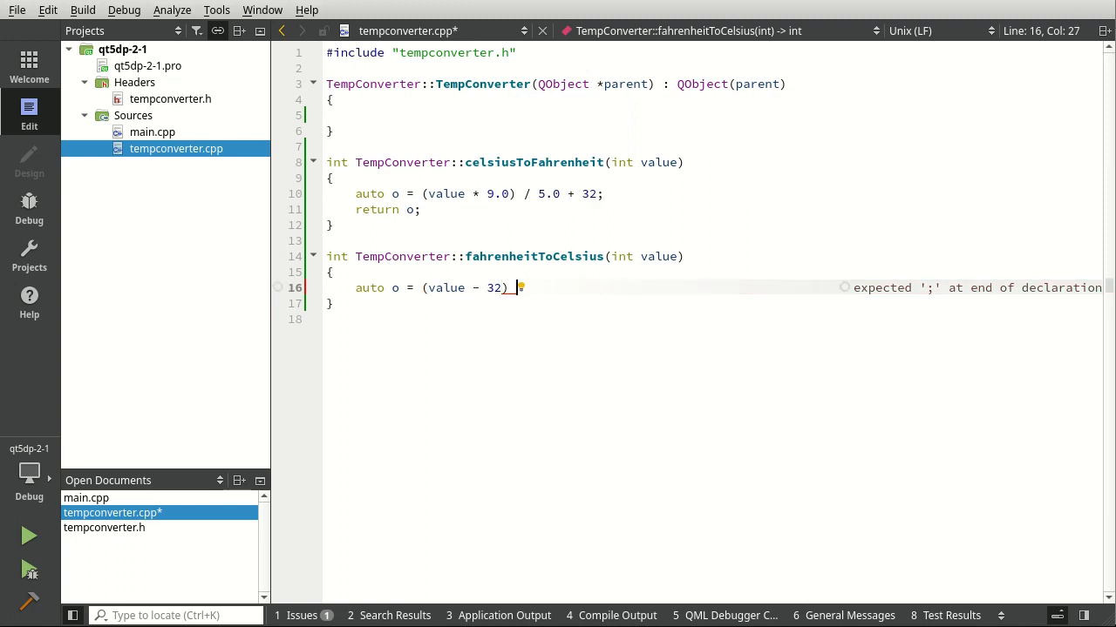
{"action": "type", "text": "* 5.0 /"}
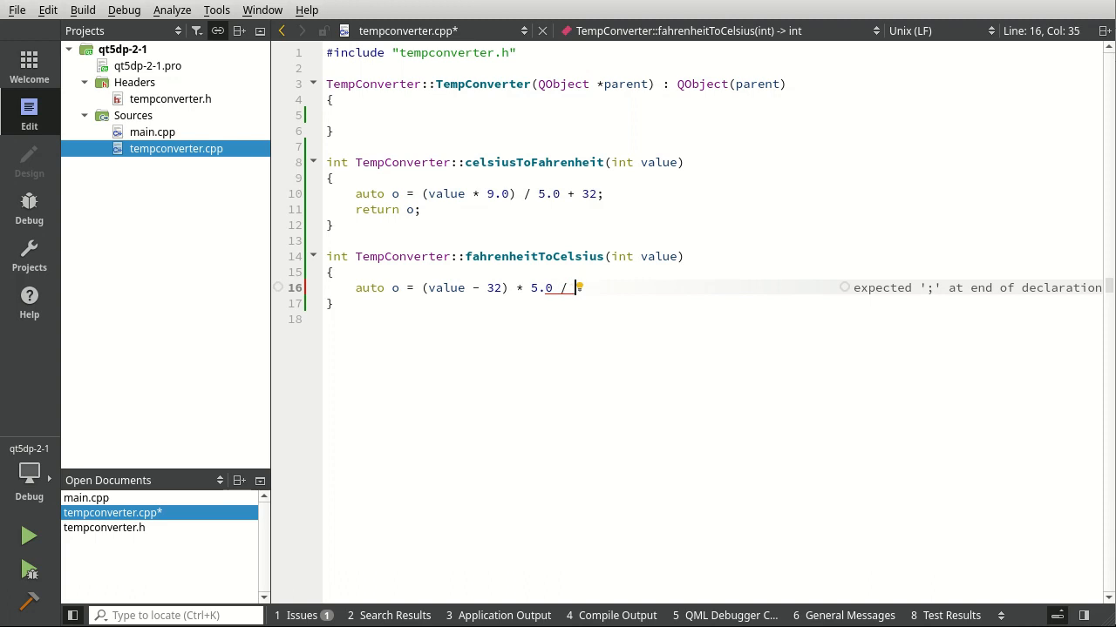
{"action": "type", "text": "9.0"}
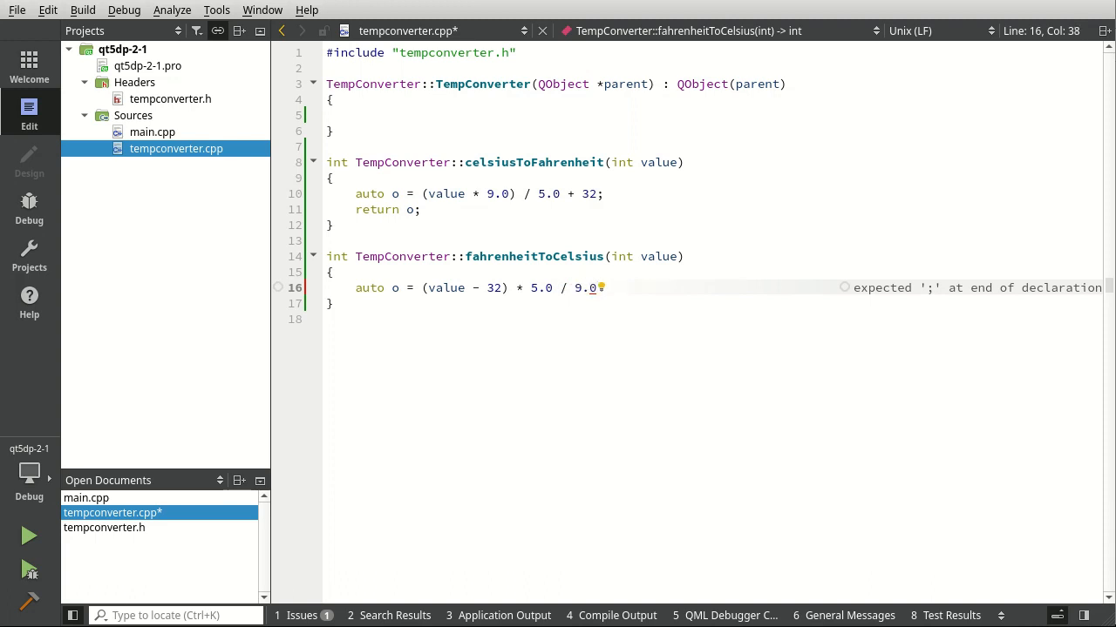
Finish fahrenheitToCelsius with 'return o;' and save tempconverter.cpp
{"action": "type", "text": "return"}
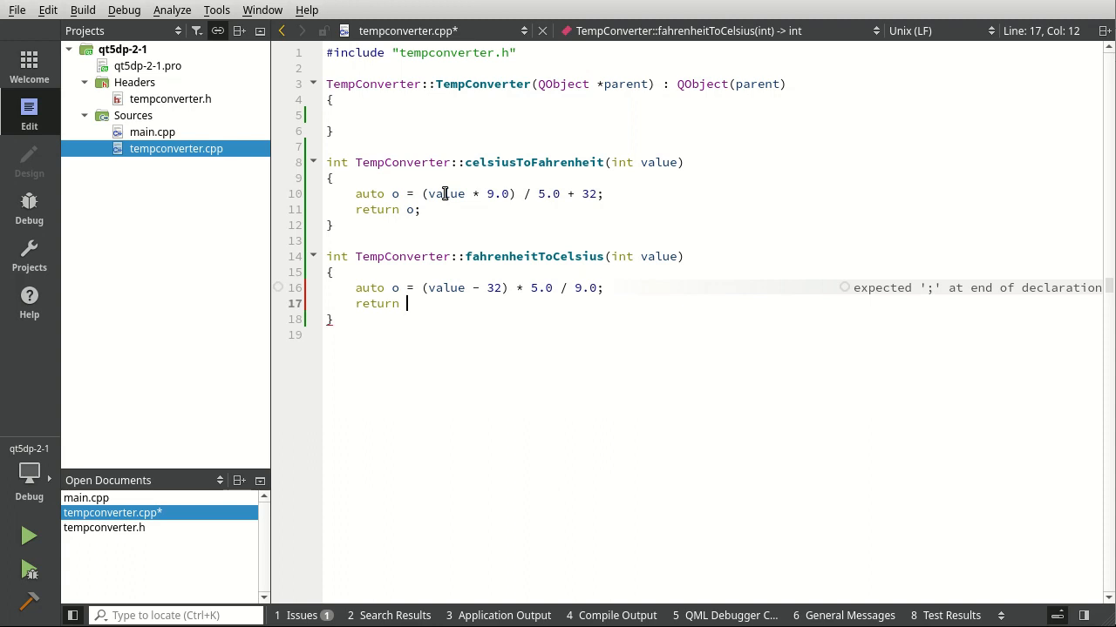
{"action": "type", "text": "o;"}
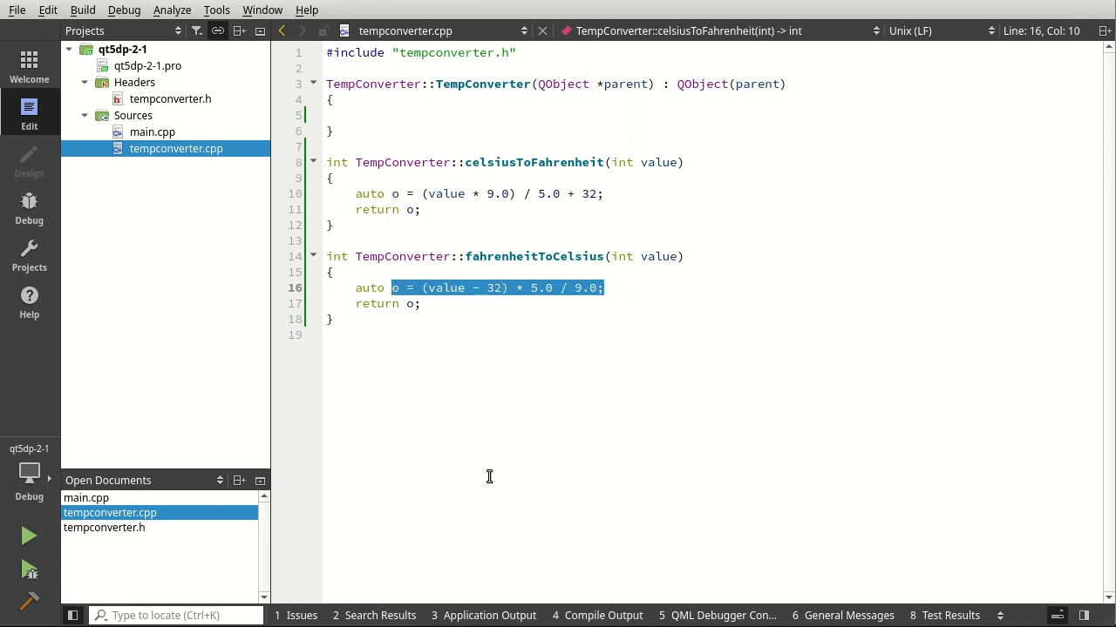
{"action": "left_click", "coordinate": [327, 335]}
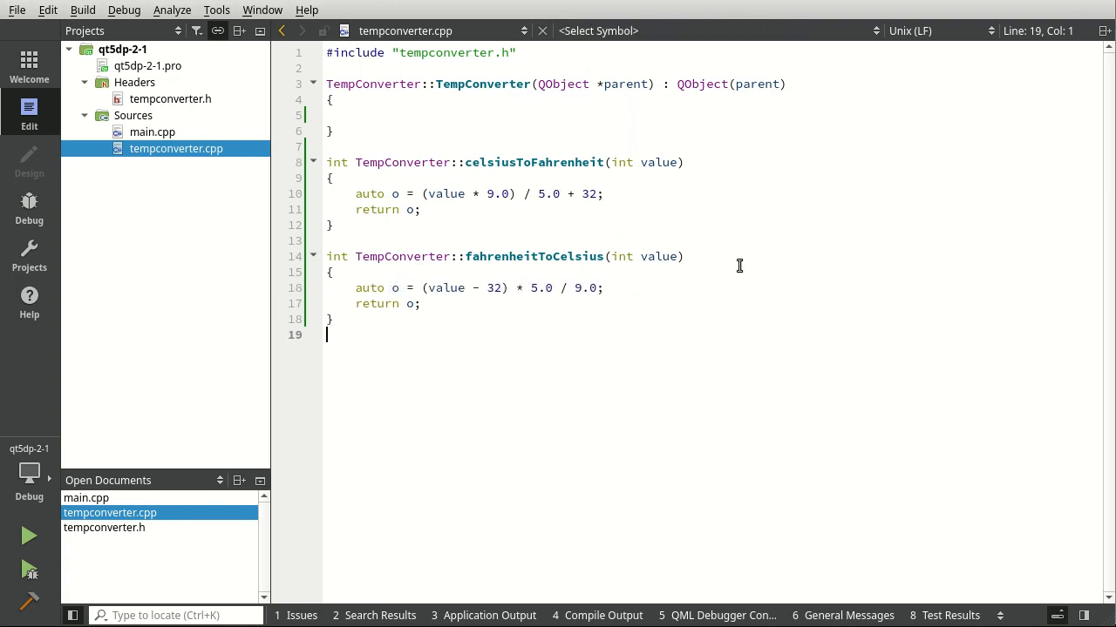
{"action": "left_click", "coordinate": [171, 98]}
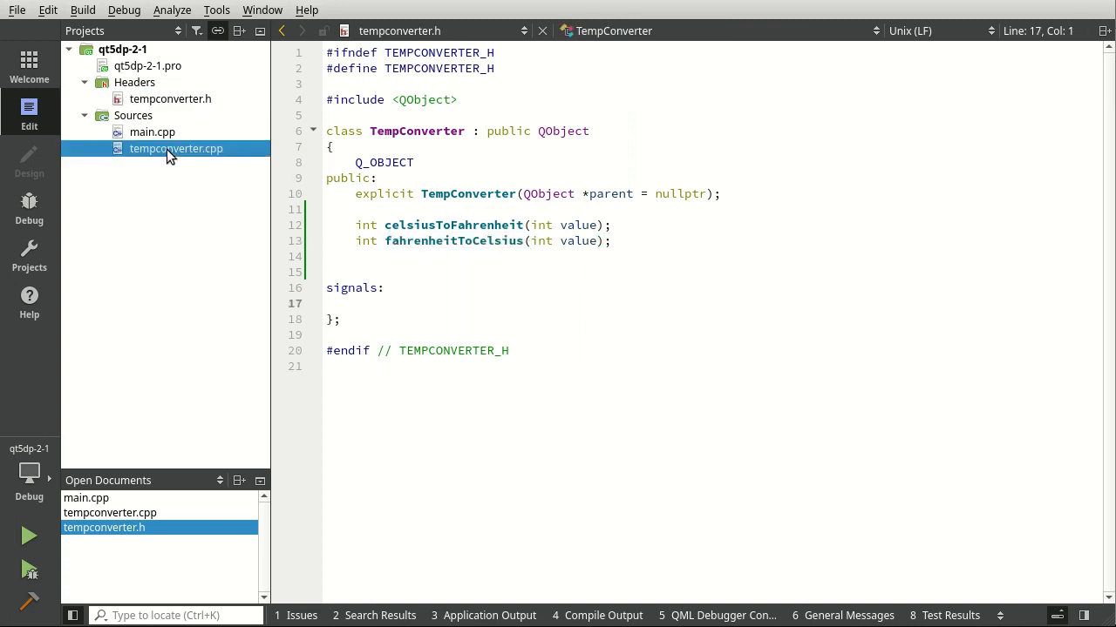
Review the TempConverter declarations in tempconverter.h, then switch to main.cpp
{"action": "left_click", "coordinate": [170, 98]}
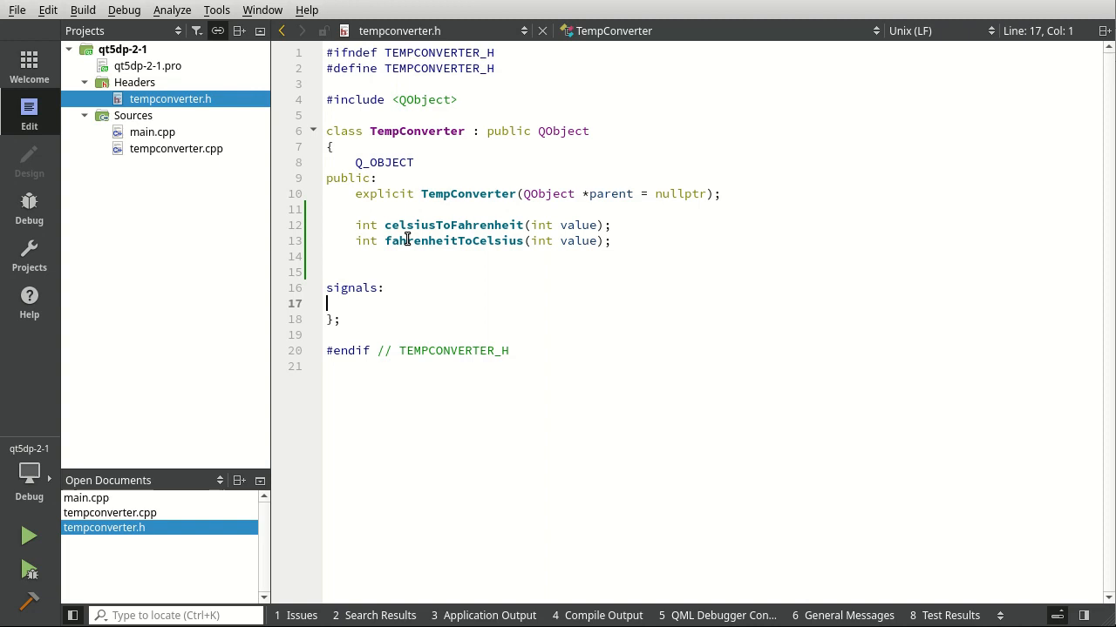
{"action": "left_click", "coordinate": [453, 240]}
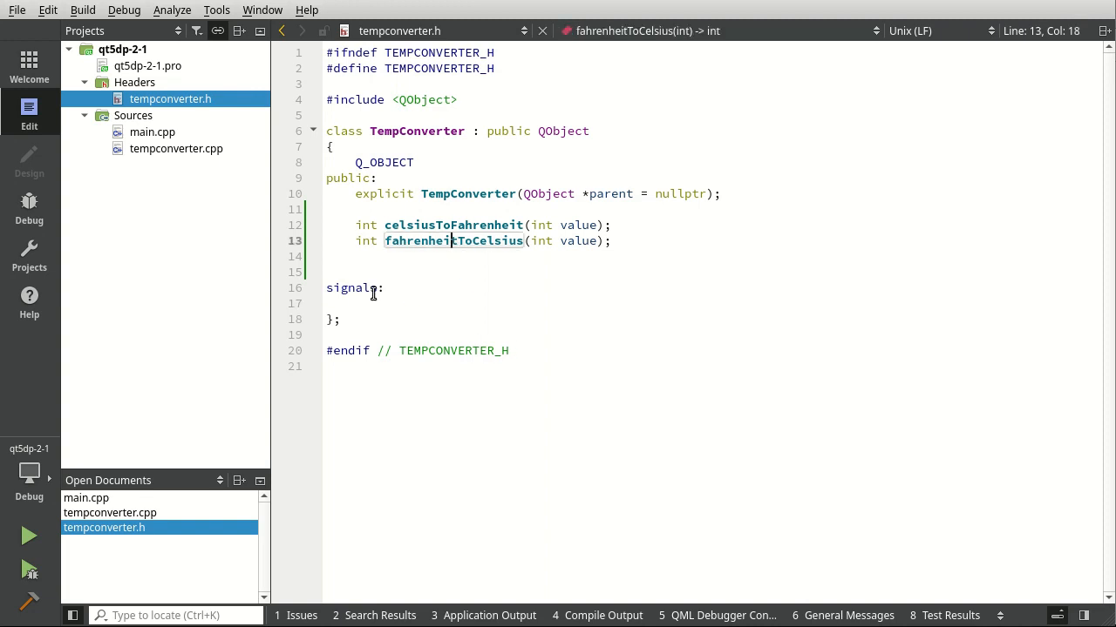
{"action": "mouse_move", "coordinate": [483, 240]}
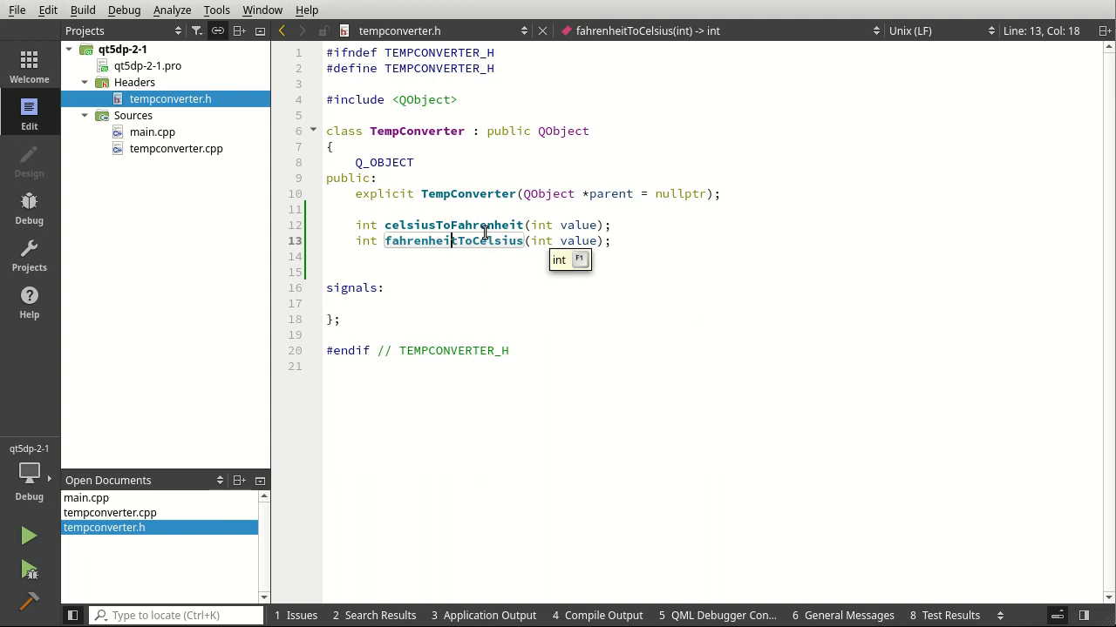
{"action": "left_click", "coordinate": [470, 225]}
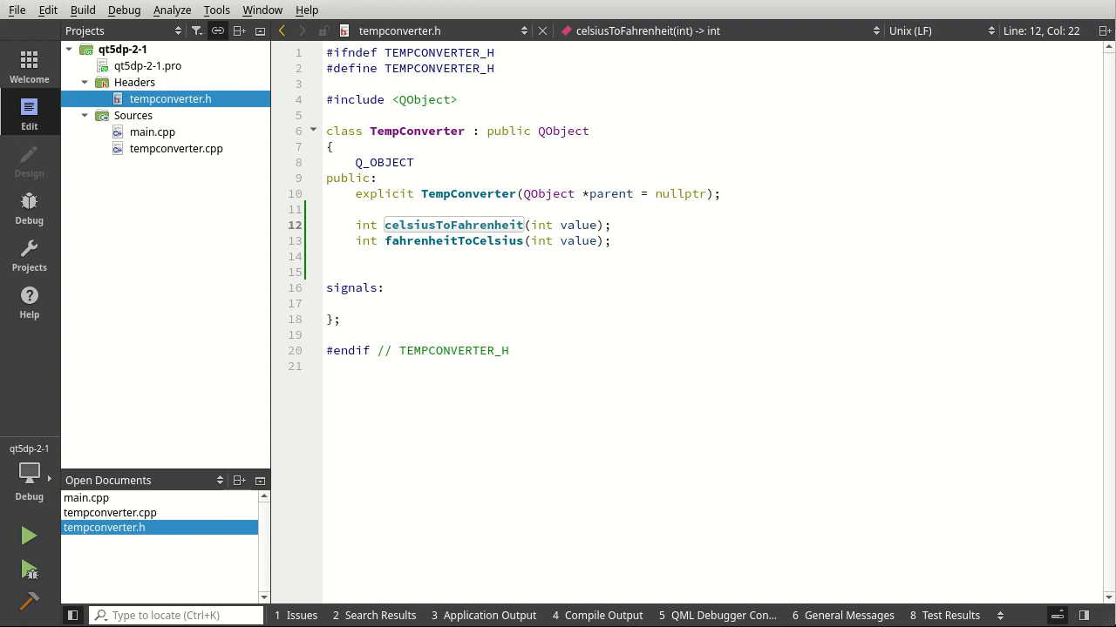
{"action": "mouse_move", "coordinate": [440, 231]}
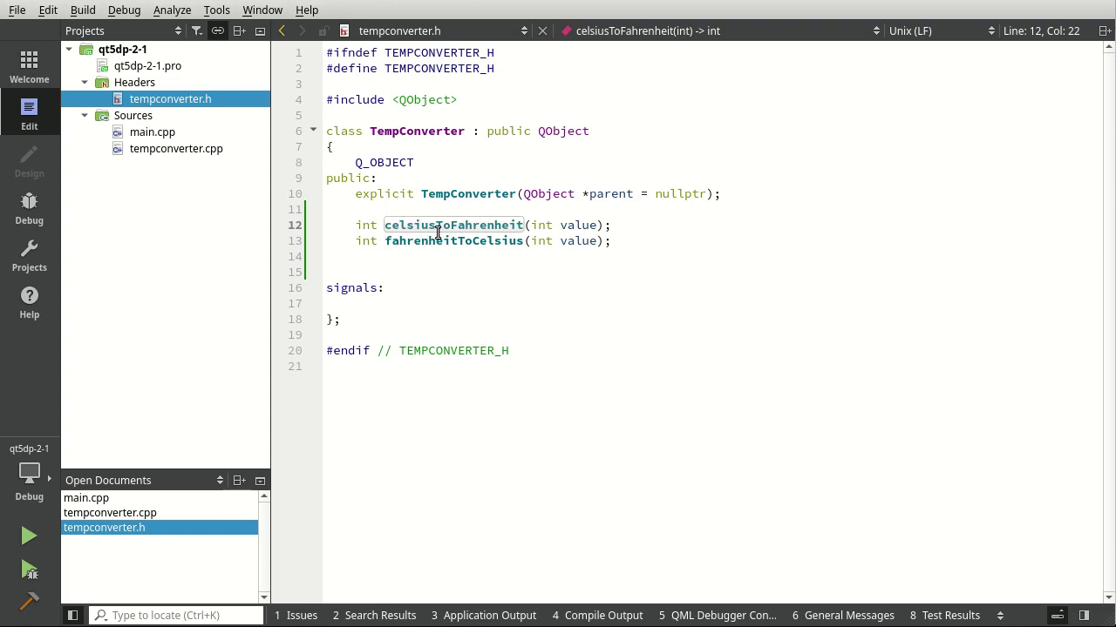
{"action": "left_click", "coordinate": [415, 131]}
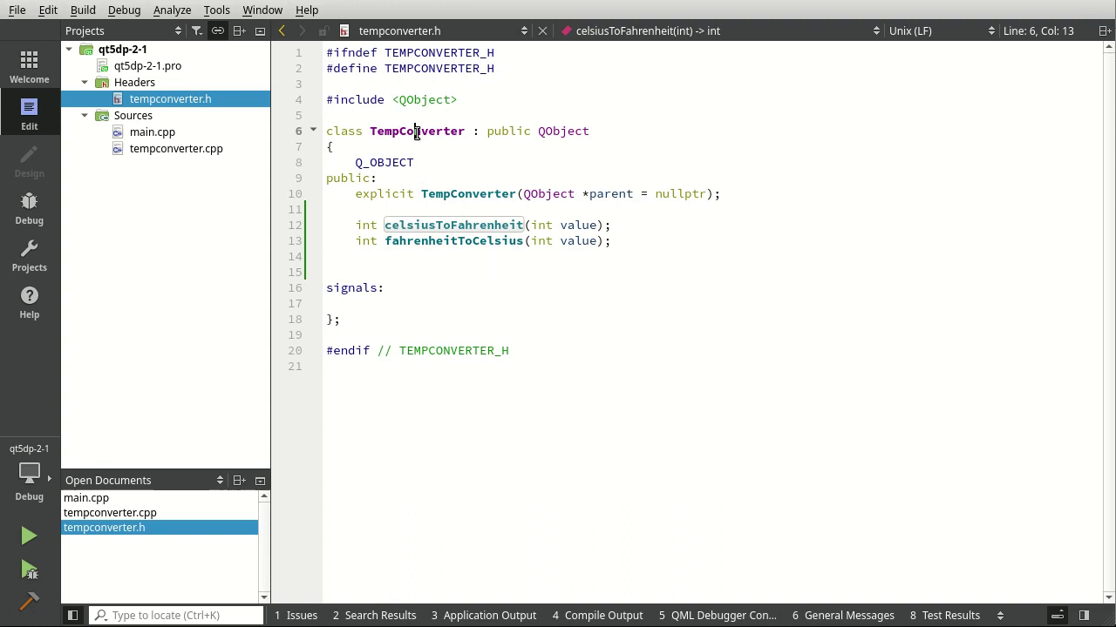
{"action": "double_click", "coordinate": [416, 130]}
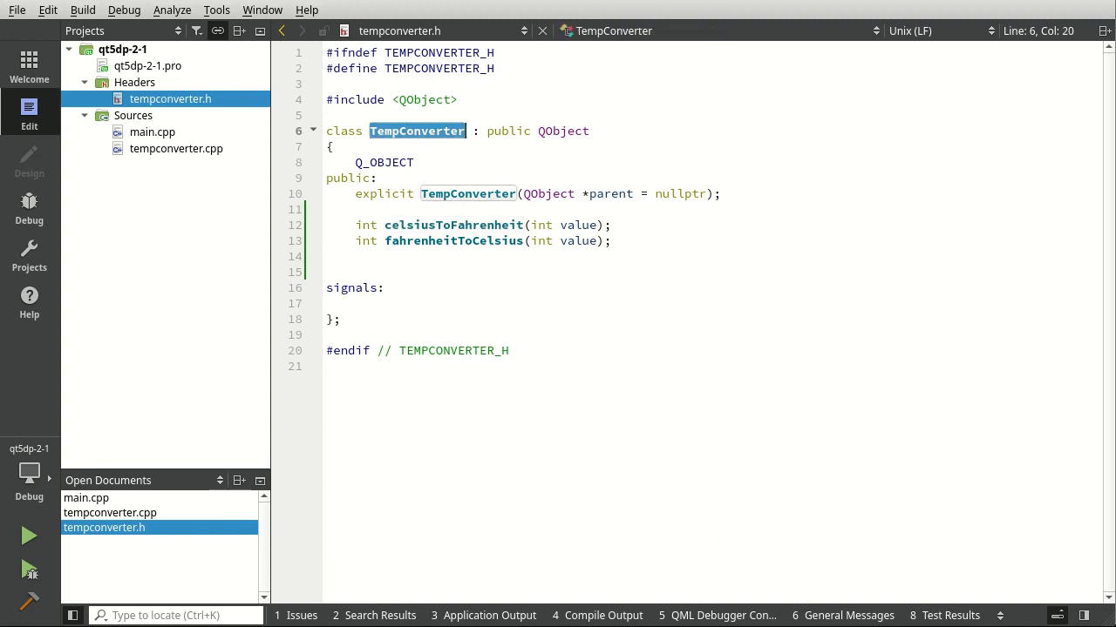
{"action": "left_click", "coordinate": [152, 132]}
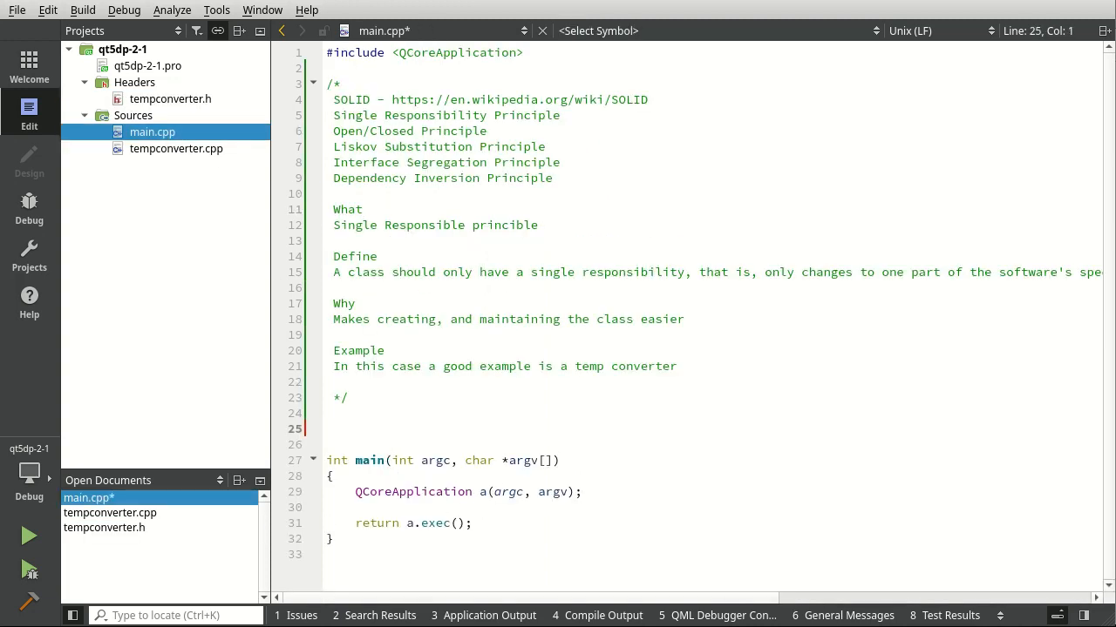
Add #include <QDebug> and #include "tempconverter.h" to main.cpp and open blank lines inside main()
{"action": "type", "text": "#include Q"}
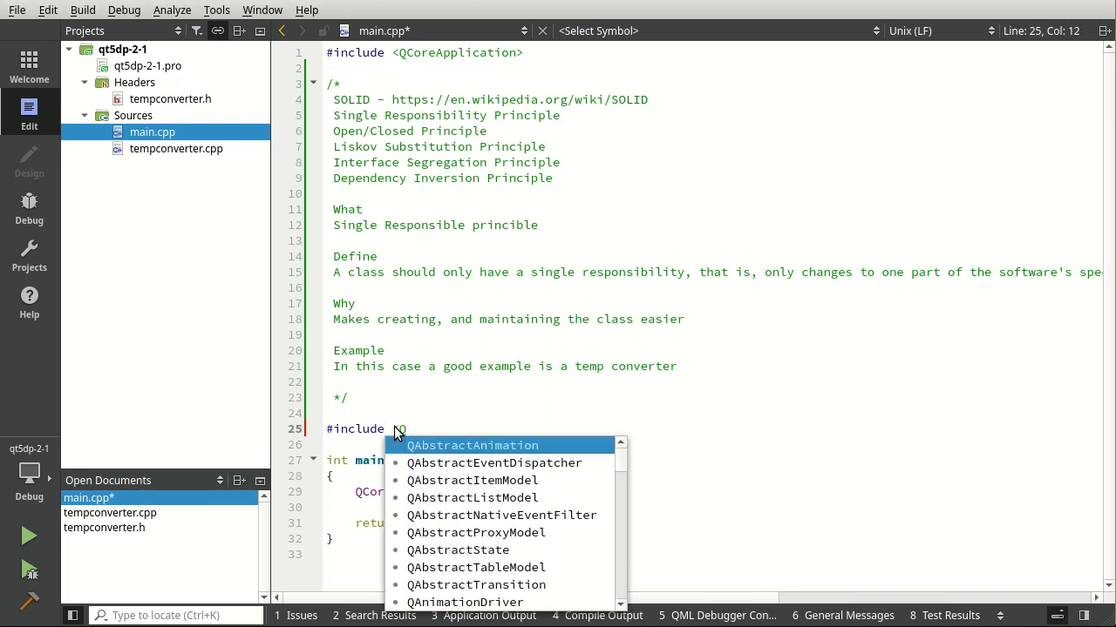
{"action": "type", "text": "Debug>"}
{"action": "left_click", "coordinate": [712, 445]}
{"action": "type", "text": "#include"}
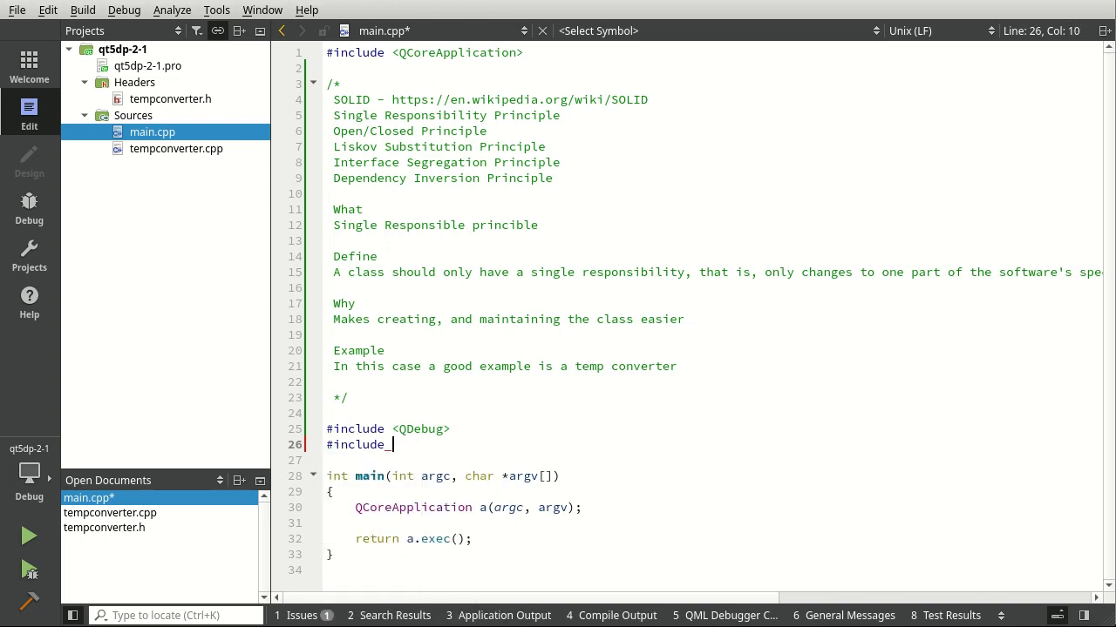
{"action": "type", "text": "\"tempconverter.h\""}
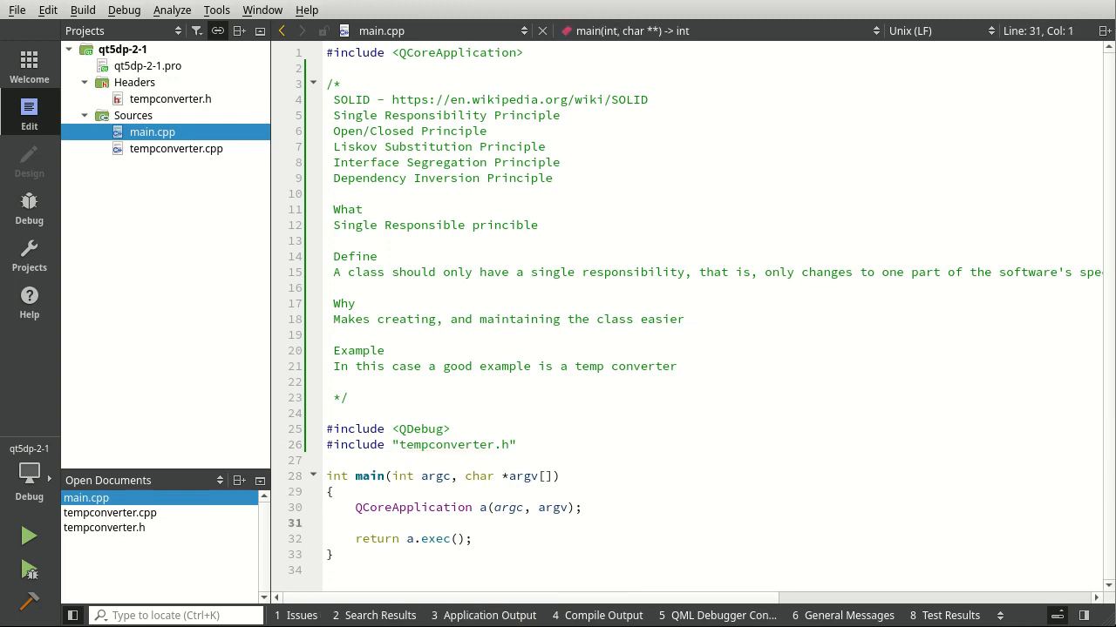
{"action": "key", "text": "Return"}
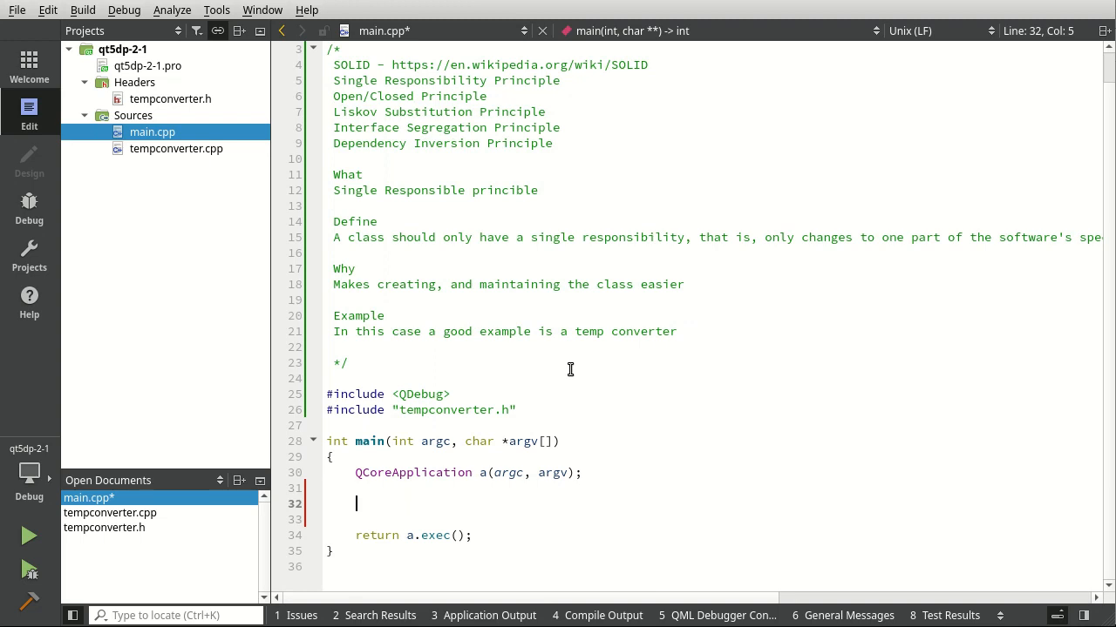
Declare 'TempConverter t;' and 'int value = 32;' inside main()
{"action": "type", "text": "Temp"}
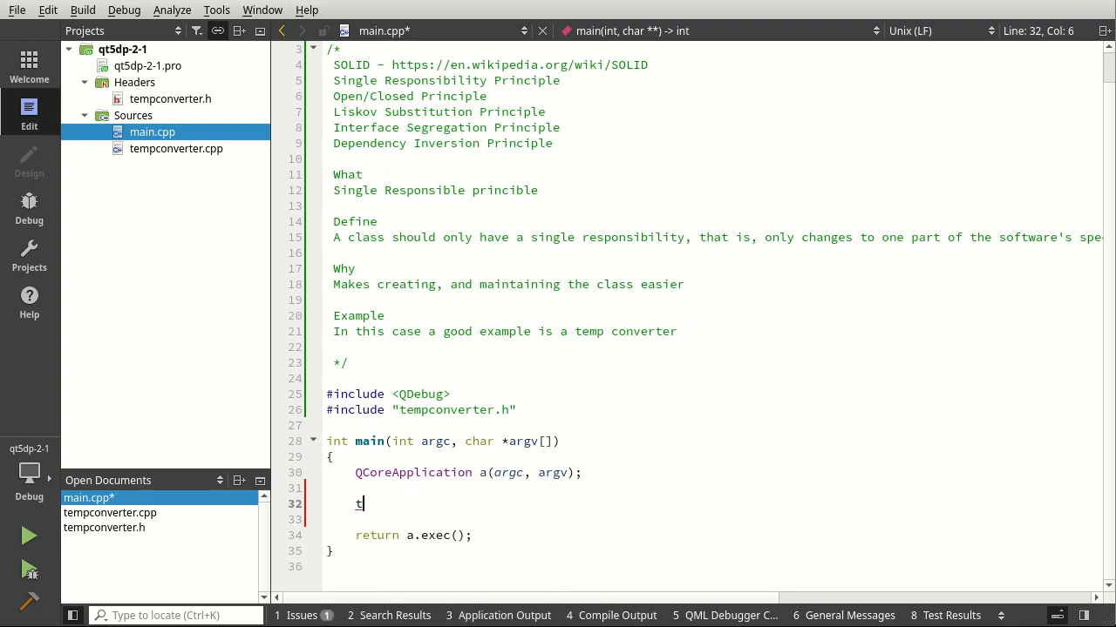
{"action": "type", "text": "empConverter"}
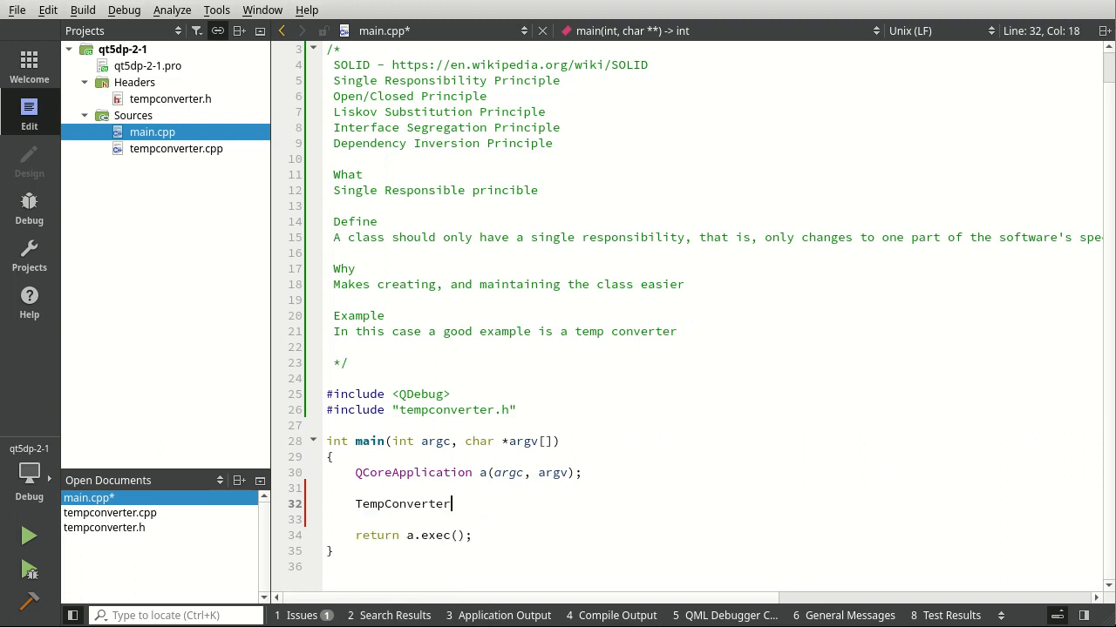
{"action": "type", "text": "t;"}
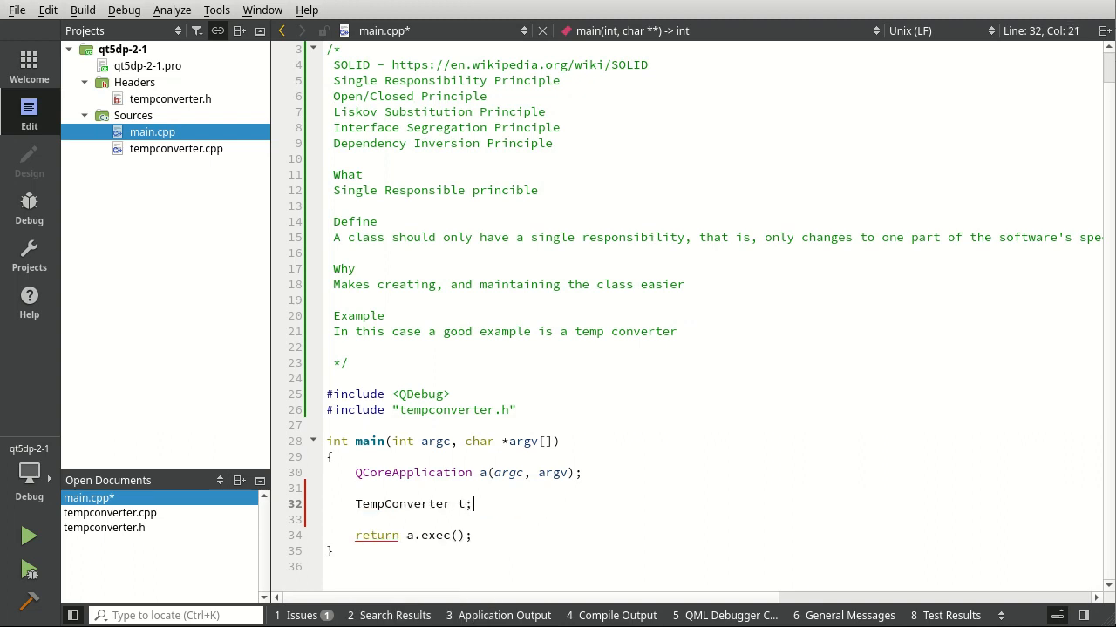
{"action": "type", "text": "int"}
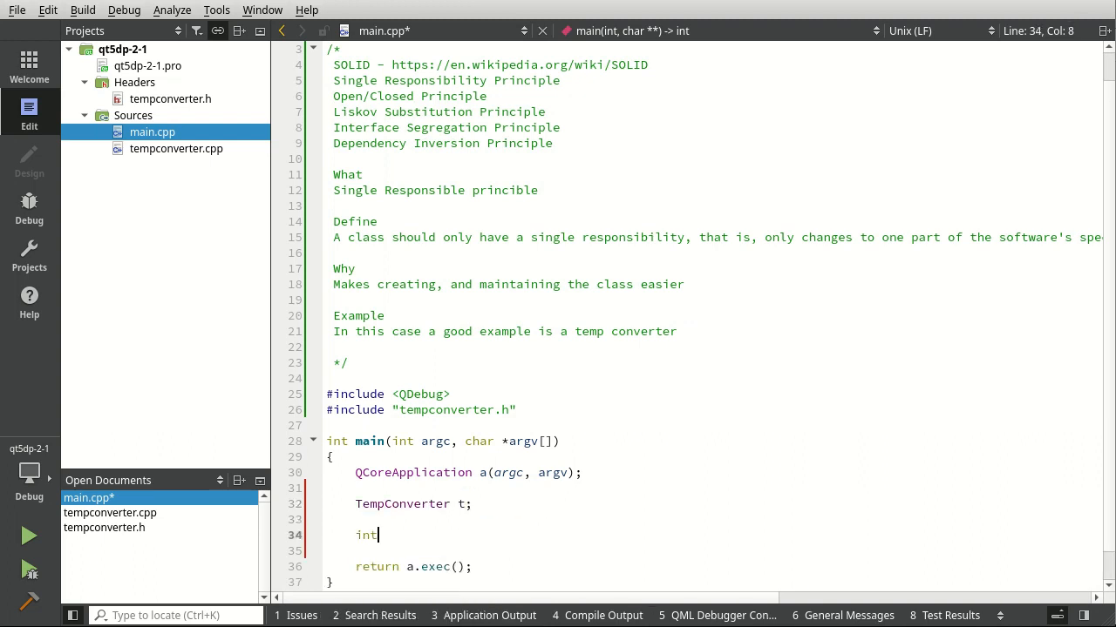
{"action": "type", "text": "value"}
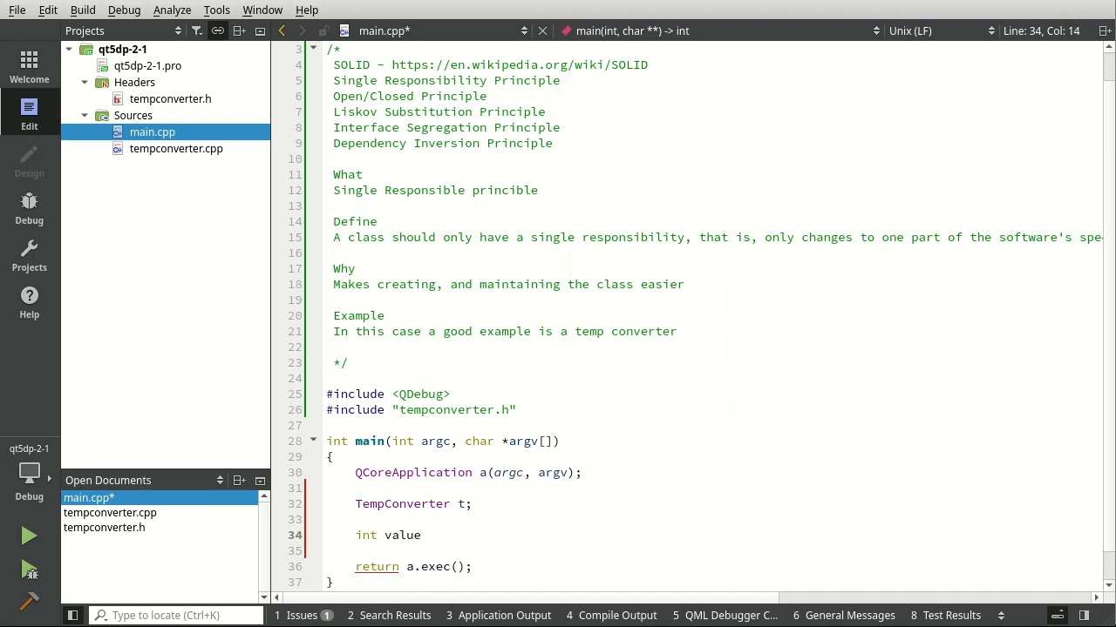
{"action": "type", "text": "= 32"}
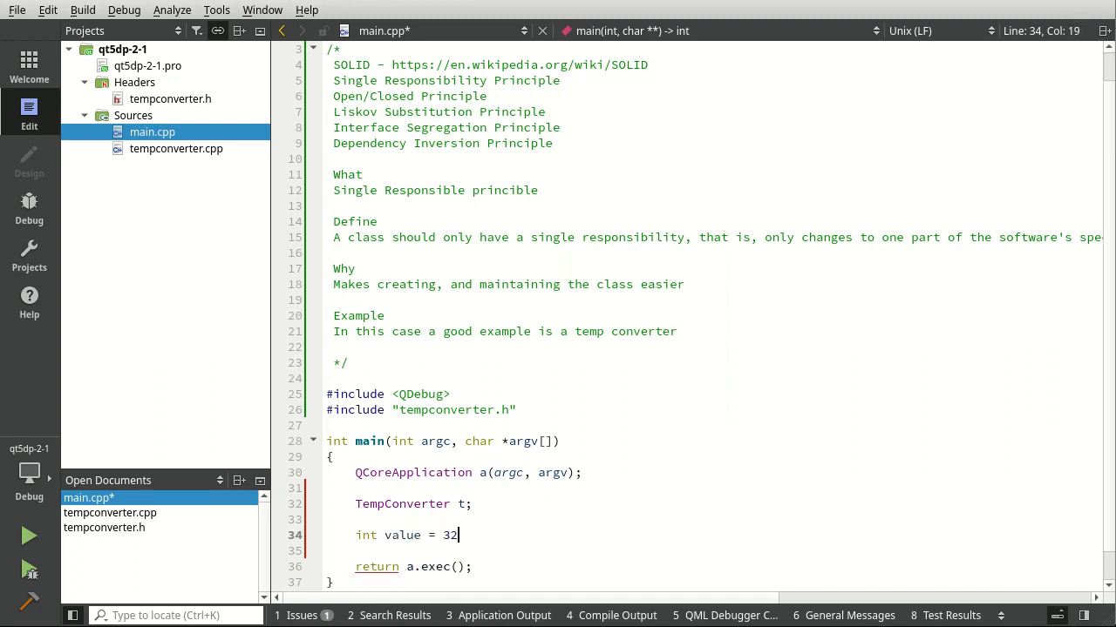
{"action": "key", "text": "Return"}
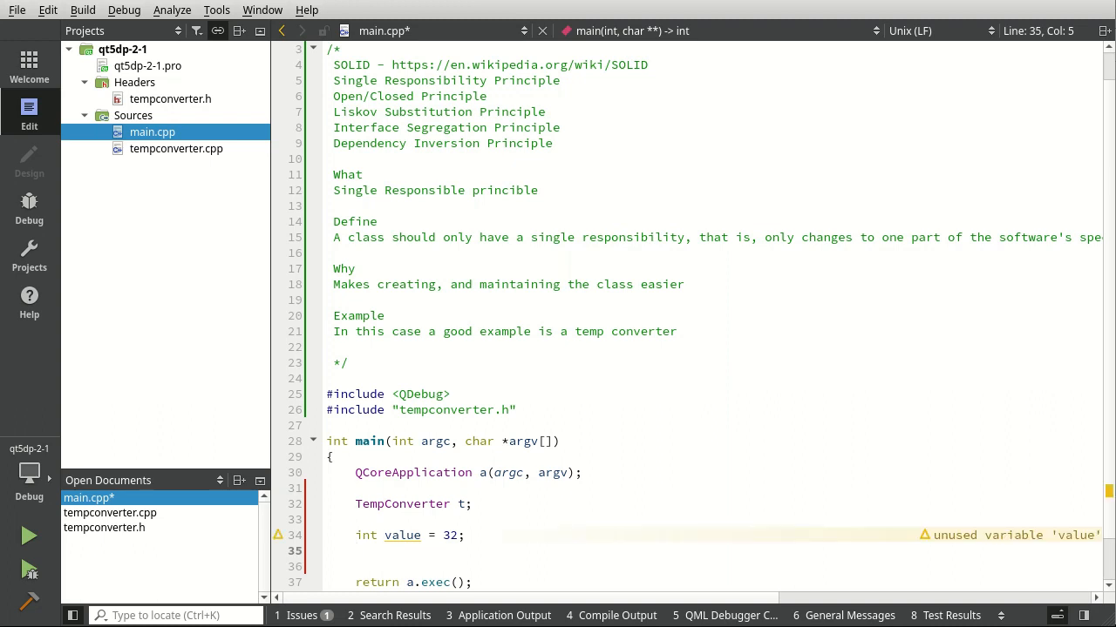
Add a qInfo() line printing "c to f" with t.celsiusToFahrenheit(value)
{"action": "type", "text": "qInfo"}
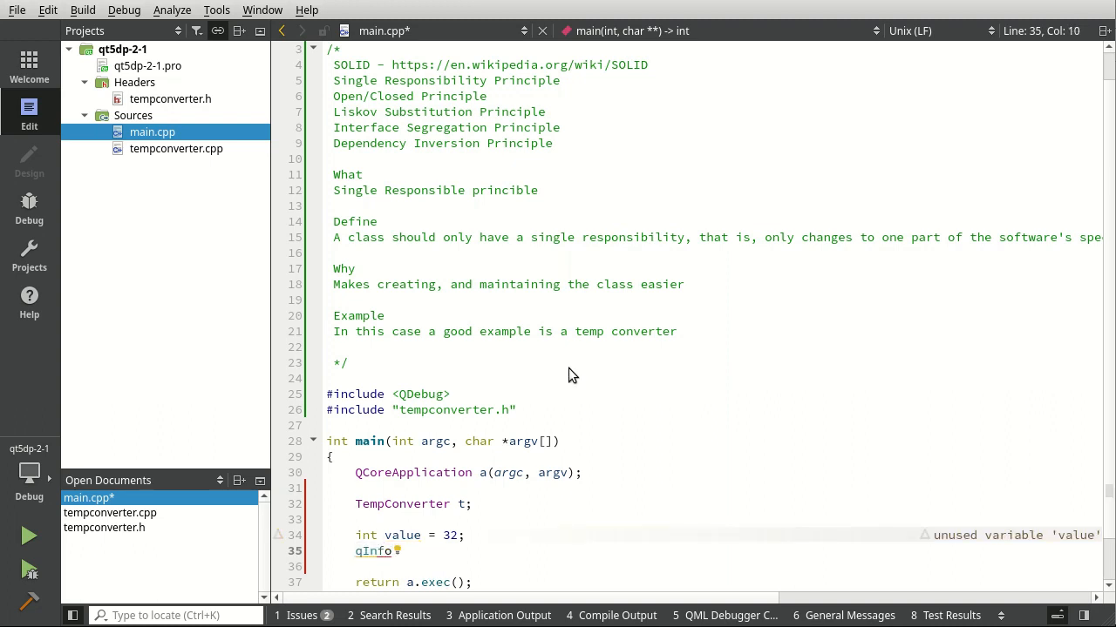
{"action": "type", "text": "() <<"}
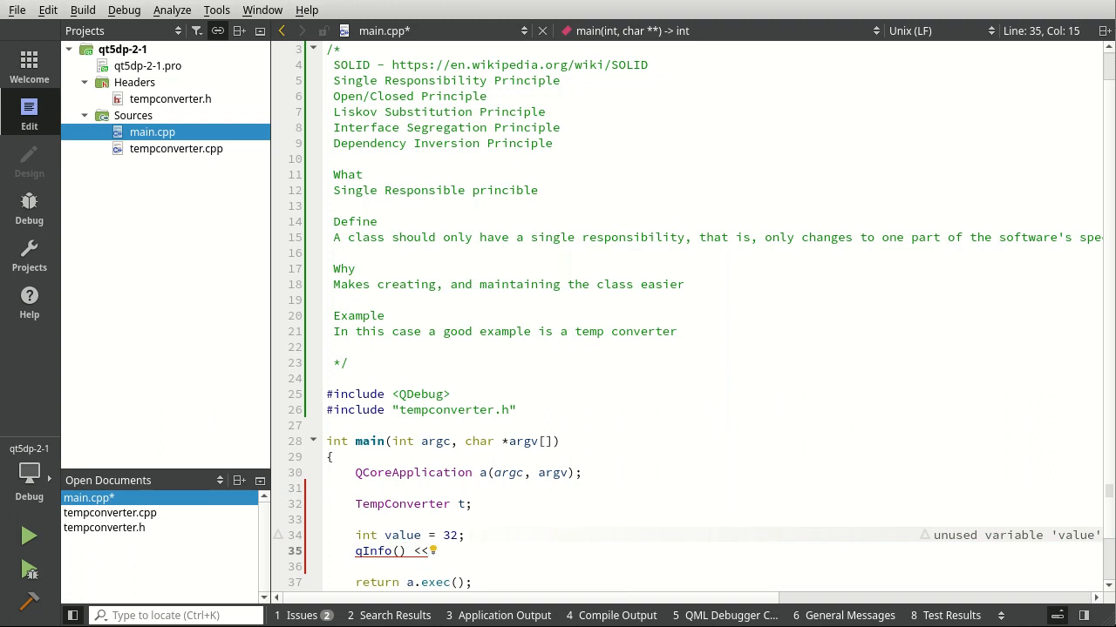
{"action": "type", "text": "\"\""}
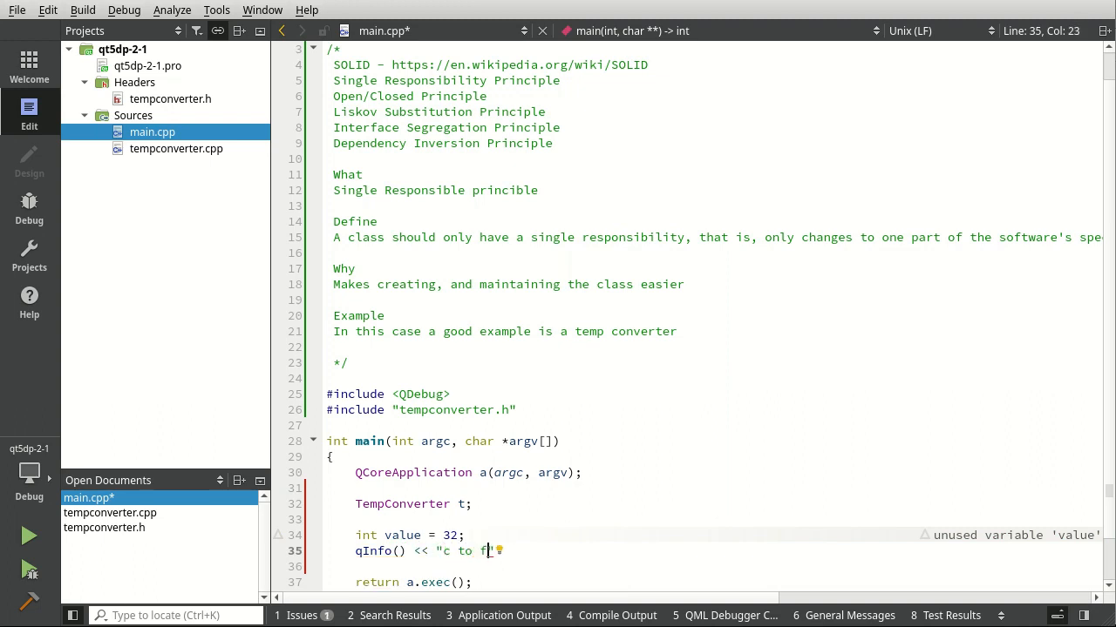
{"action": "type", "text": "\" <<"}
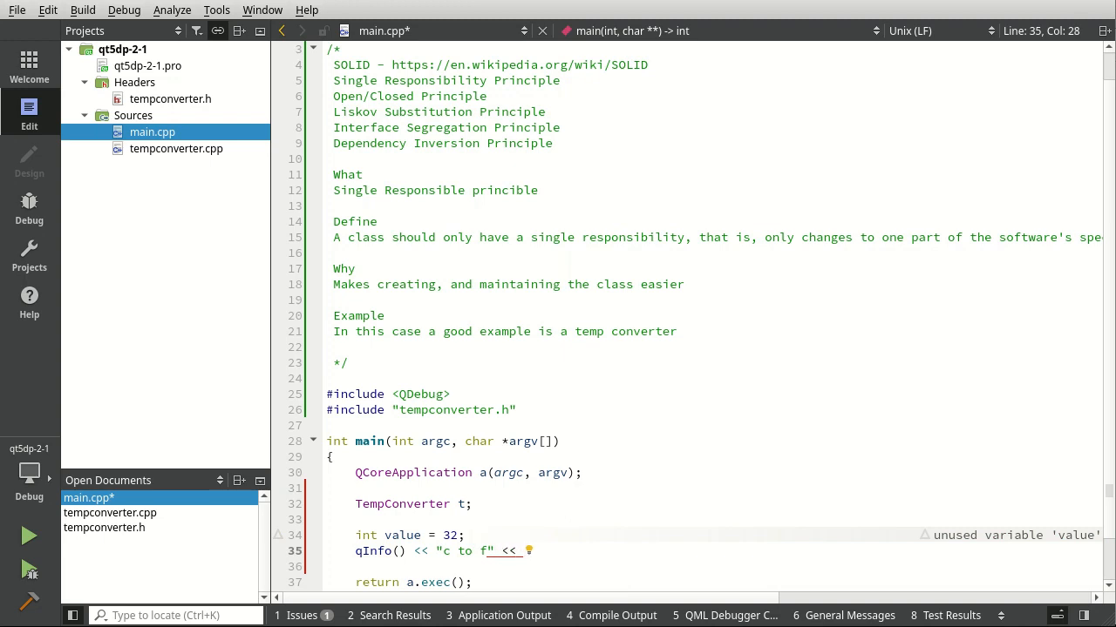
{"action": "type", "text": "t."}
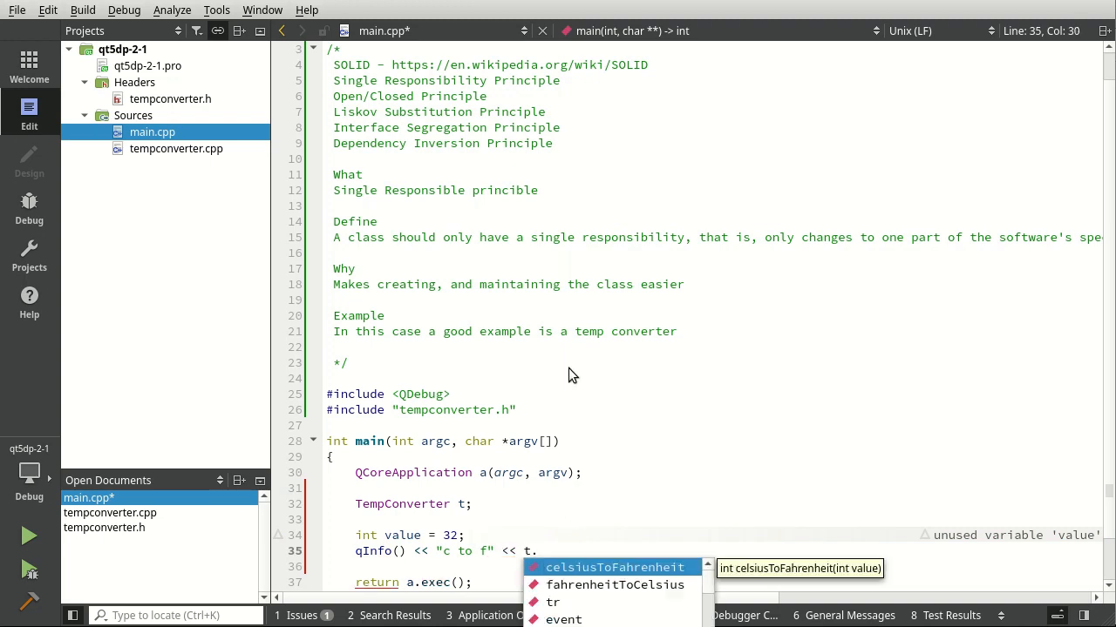
{"action": "left_click", "coordinate": [615, 567]}
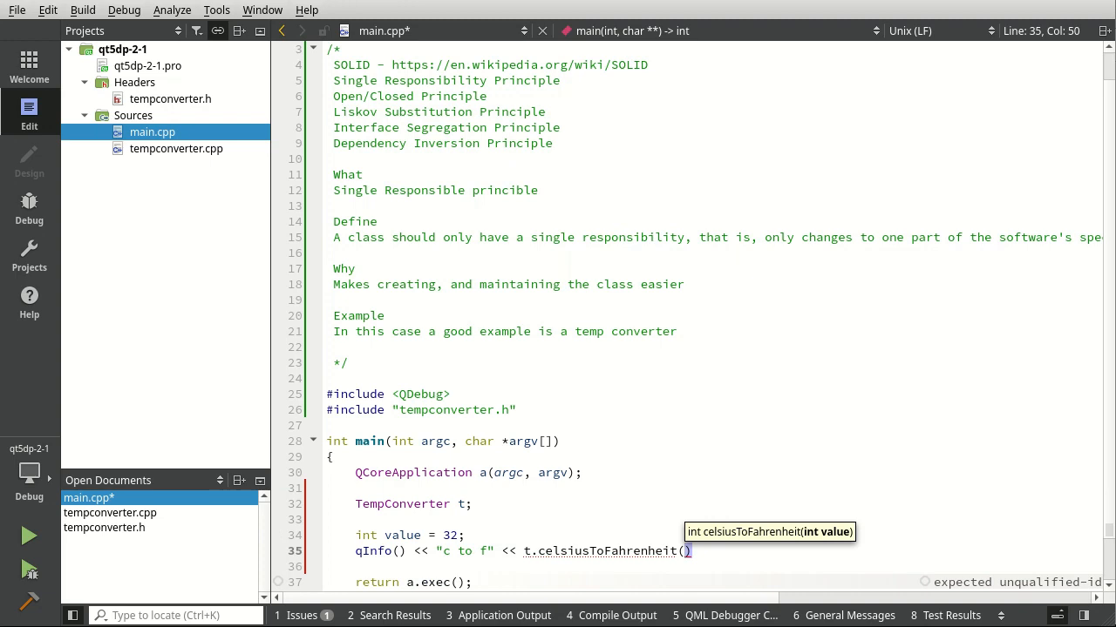
{"action": "type", "text": "value"}
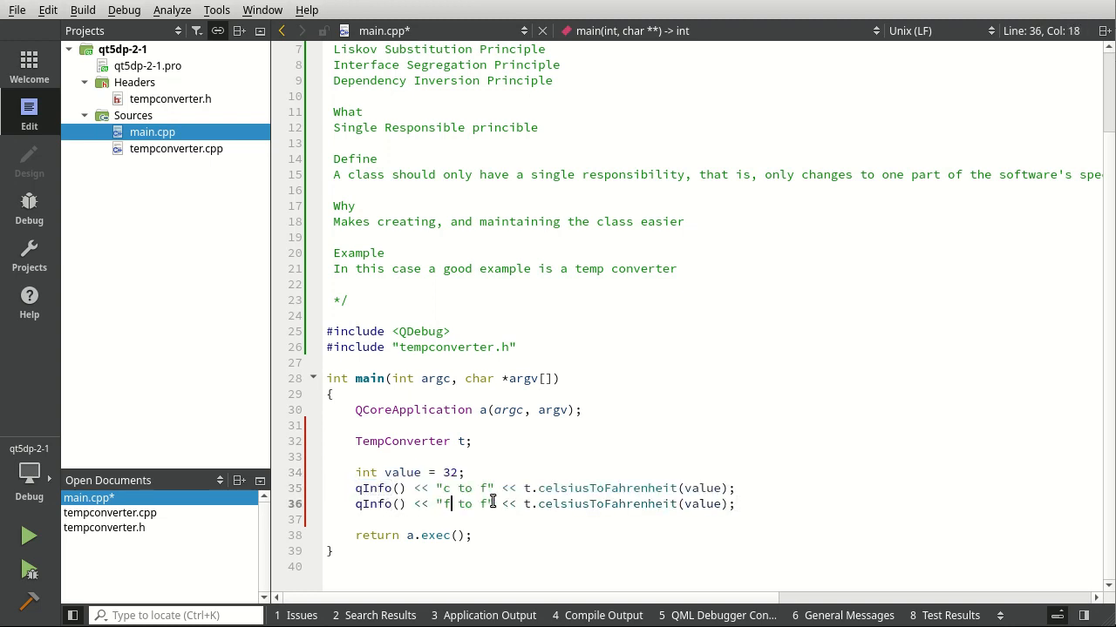
Make the second qInfo() line print "f to c" via t.fahrenheitToCelsius(value) and save main.cpp
{"action": "double_click", "coordinate": [608, 504]}
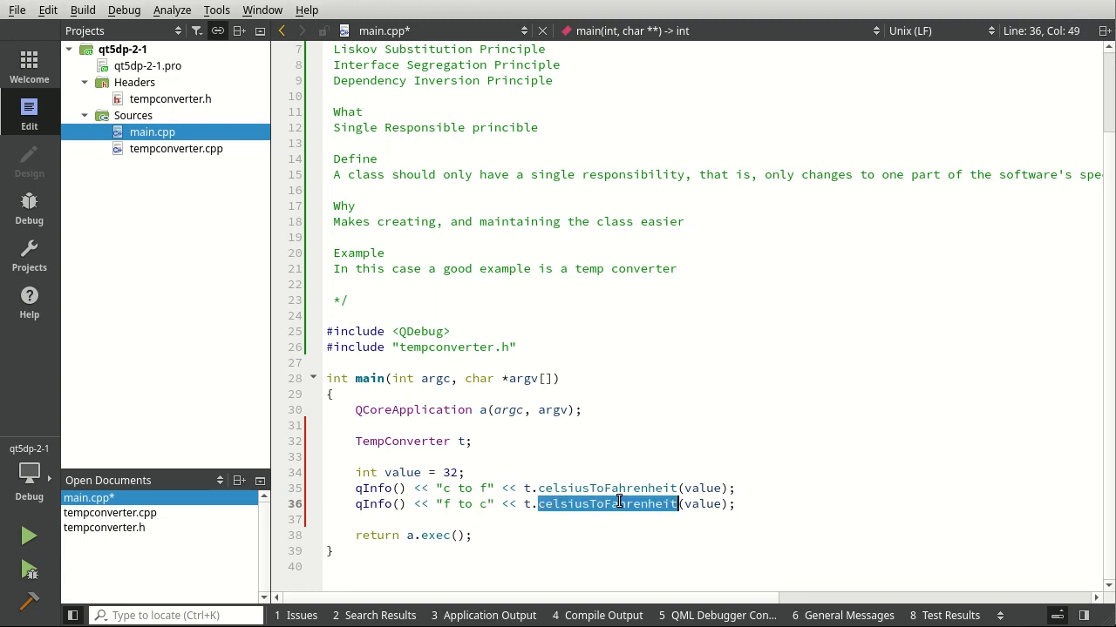
{"action": "type", "text": "fa"}
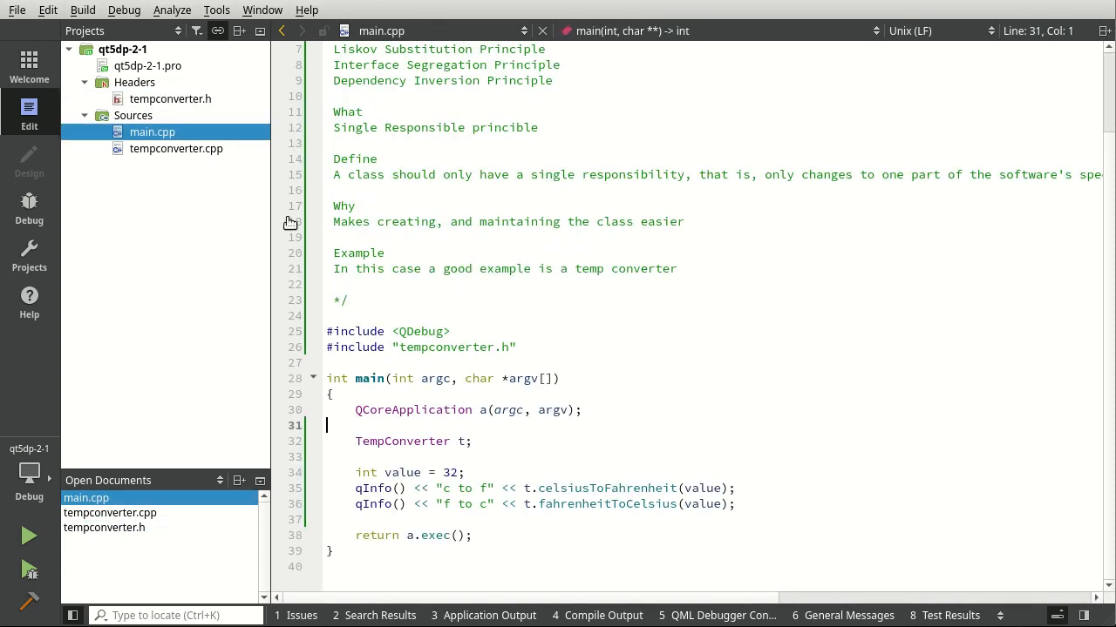
Run the app so the terminal shows "c to f 89" and "f to c 0", moved clear of the code
{"action": "left_click", "coordinate": [349, 300]}
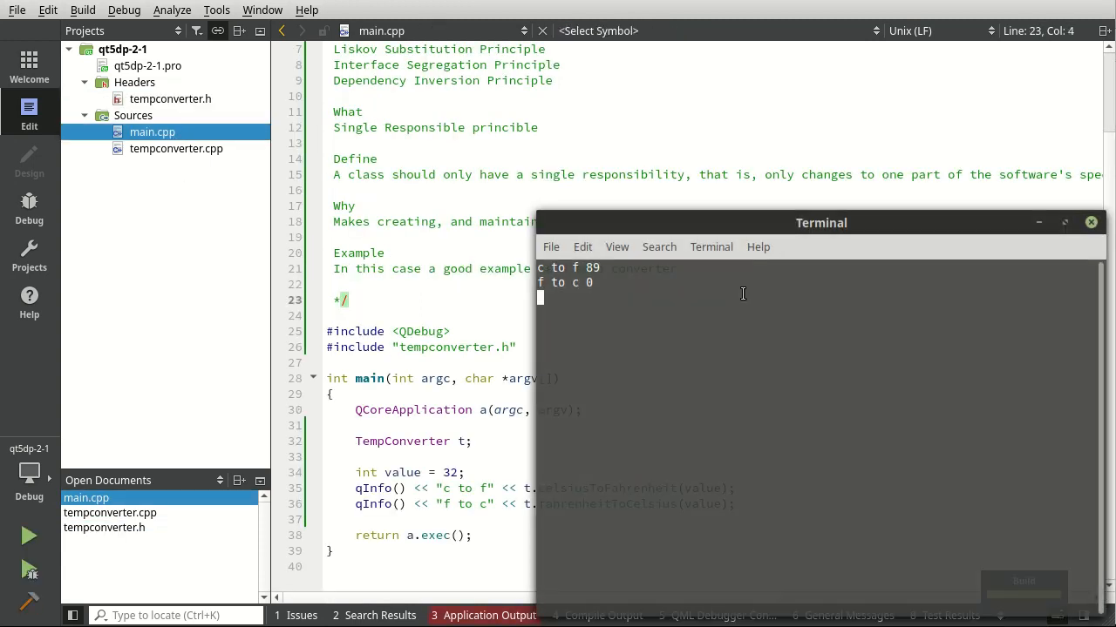
{"action": "left_click_drag", "start_coordinate": [821, 222], "coordinate": [849, 429]}
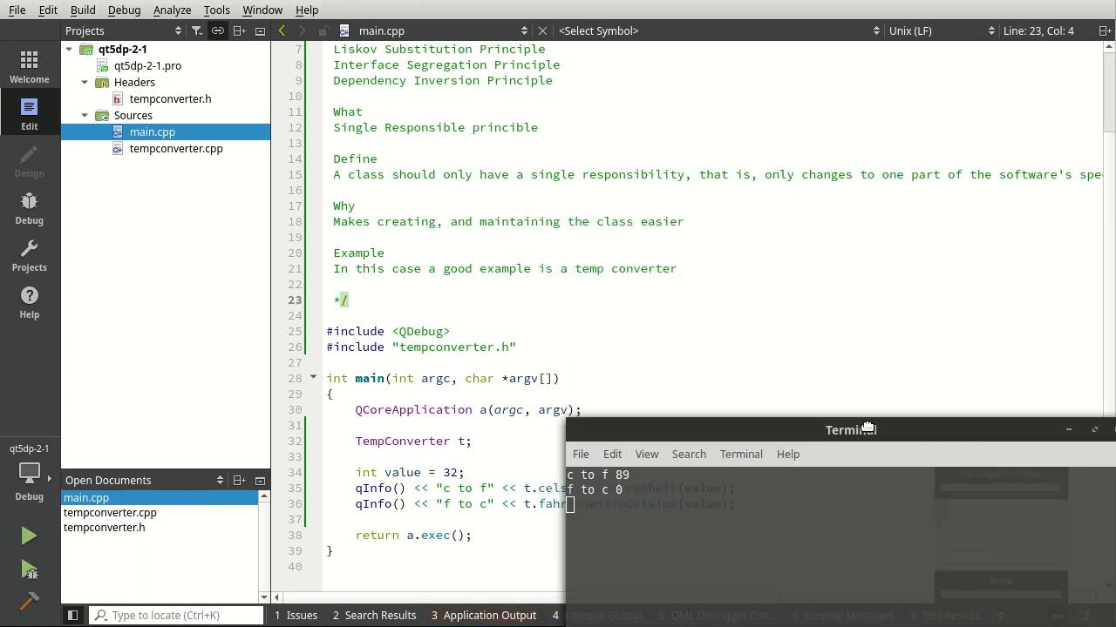
{"action": "left_click_drag", "start_coordinate": [849, 429], "coordinate": [903, 389]}
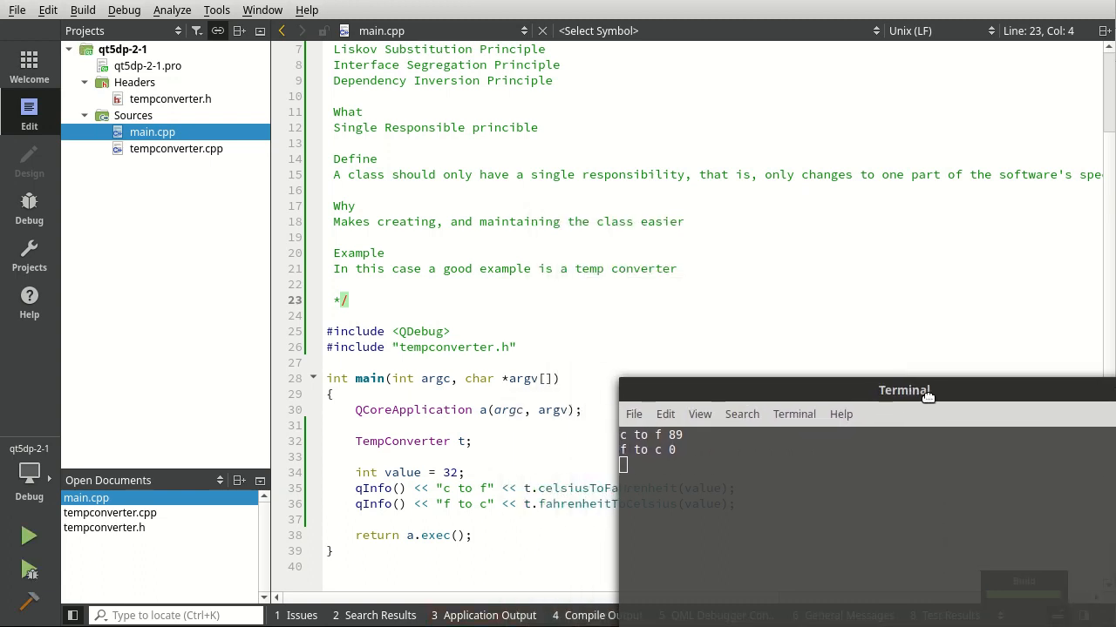
{"action": "left_click_drag", "start_coordinate": [903, 389], "coordinate": [1071, 445]}
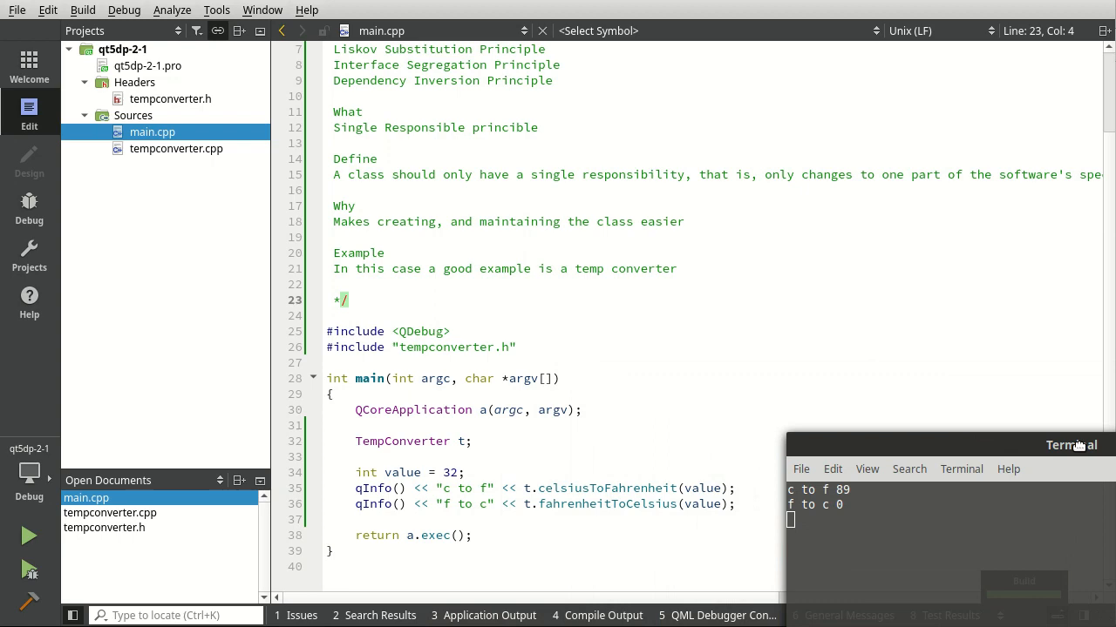